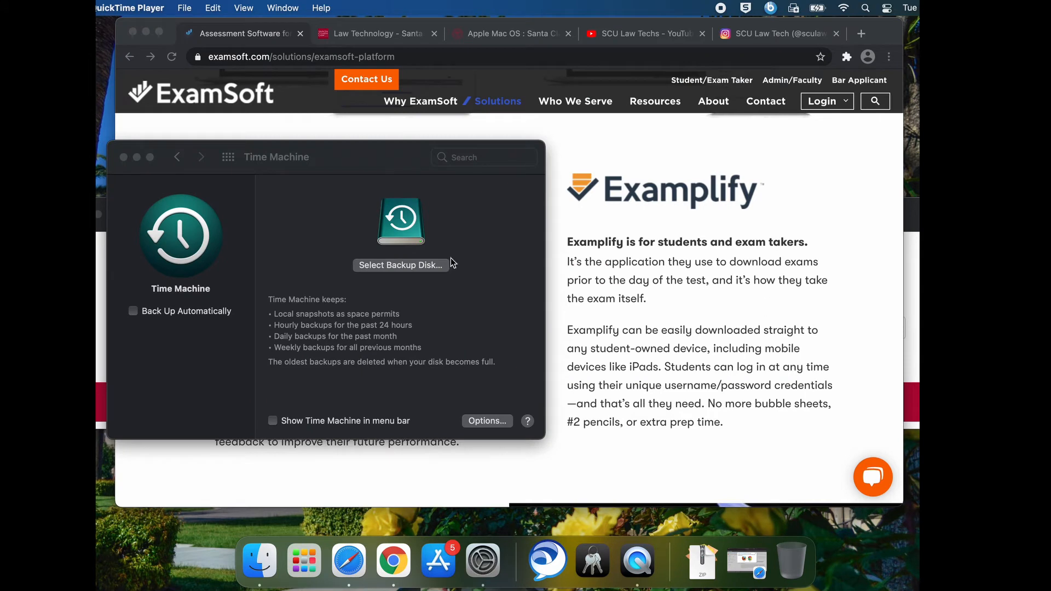
mouse_move(335, 360)
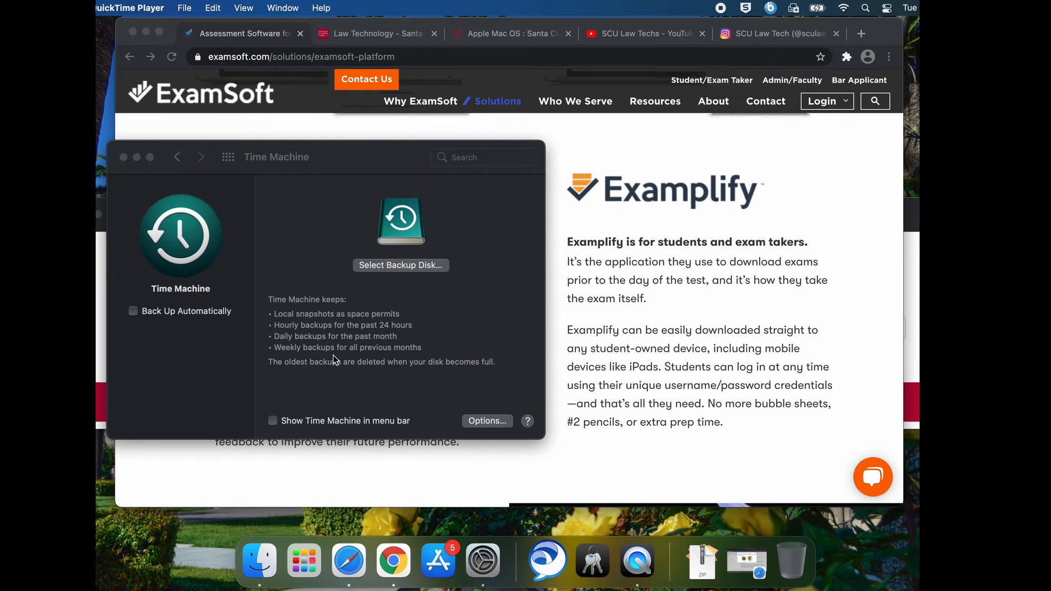
mouse_move(457, 272)
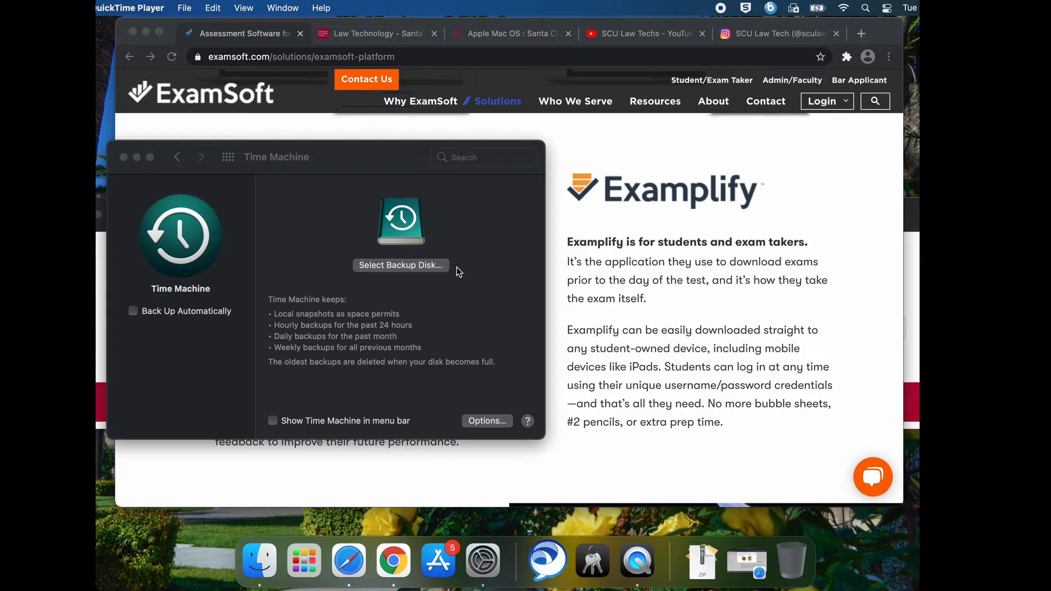
mouse_move(648, 499)
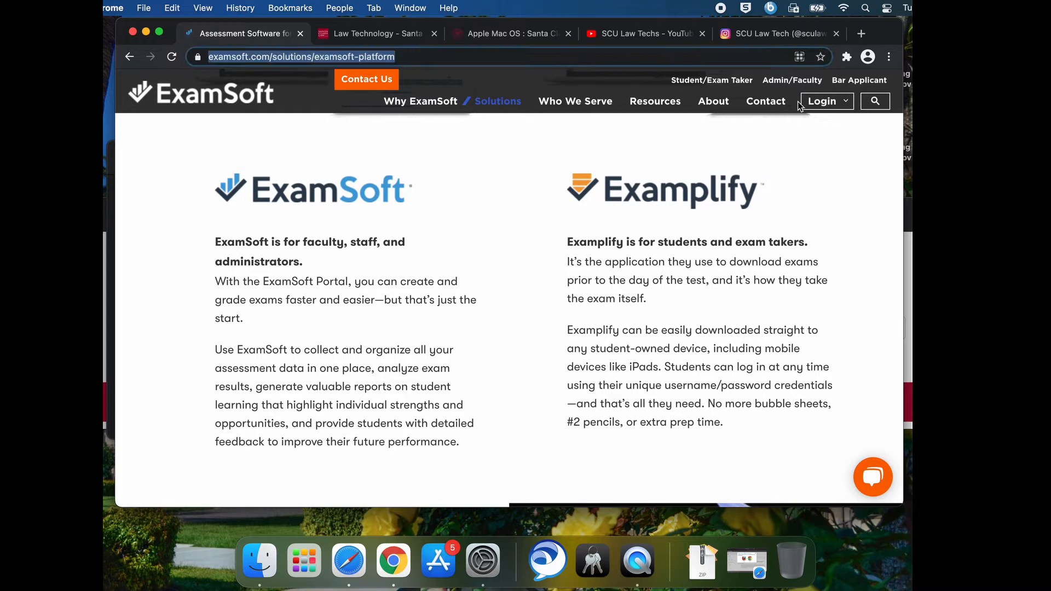
Choose Student/Exam Taker login, select Santa Clara University School of Law, and open the User Portal login.
click(823, 101)
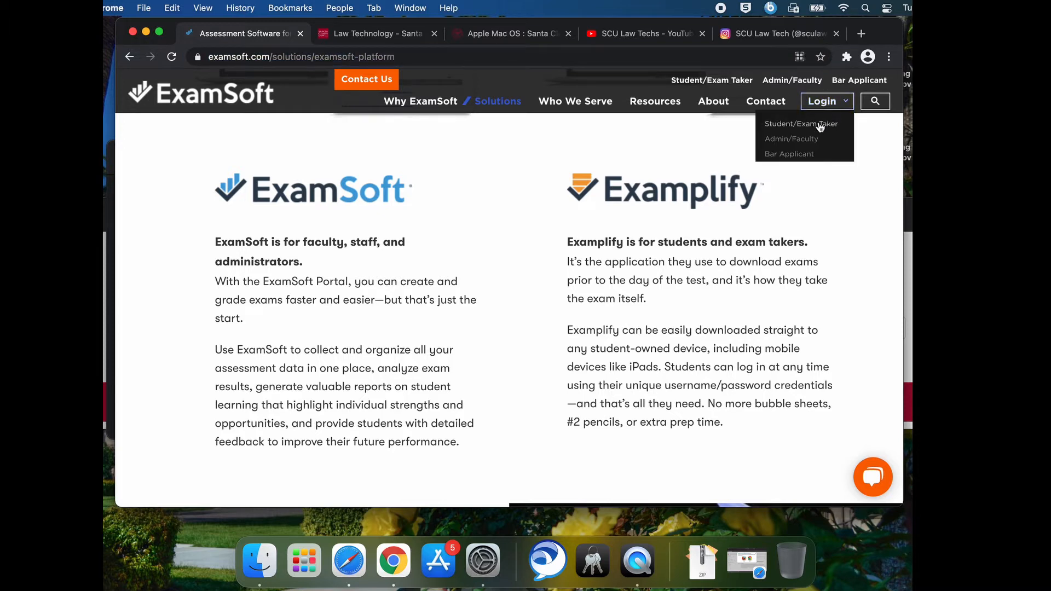
mouse_move(801, 123)
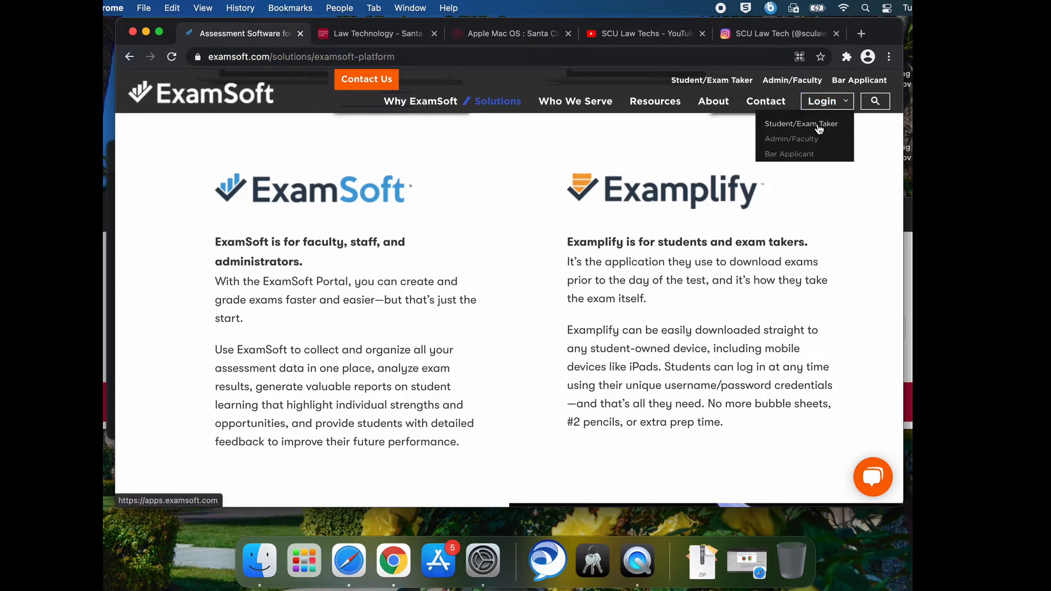
click(800, 123)
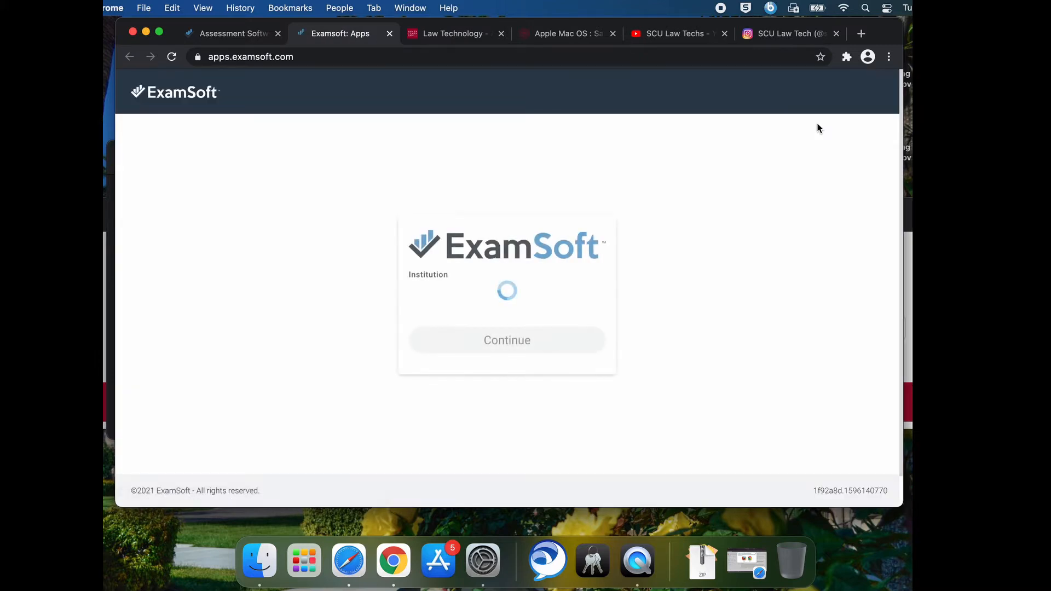
click(507, 295)
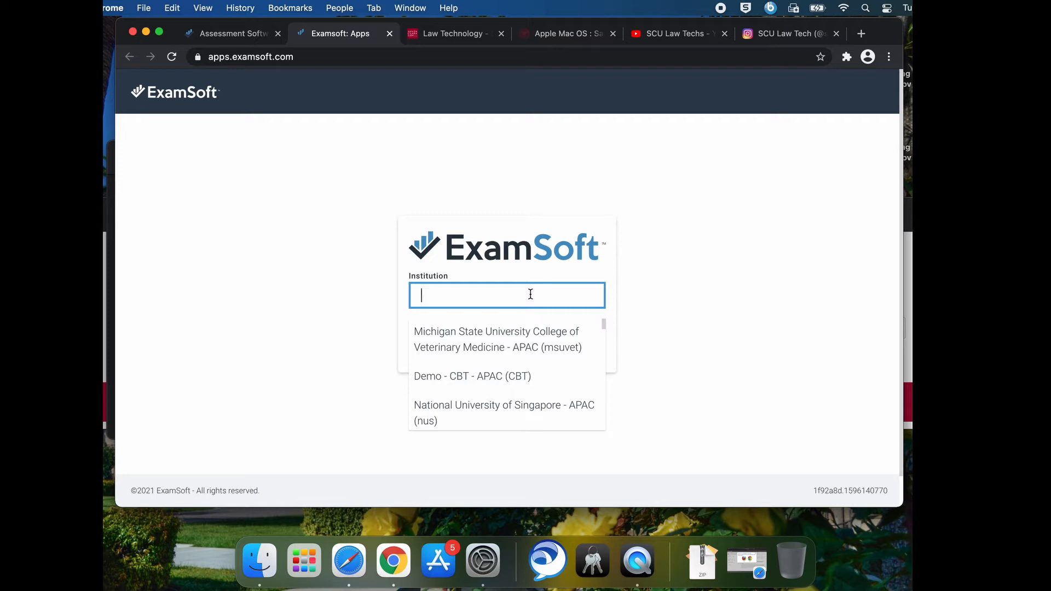
text(scu)
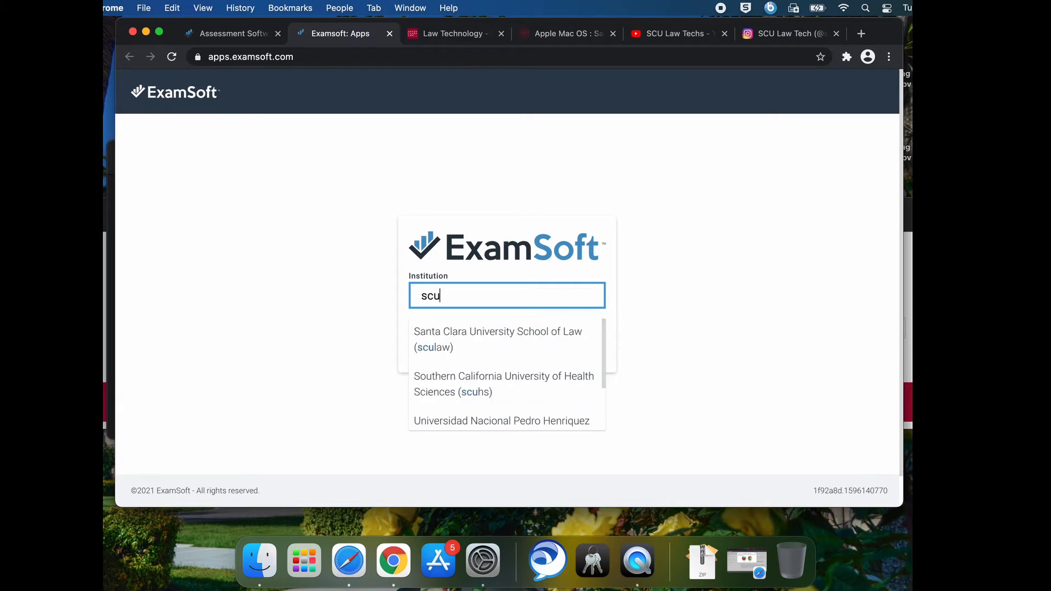
text(law)
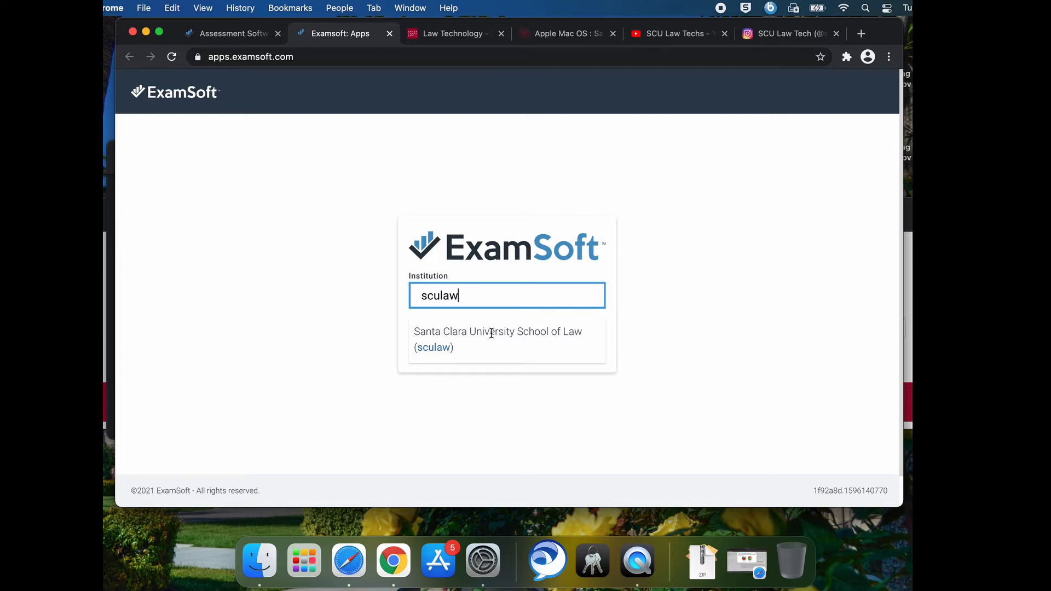
click(497, 331)
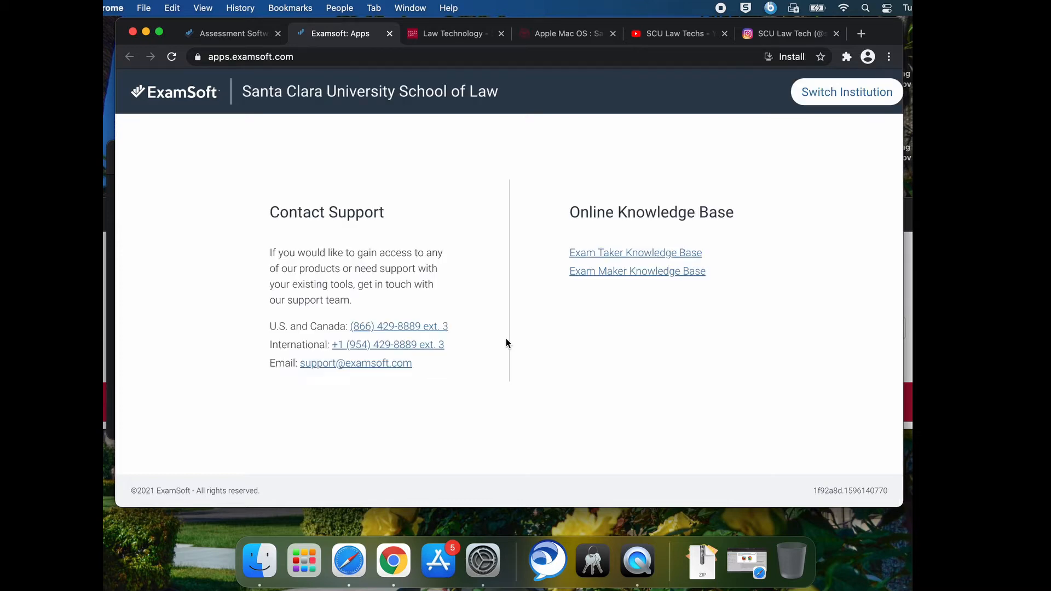
scroll(up, 3)
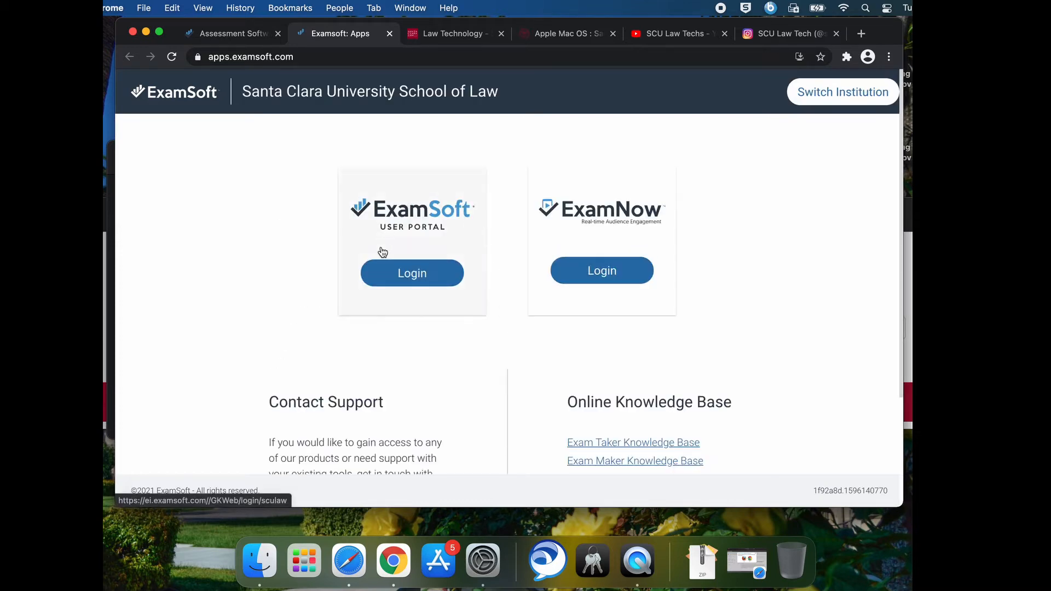
mouse_move(412, 273)
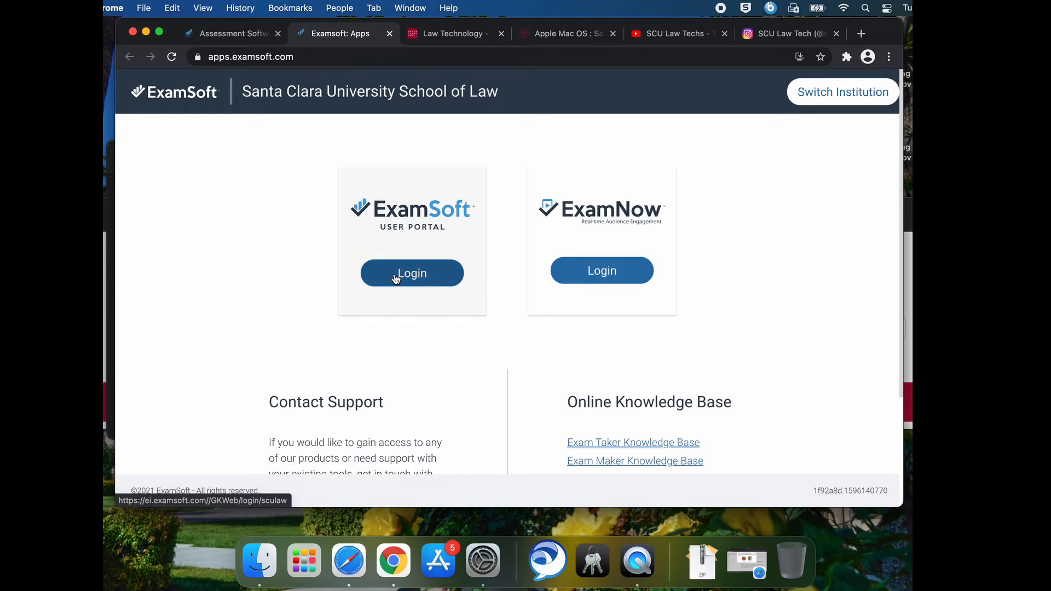
click(411, 273)
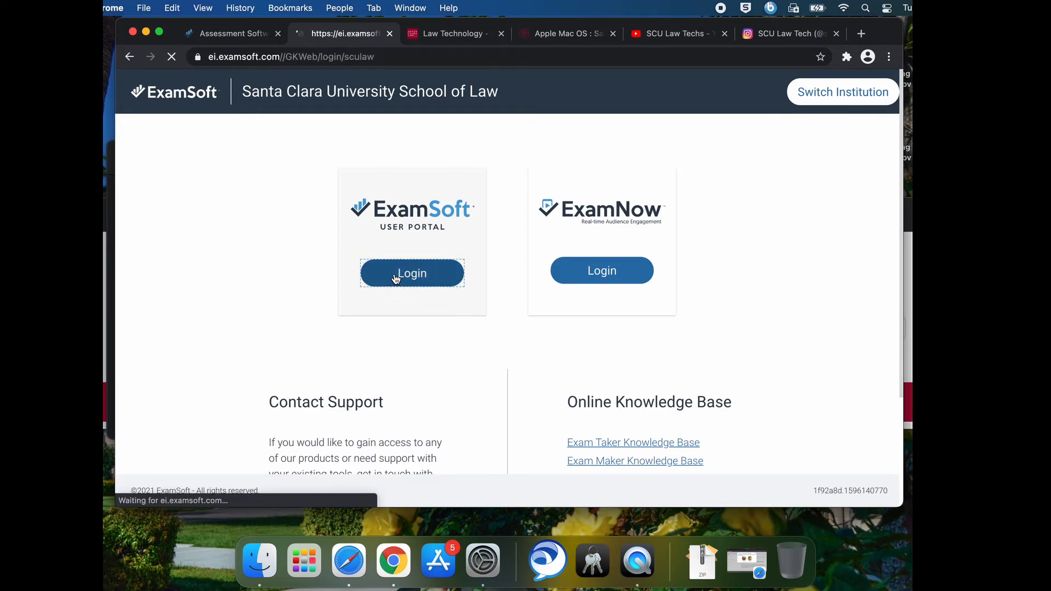
Submit the student ID and password to reach Assessments History with three mock exams.
click(411, 273)
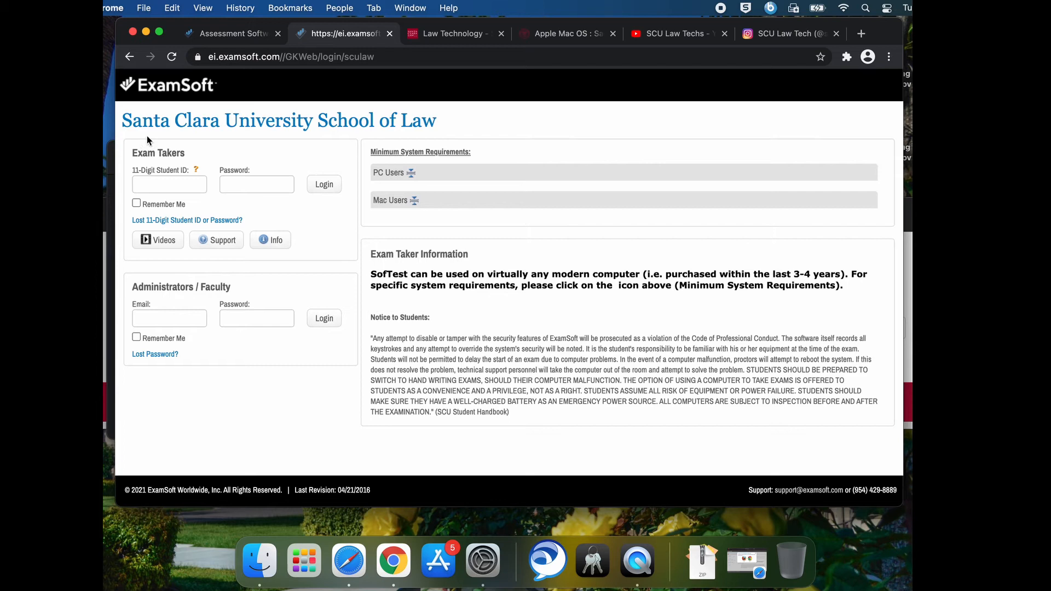
mouse_move(416, 145)
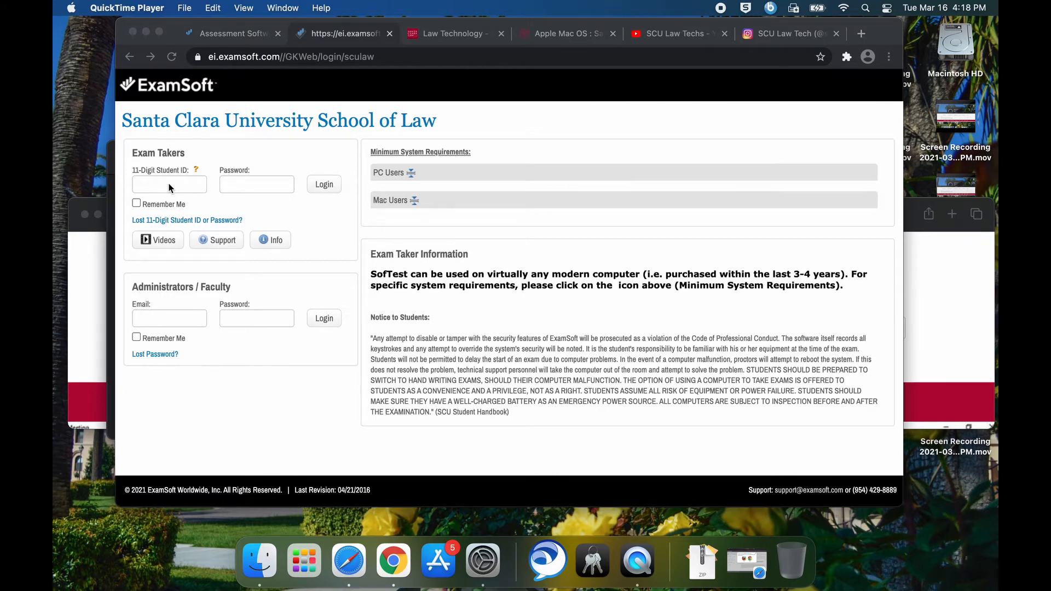
mouse_move(258, 191)
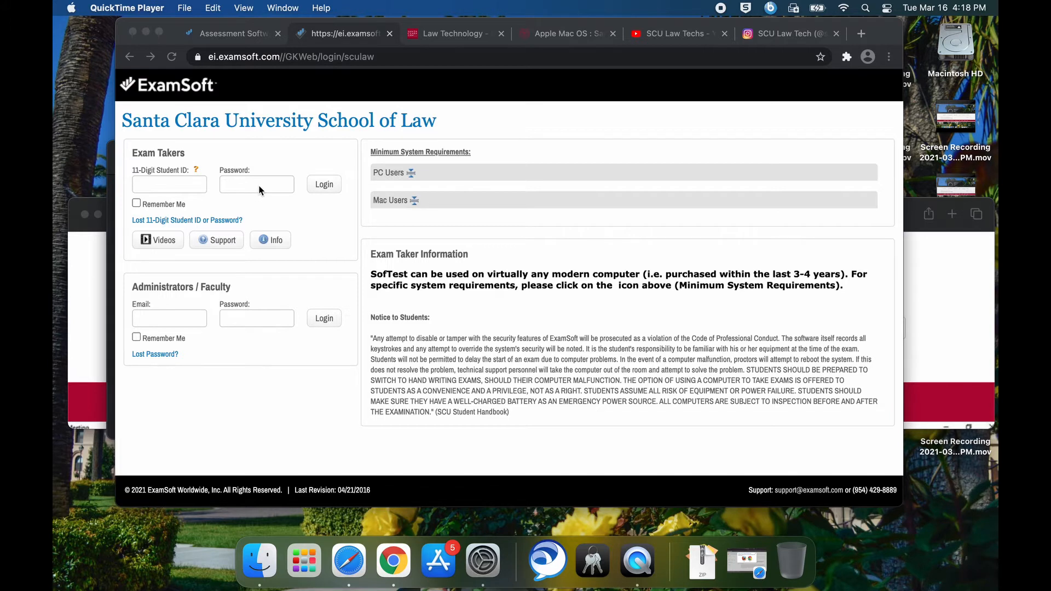
mouse_move(328, 192)
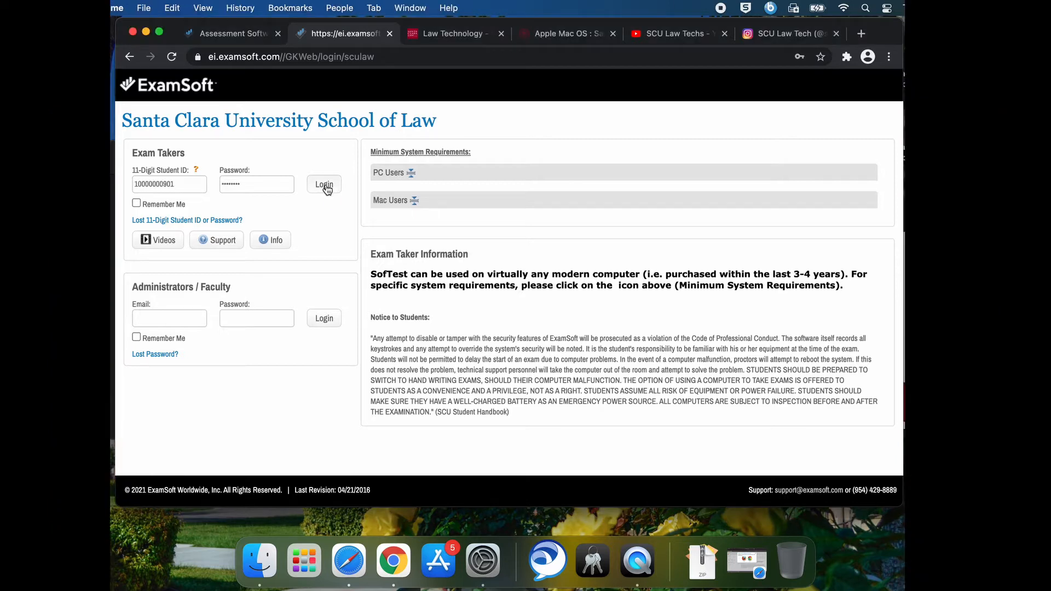
click(324, 184)
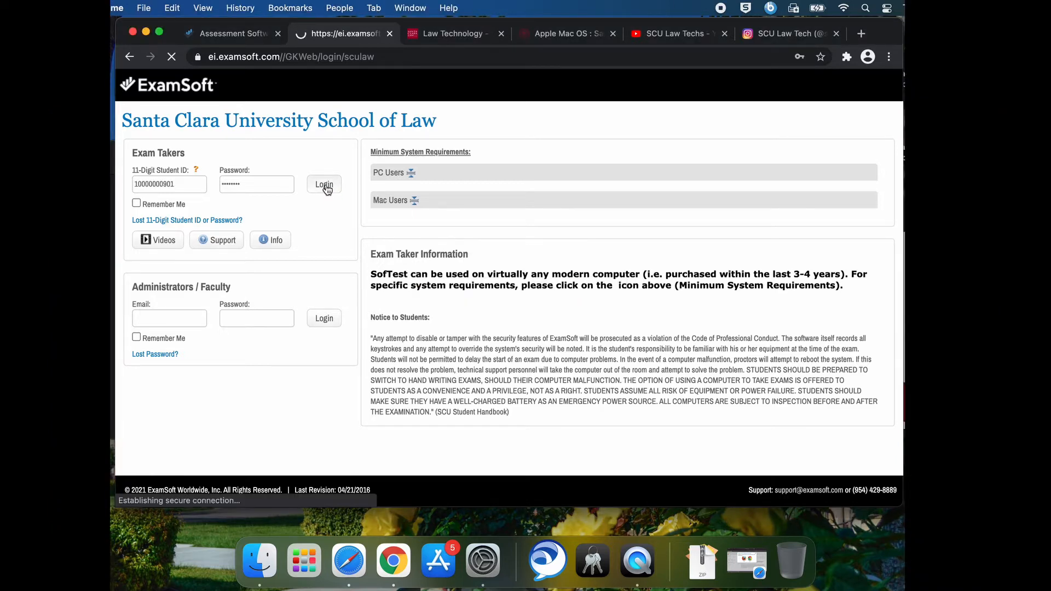
click(324, 184)
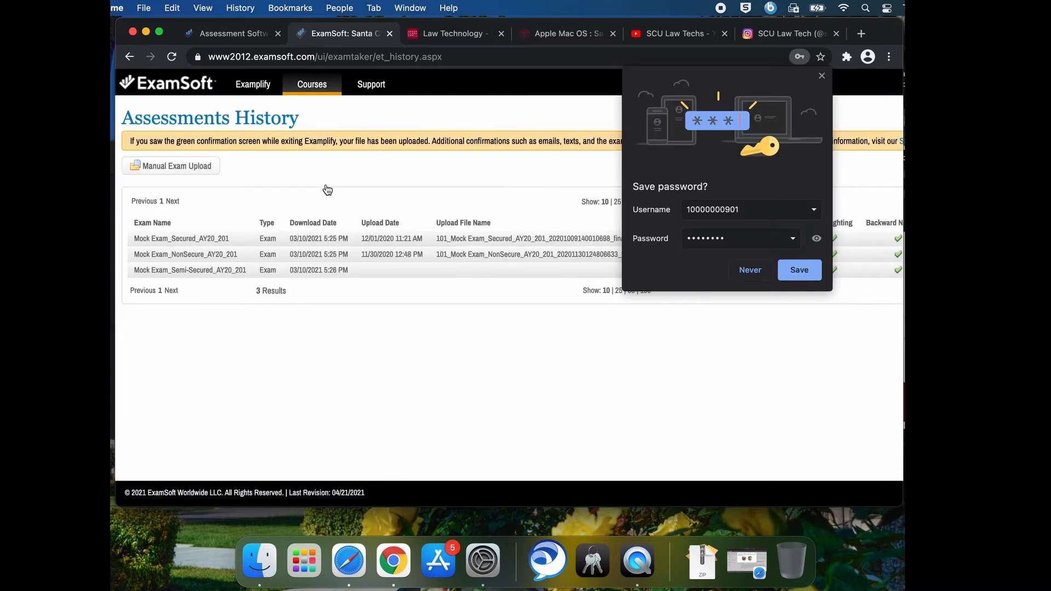
Open the Examplify tab, then My Account settings from the account gear menu.
click(253, 83)
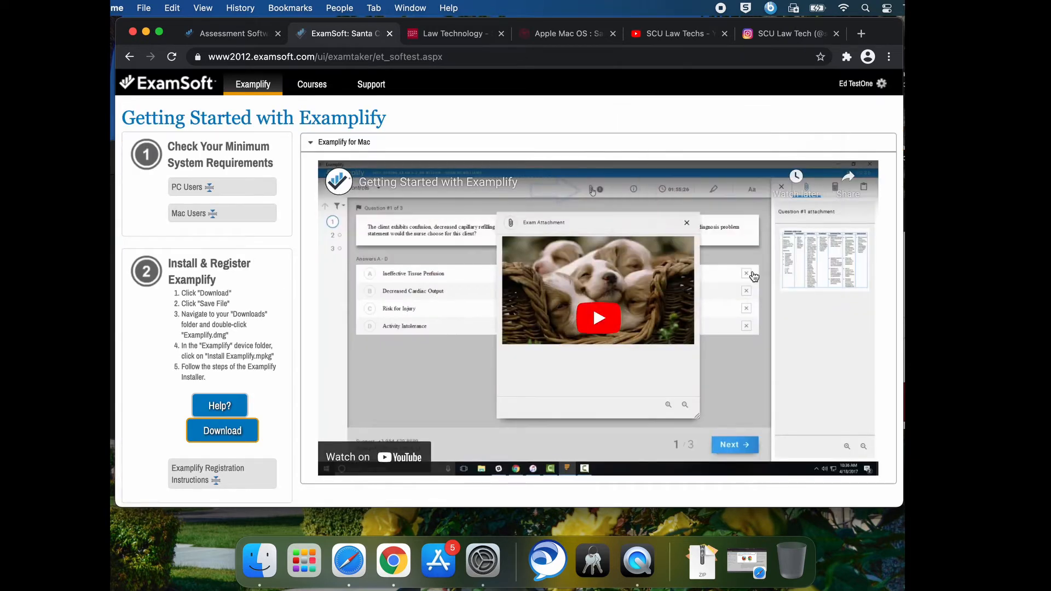
mouse_move(598, 114)
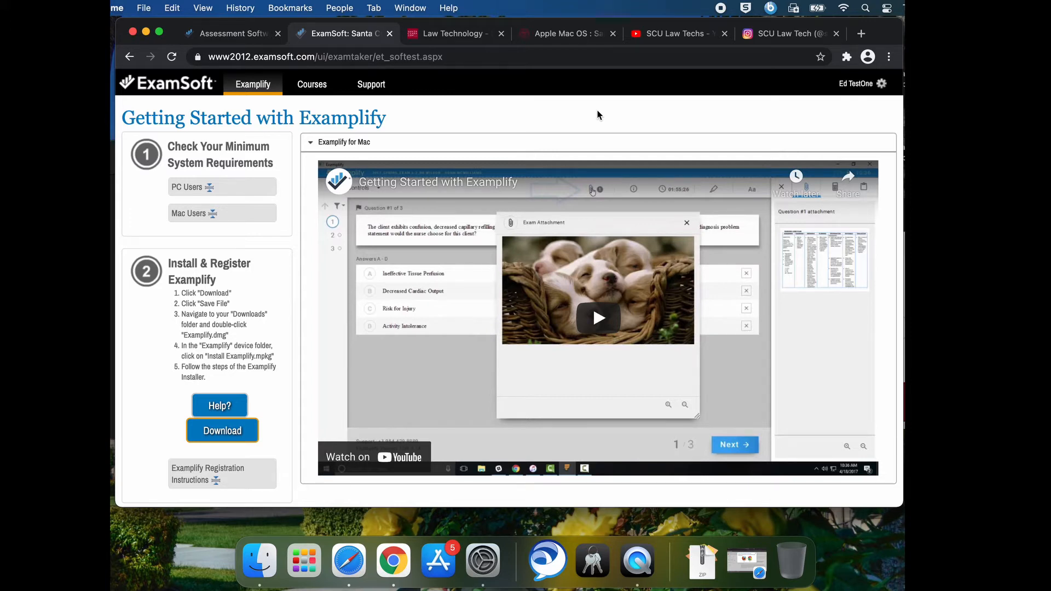
click(881, 84)
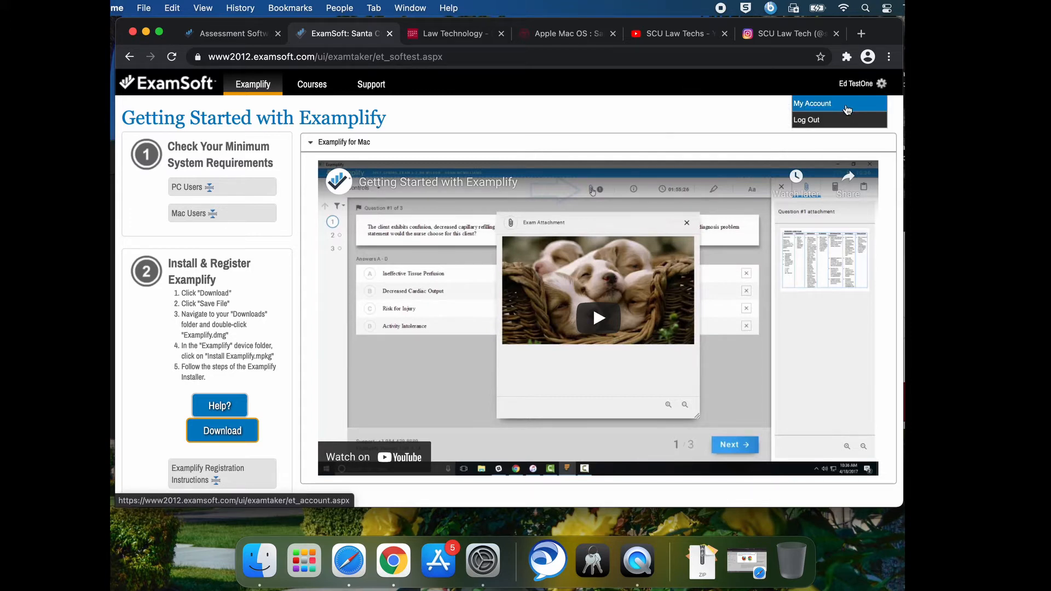
click(812, 103)
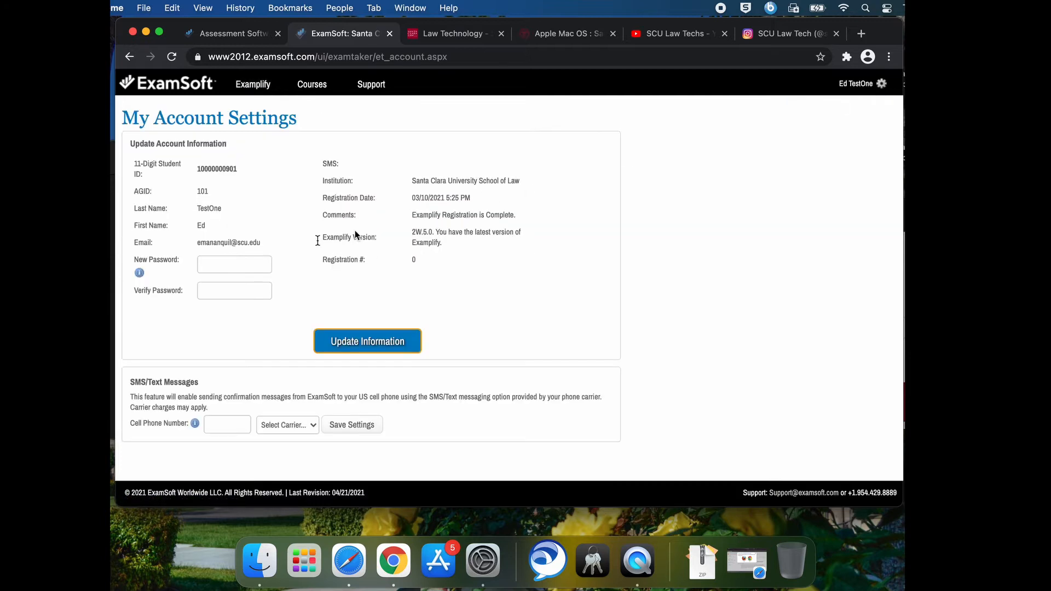
mouse_move(247, 297)
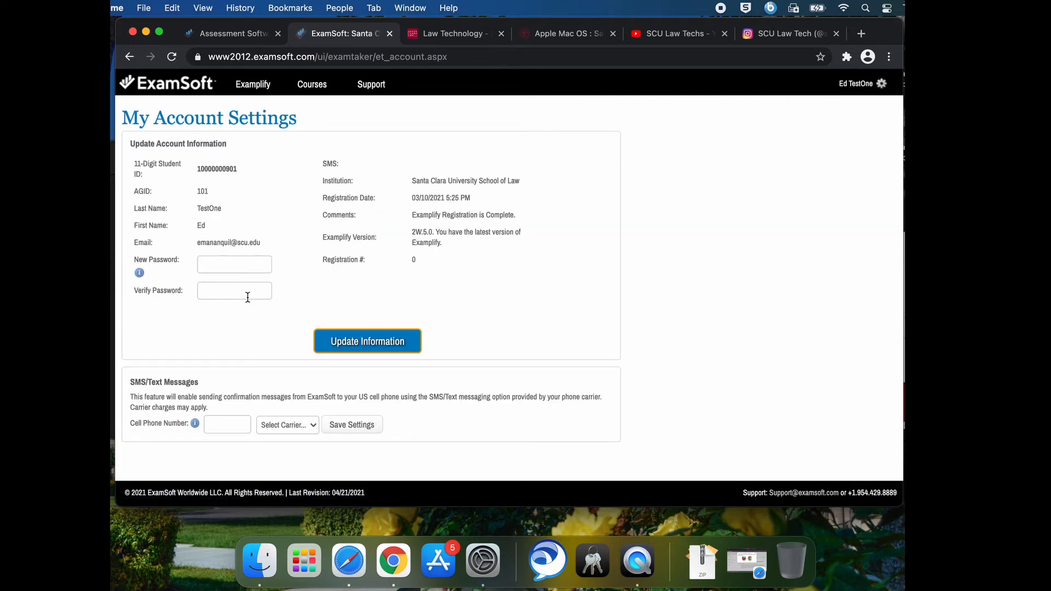
mouse_move(617, 150)
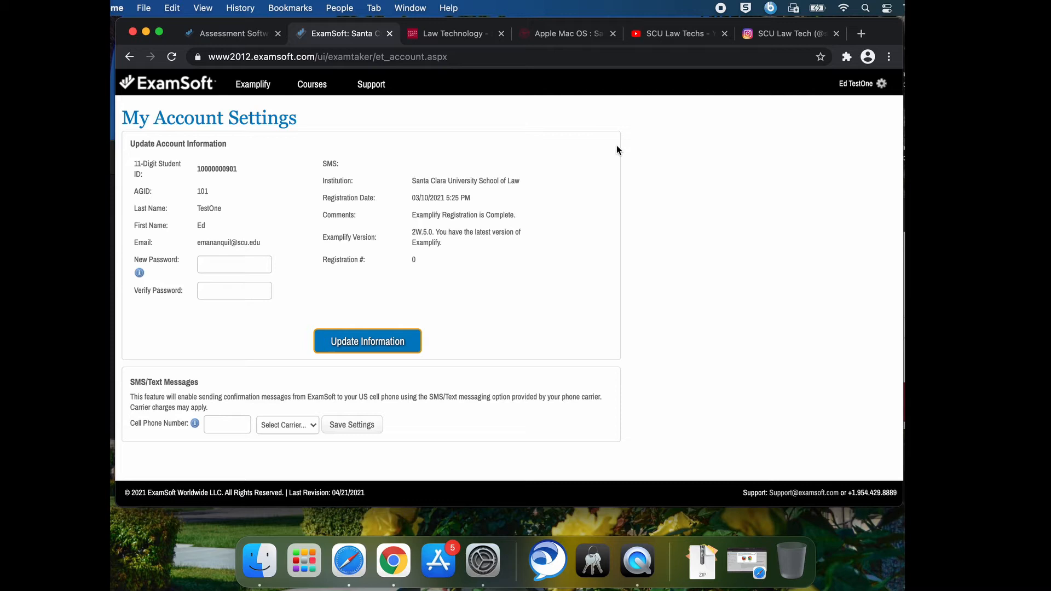
Dismiss the Look Up notice, resubmit the exam taker login, and open the Examplify section.
click(883, 83)
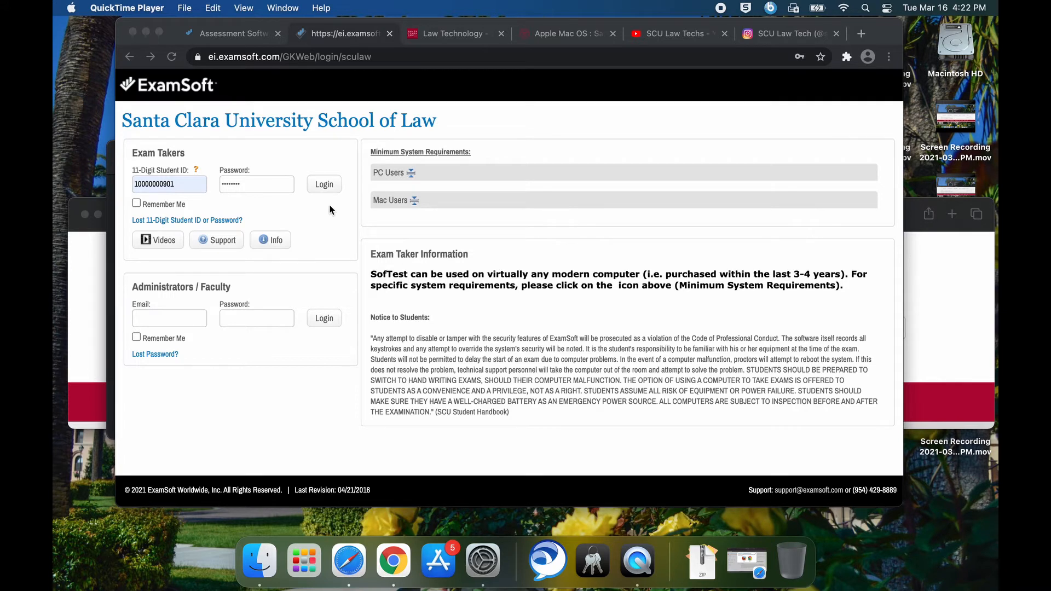
mouse_move(323, 183)
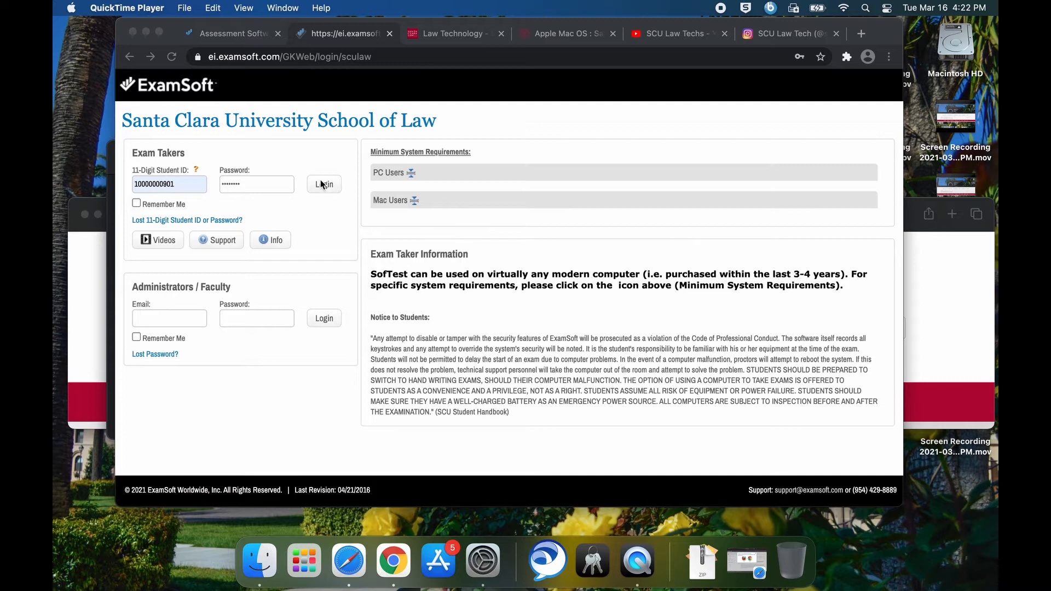
mouse_move(325, 186)
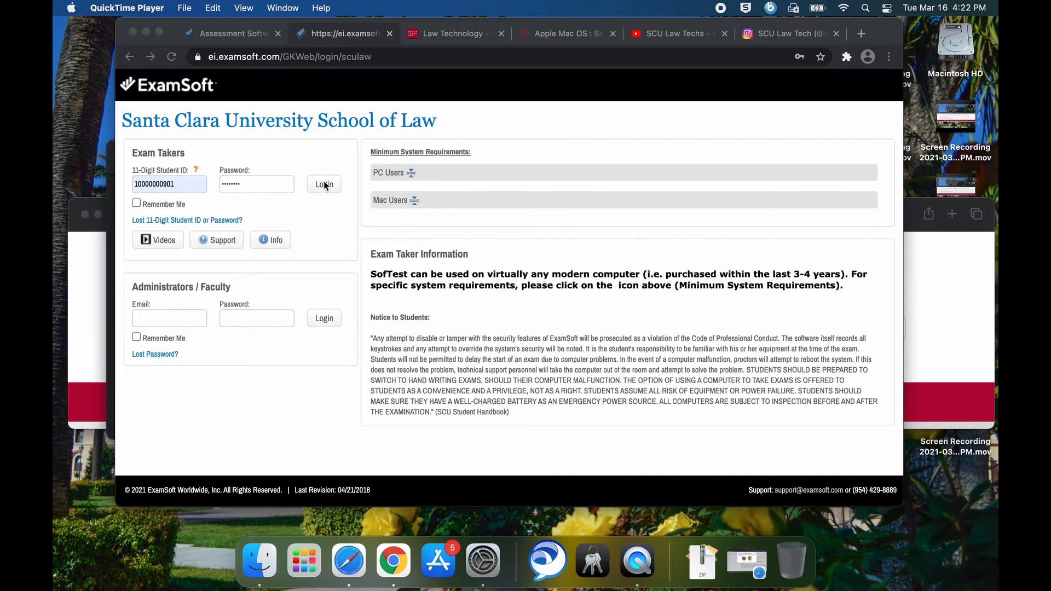
click(323, 185)
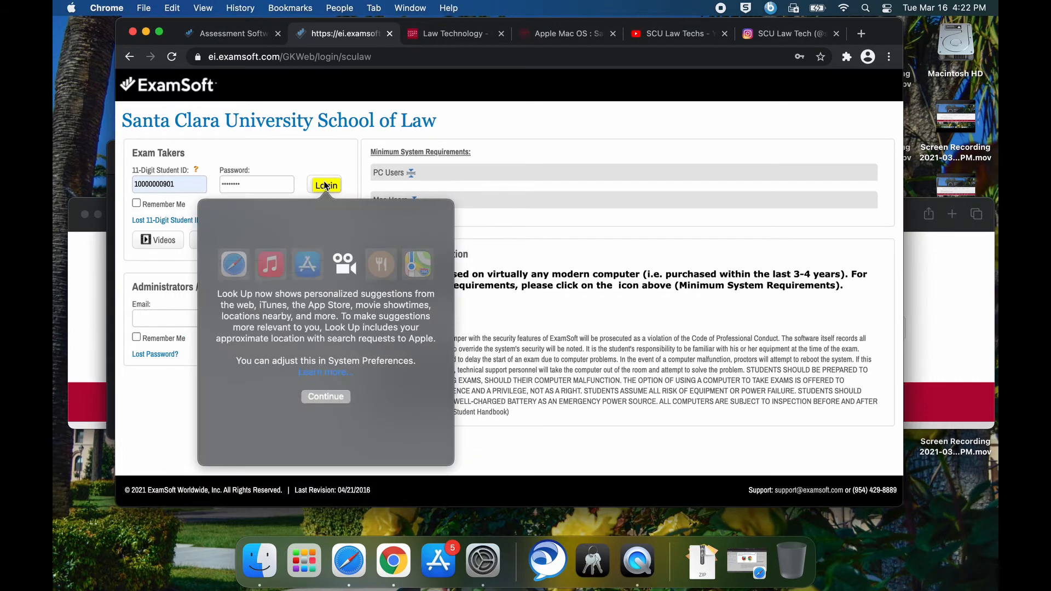
click(325, 396)
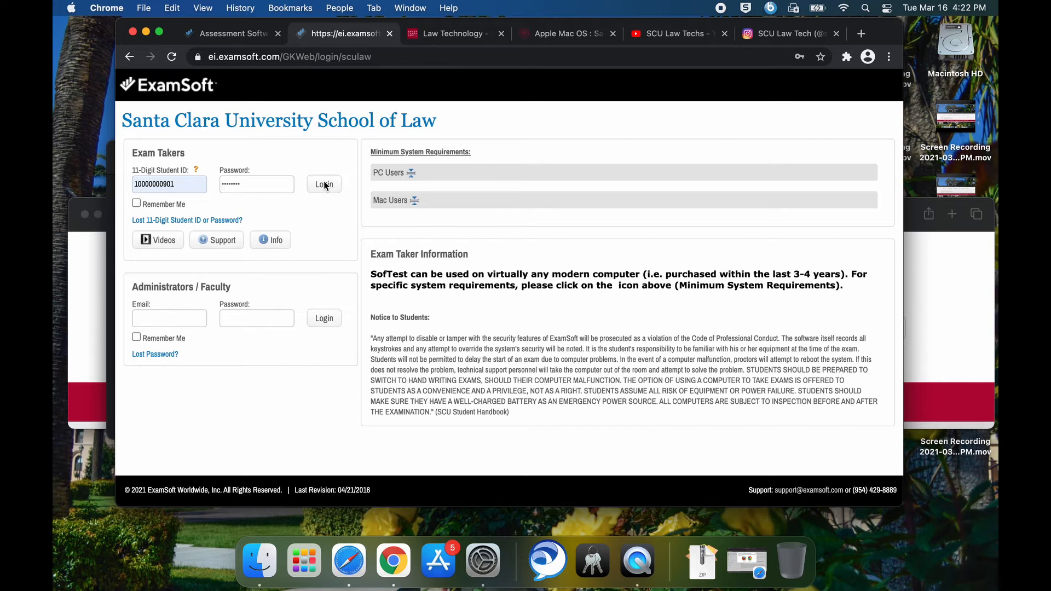
click(323, 184)
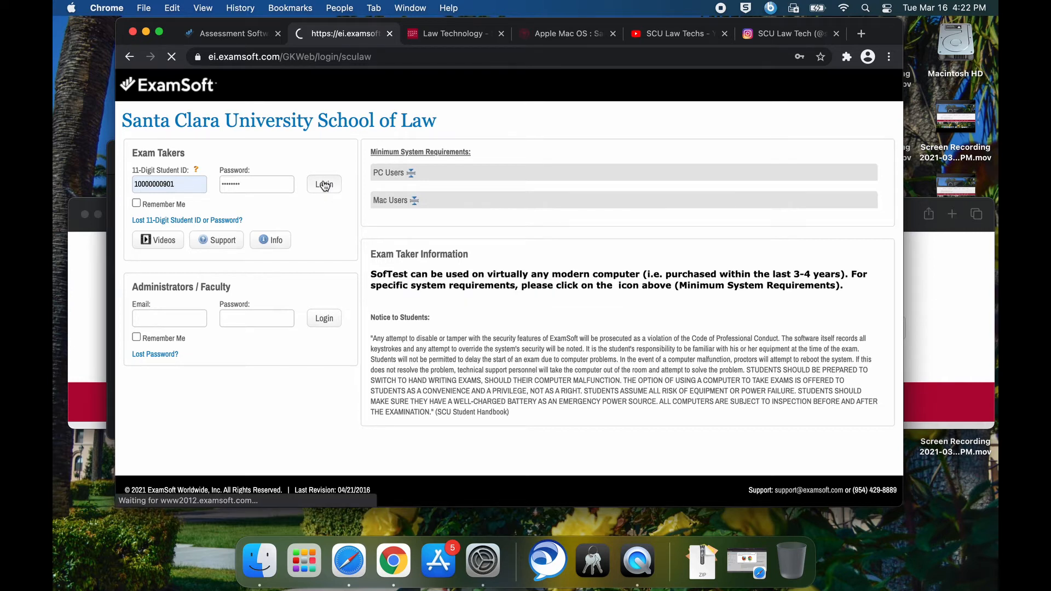
click(324, 184)
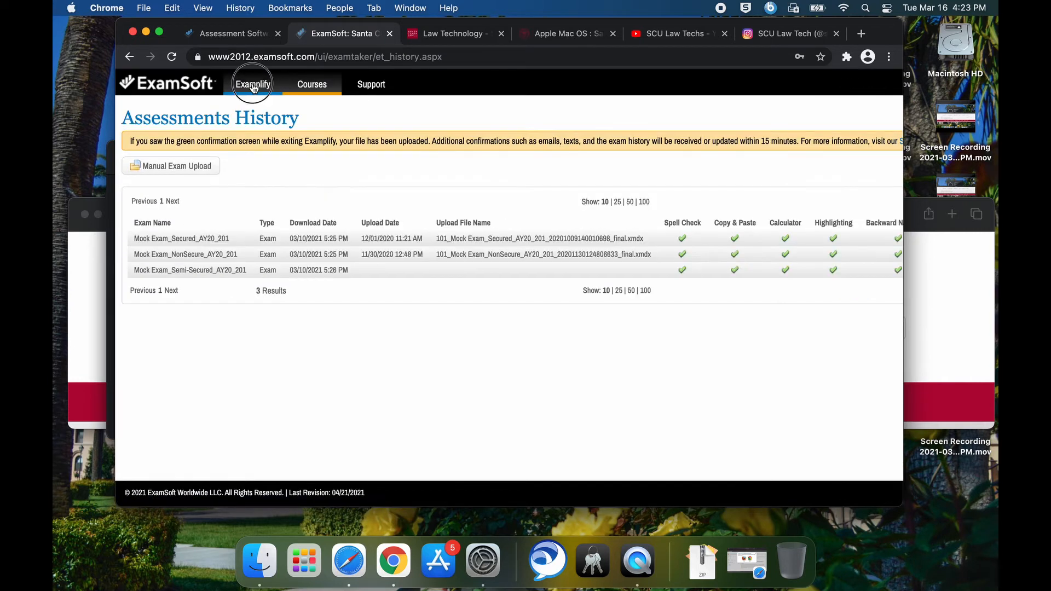
click(253, 83)
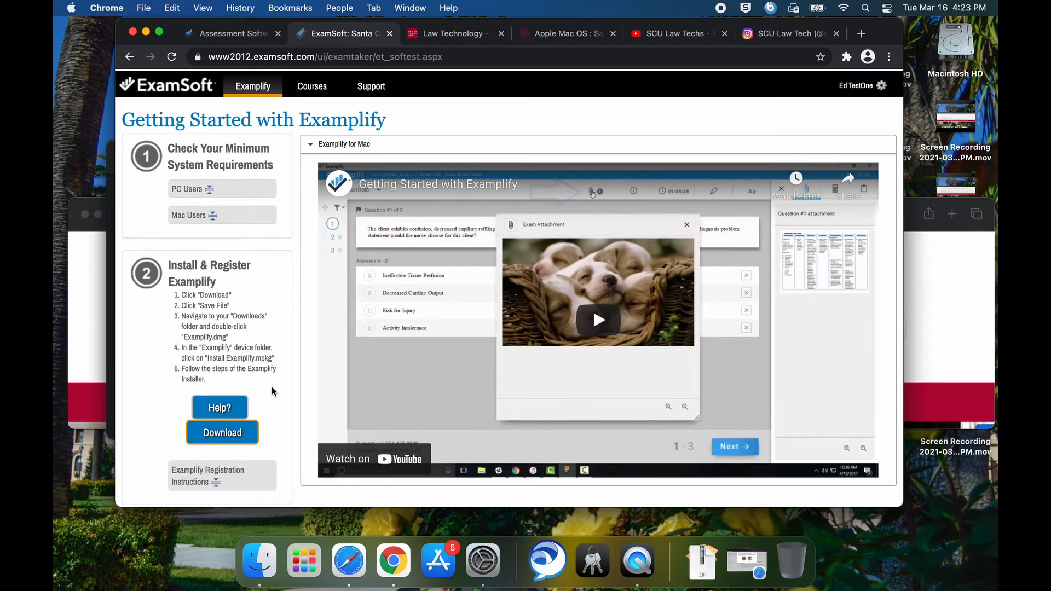
Download the Examplify 2.5.0 Mac installer and show it in Finder's Downloads folder.
scroll(down, 3)
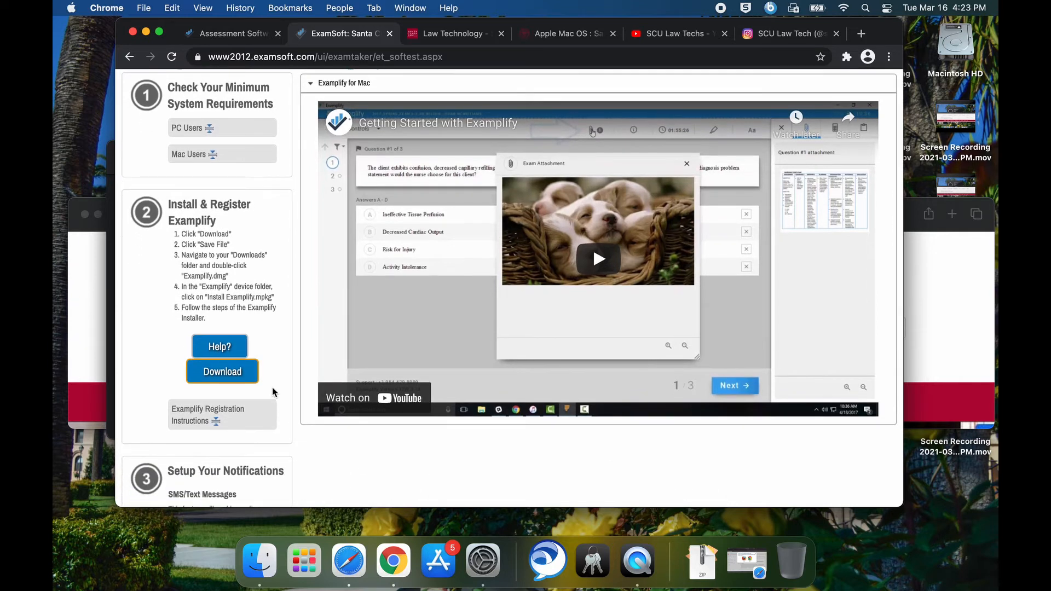
mouse_move(235, 376)
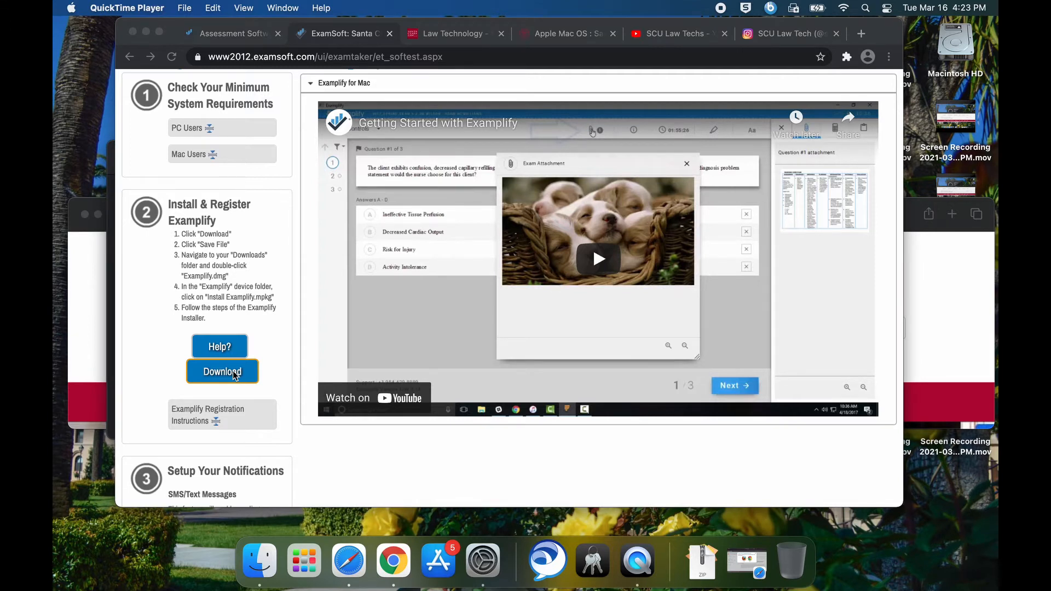
click(221, 371)
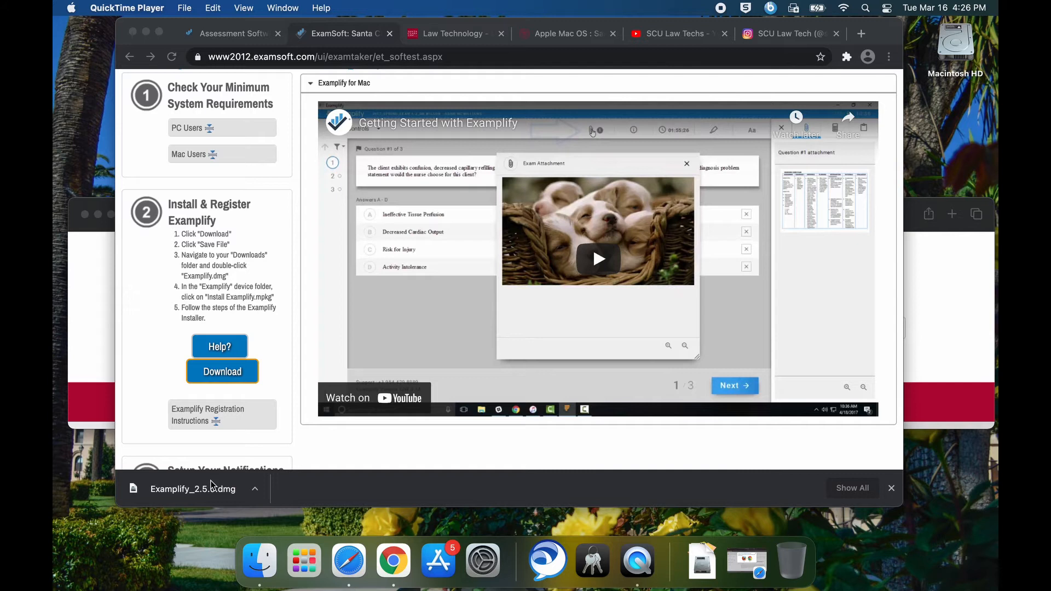
mouse_move(243, 497)
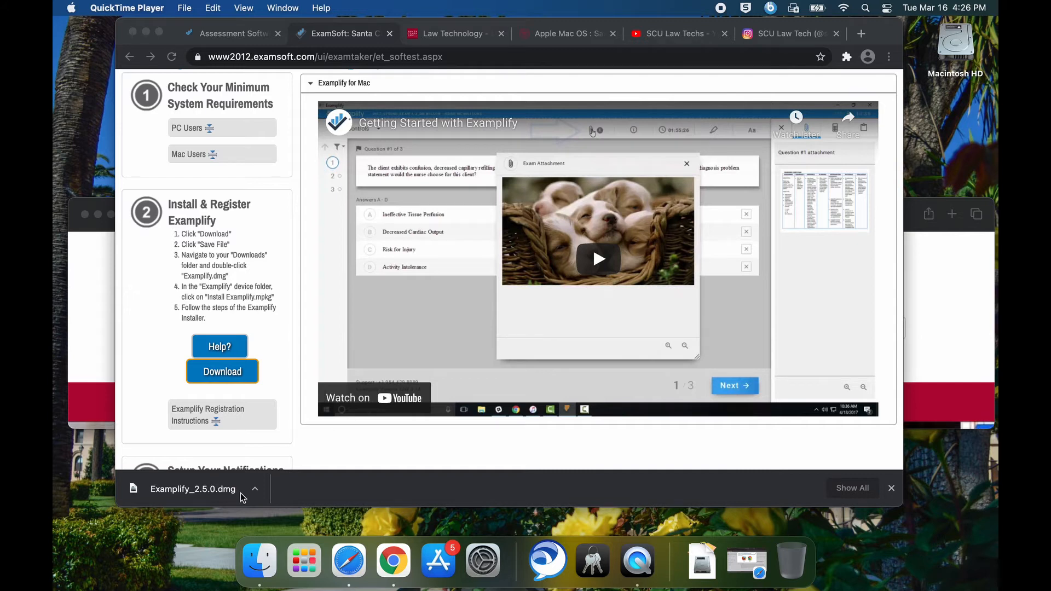
click(254, 487)
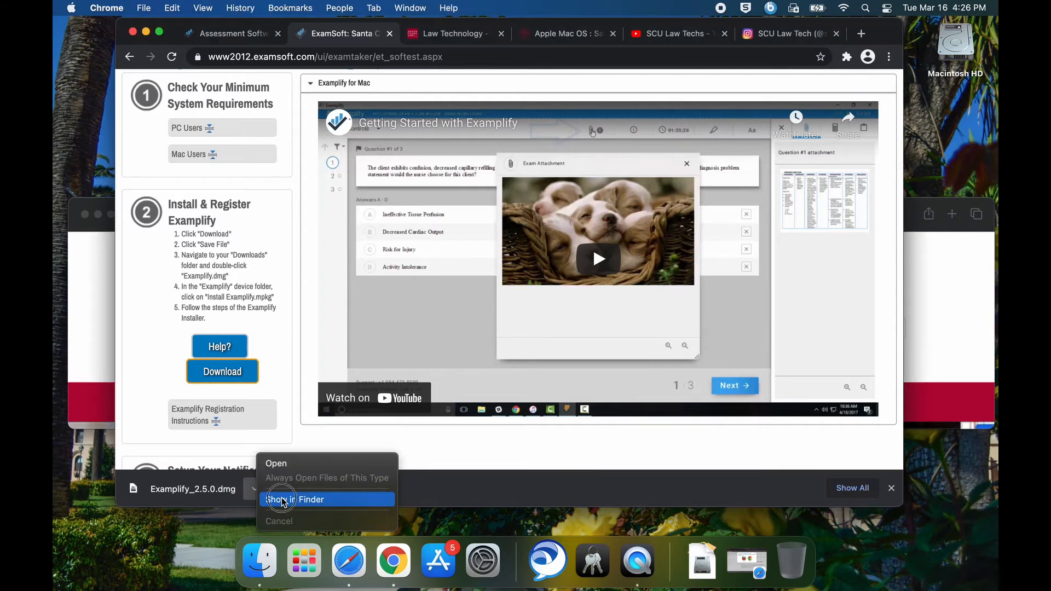
click(293, 499)
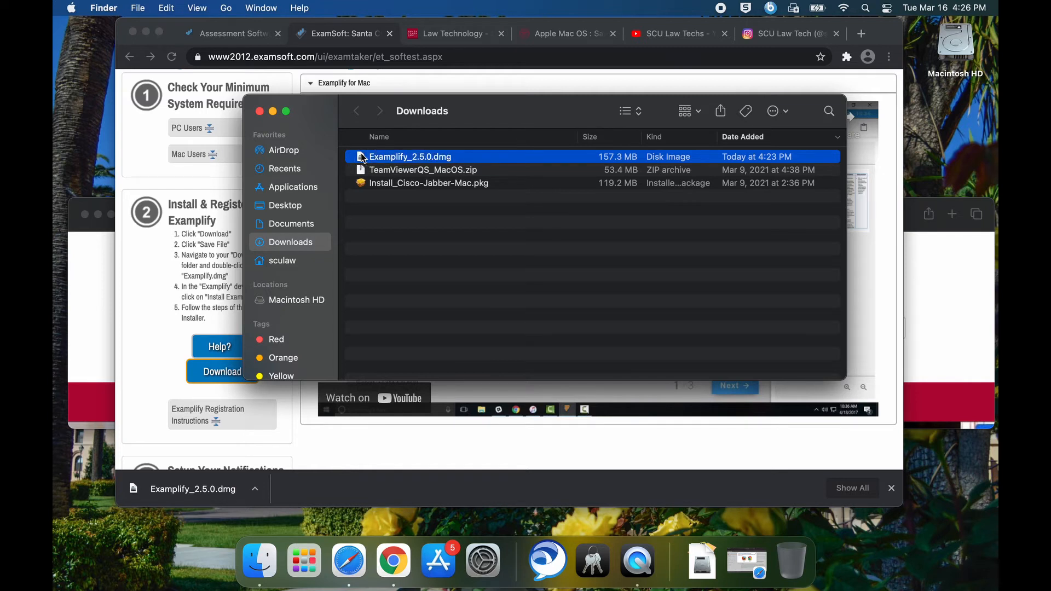
Mount Examplify_2.5.0.dmg and launch the Examplify_SIGNED.pkg installer inside it.
double_click(409, 156)
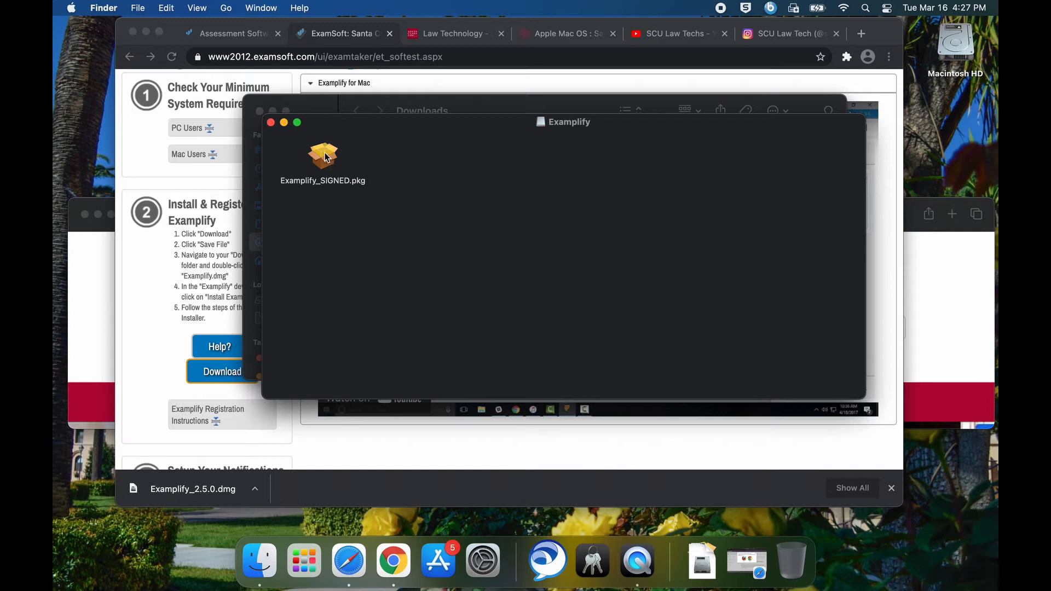
click(322, 161)
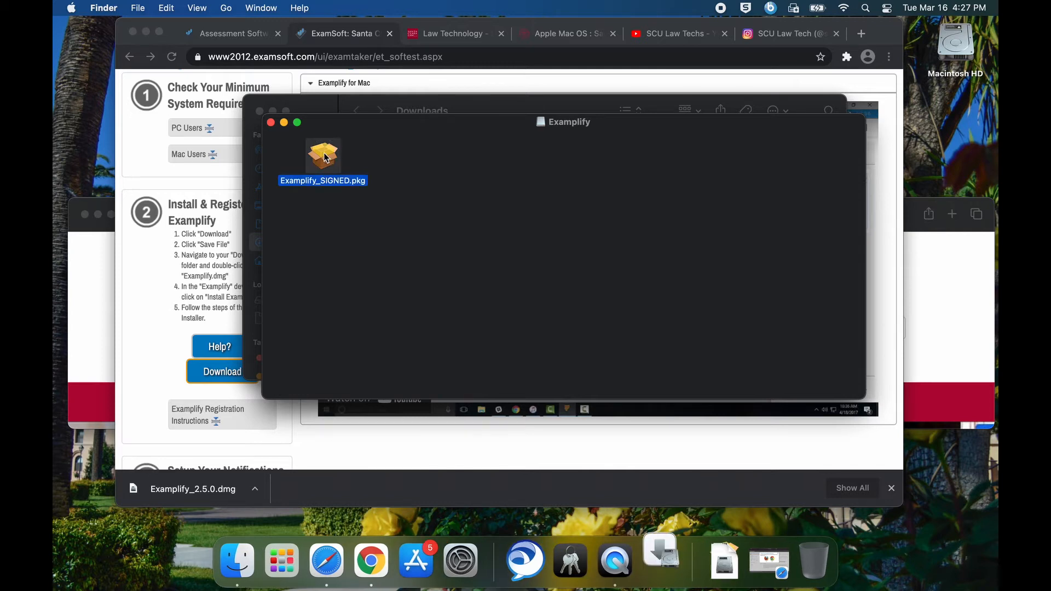
double_click(322, 152)
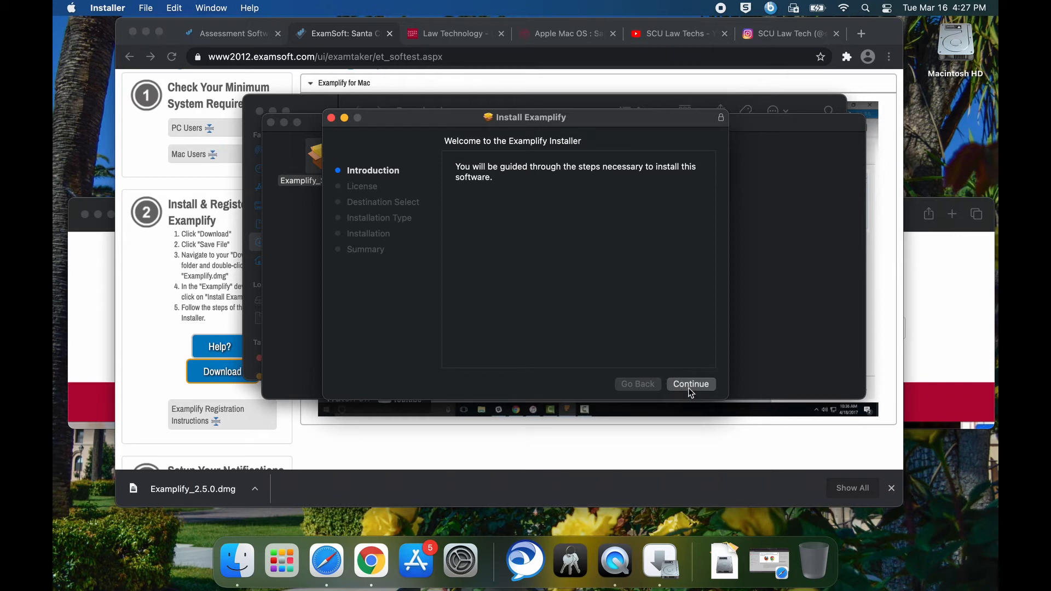
Agree to the Examplify license and start a standard install on Macintosh HD.
click(690, 384)
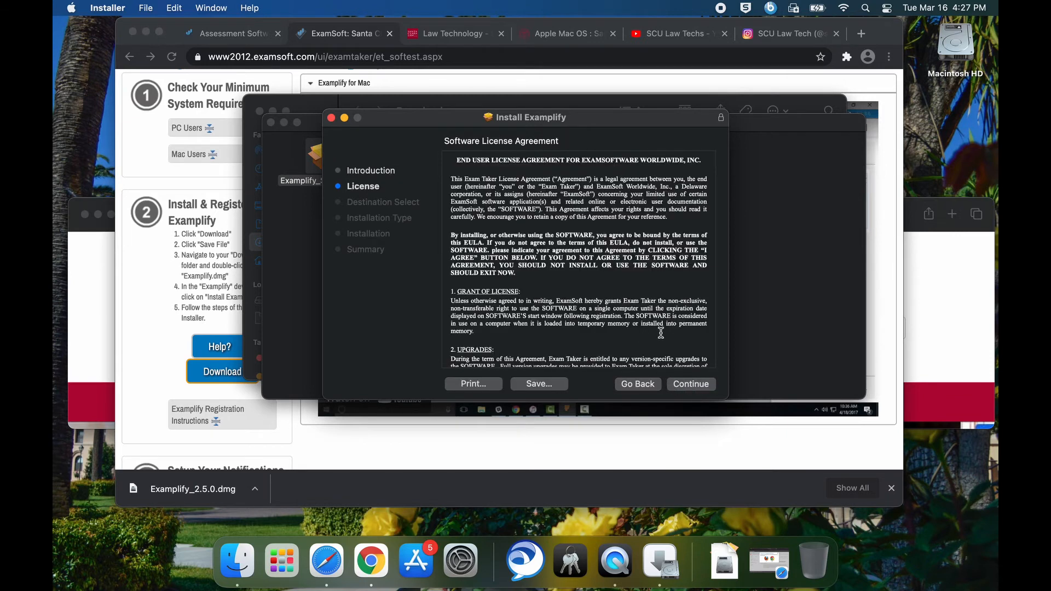
click(690, 384)
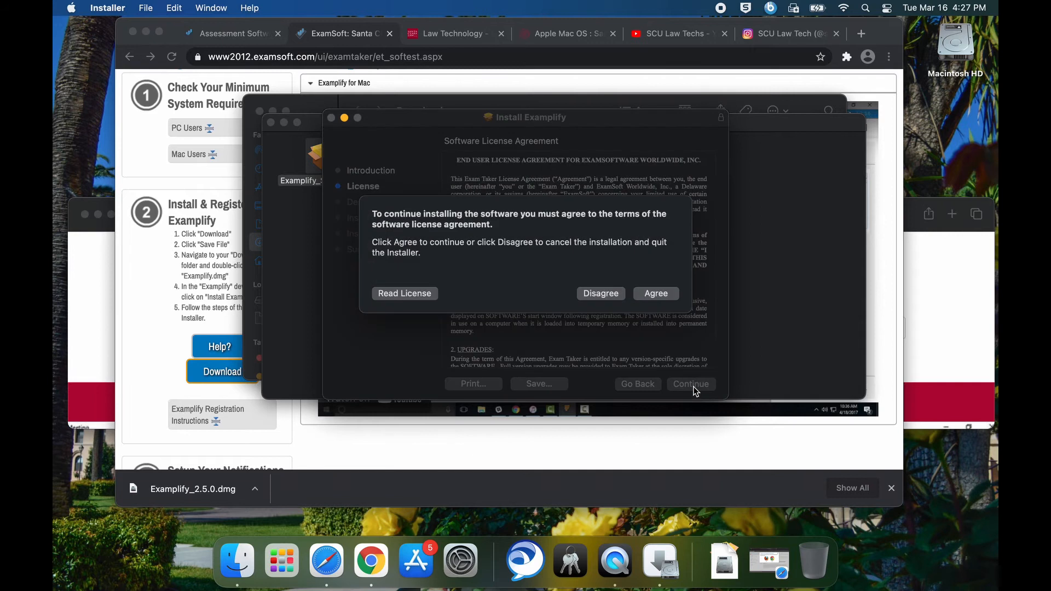
click(655, 292)
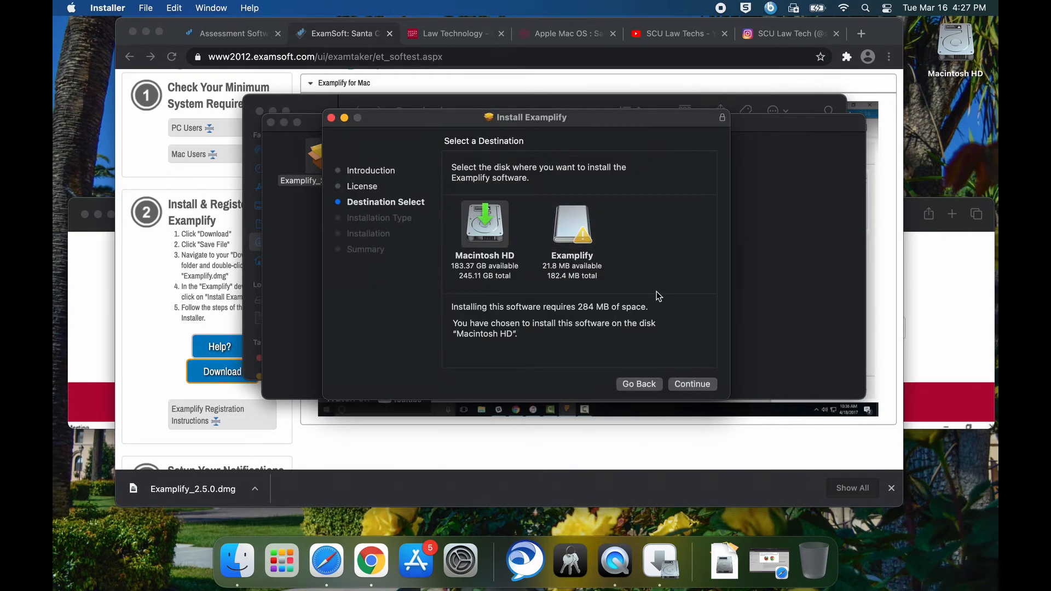
mouse_move(492, 226)
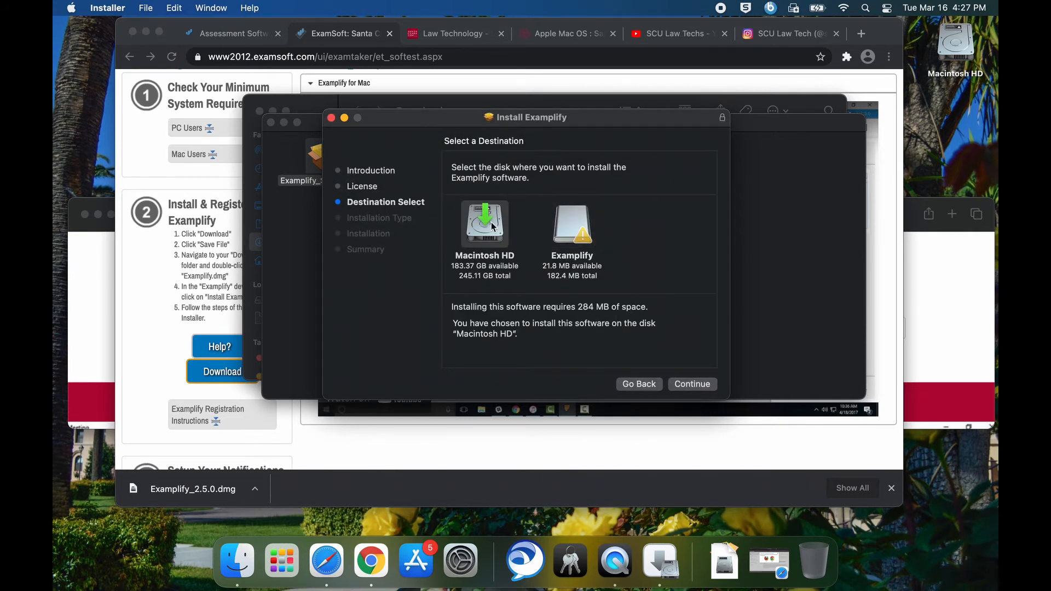
mouse_move(580, 353)
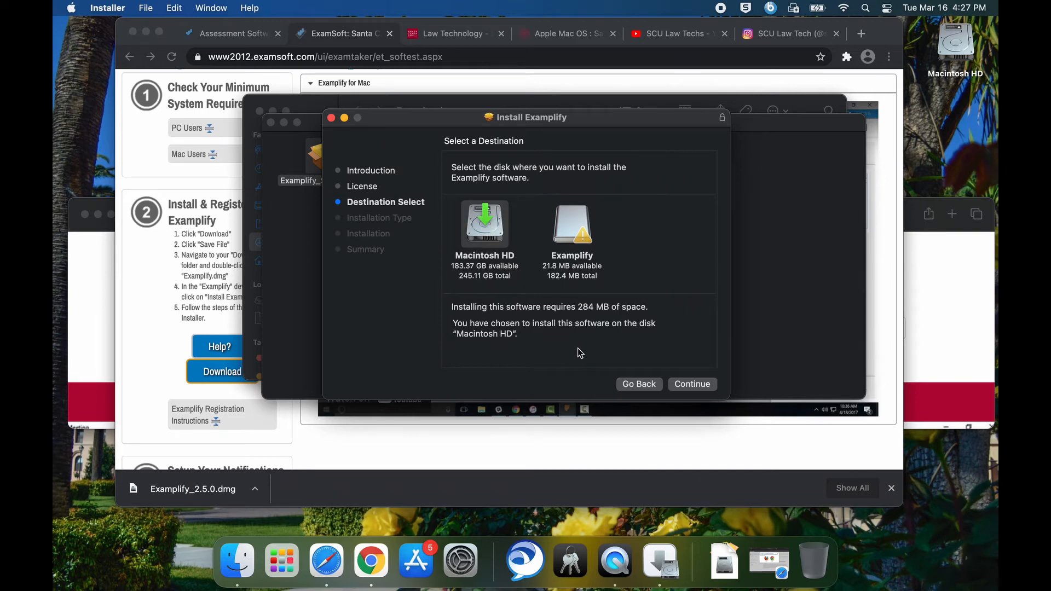
click(690, 384)
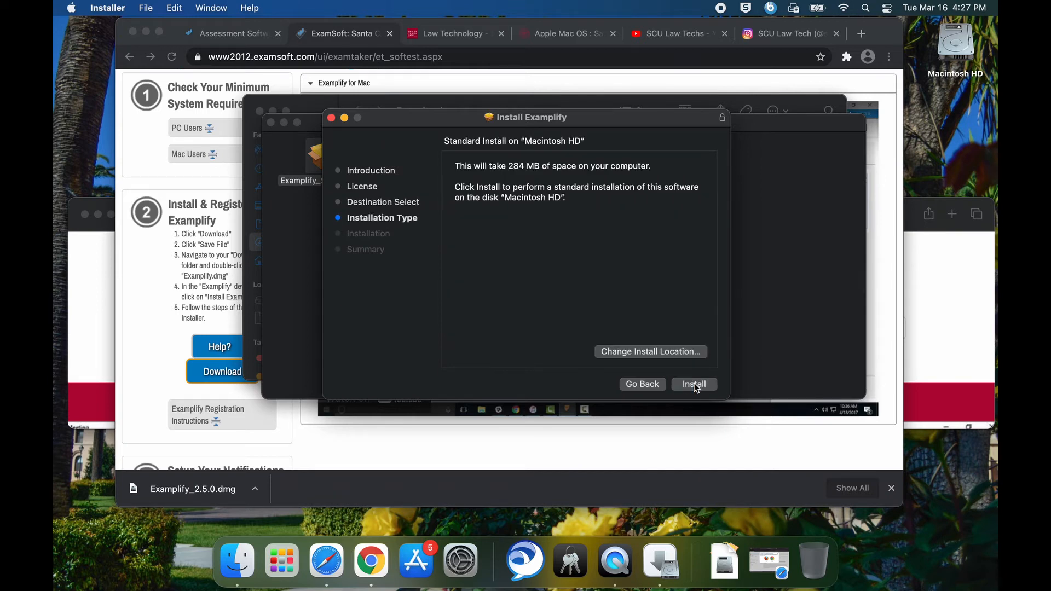
mouse_move(690, 392)
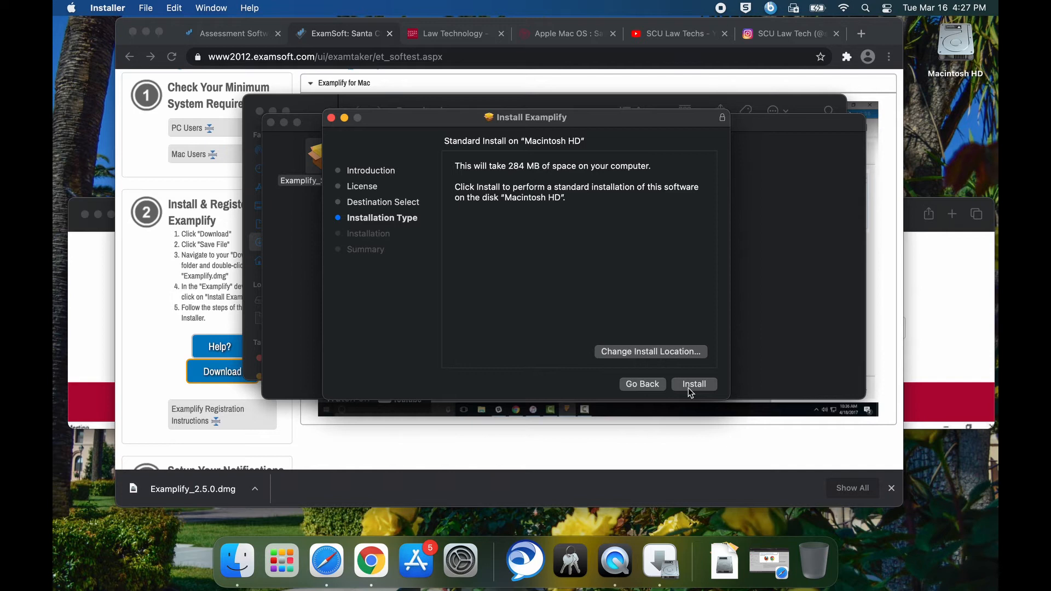
click(693, 384)
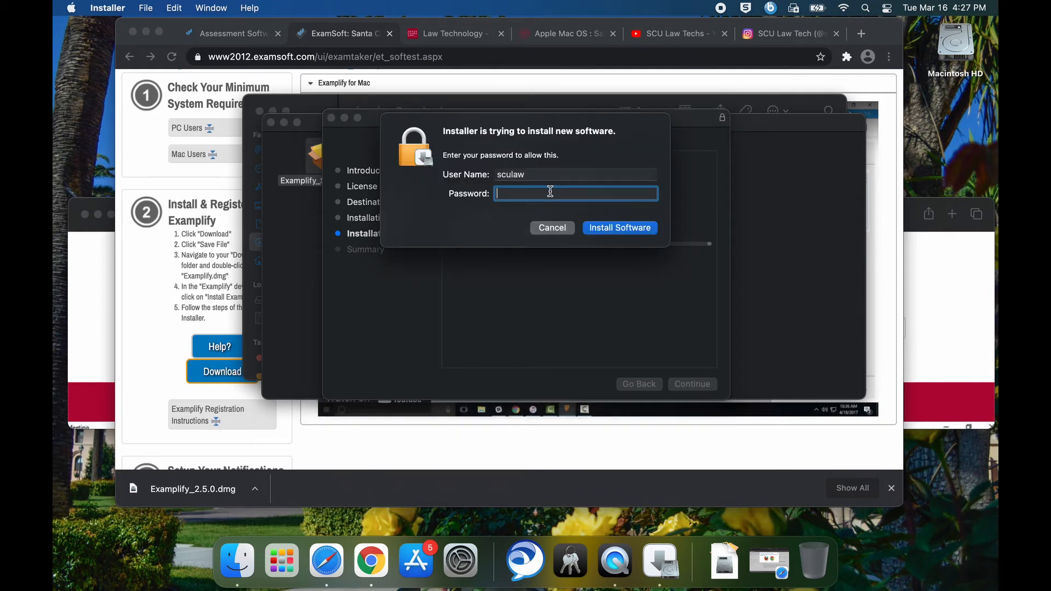
Authorize the install with the admin password and allow Installer to control System Events.
text(•)
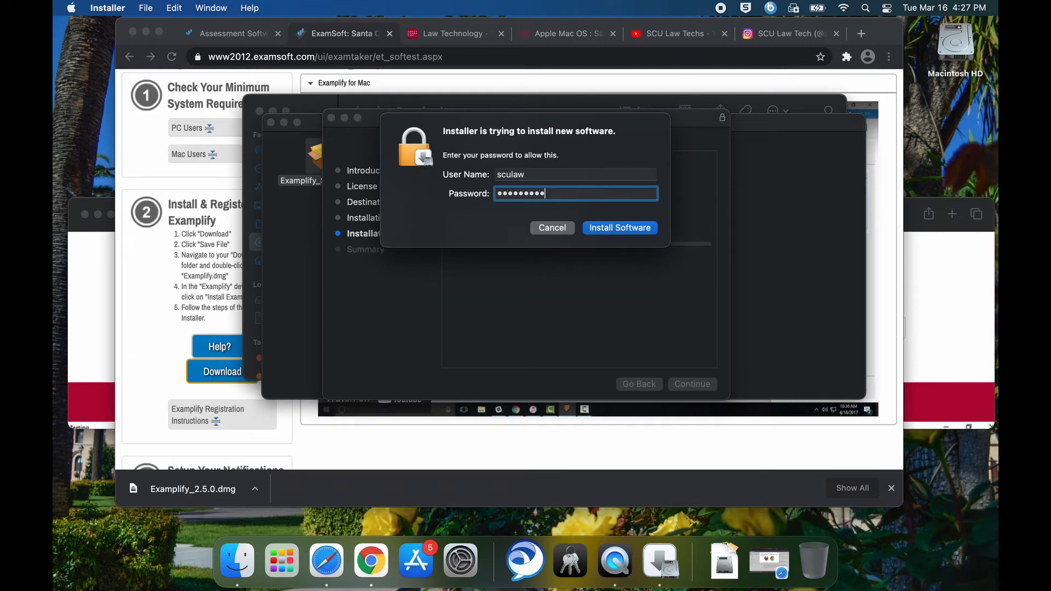
click(618, 227)
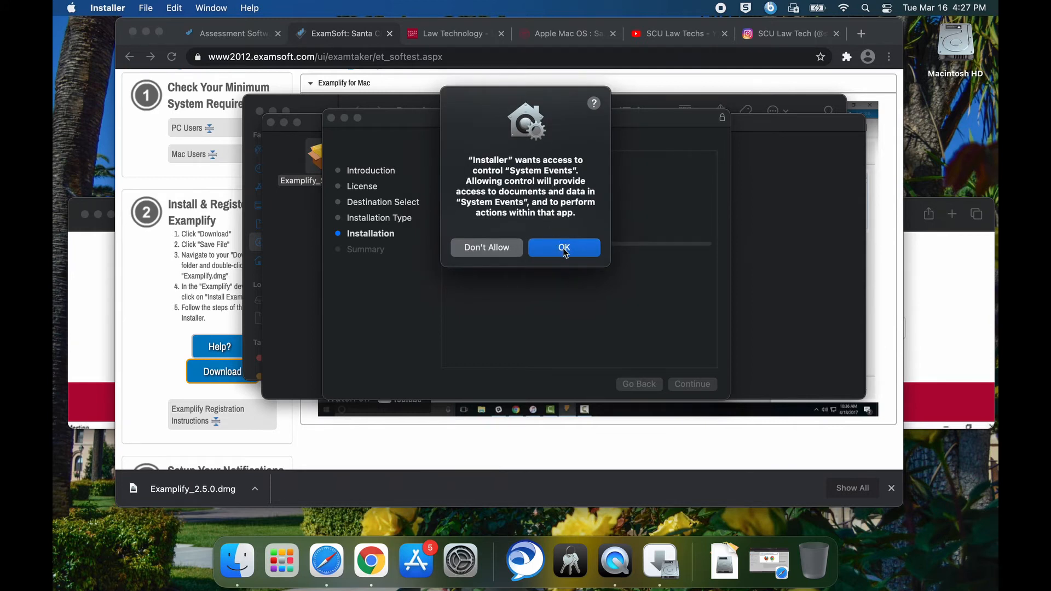
click(563, 247)
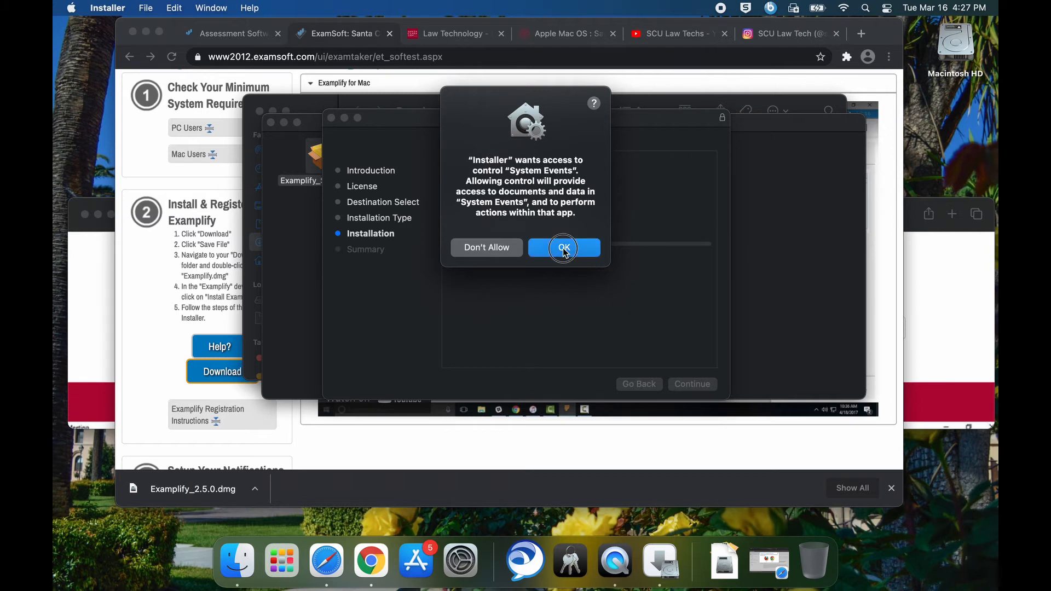
click(564, 247)
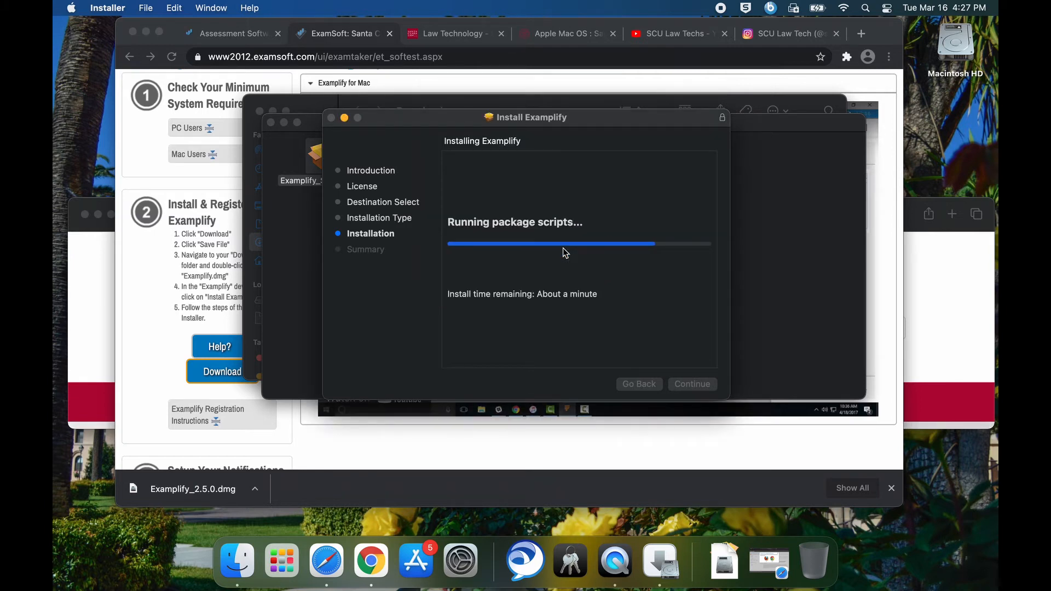
mouse_move(588, 199)
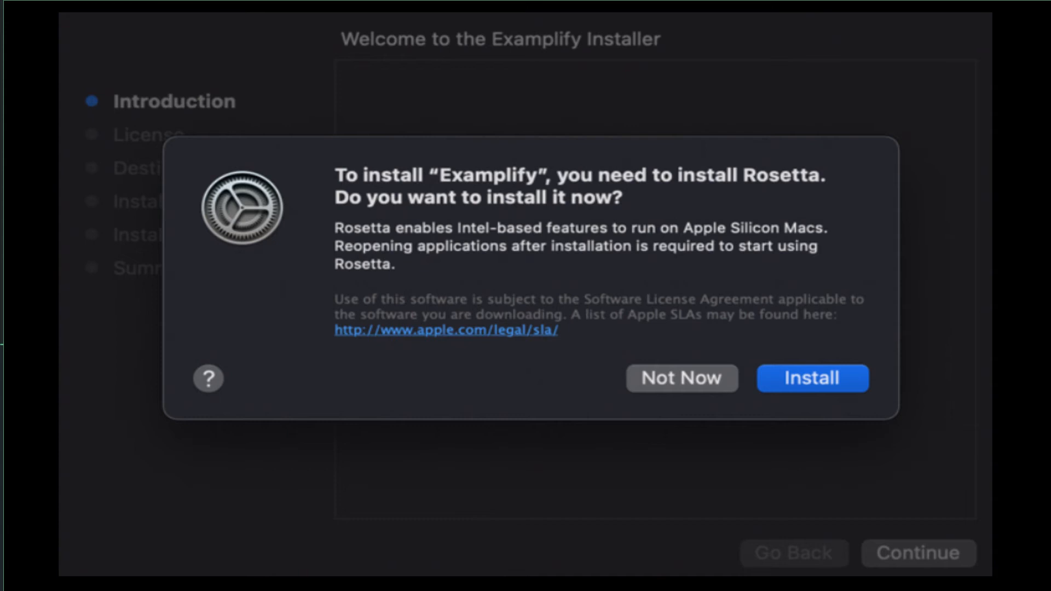
Launch Examplify, scroll through the Software License Agreement, and choose I Agree.
click(811, 378)
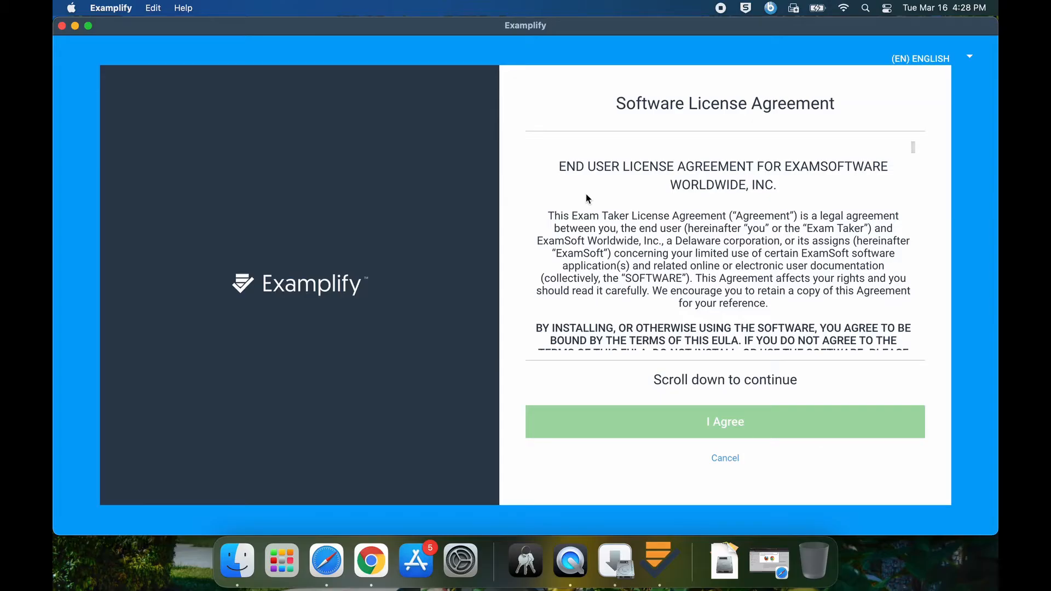
mouse_move(751, 209)
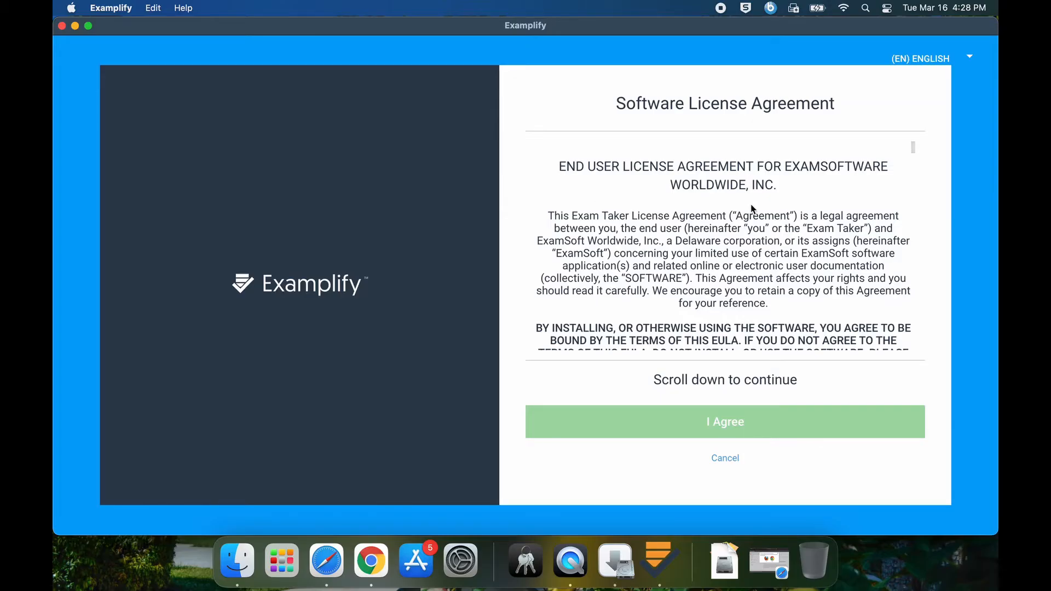
scroll(down, 3)
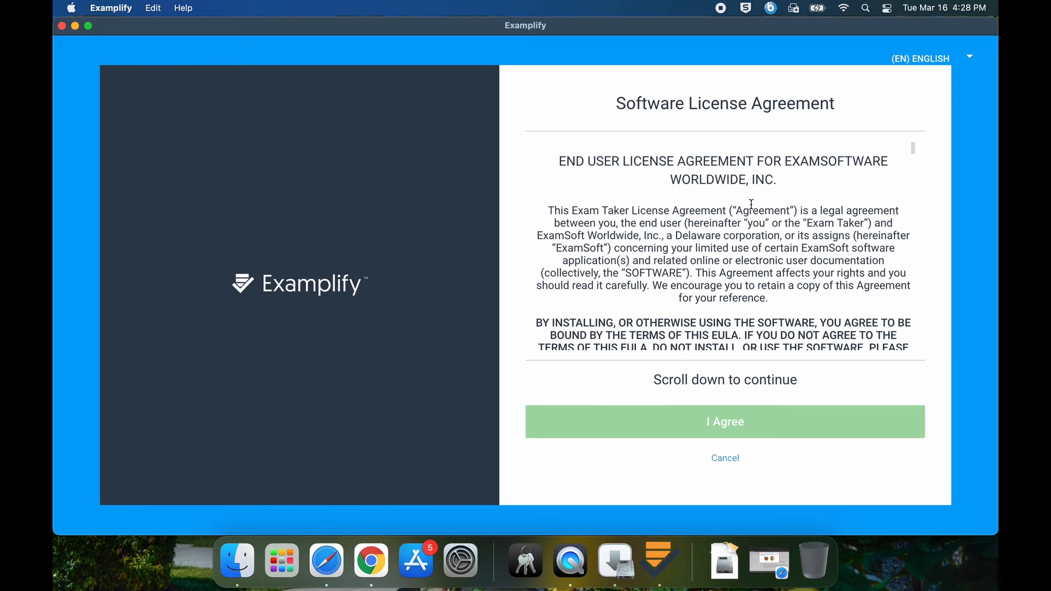
scroll(down, 3)
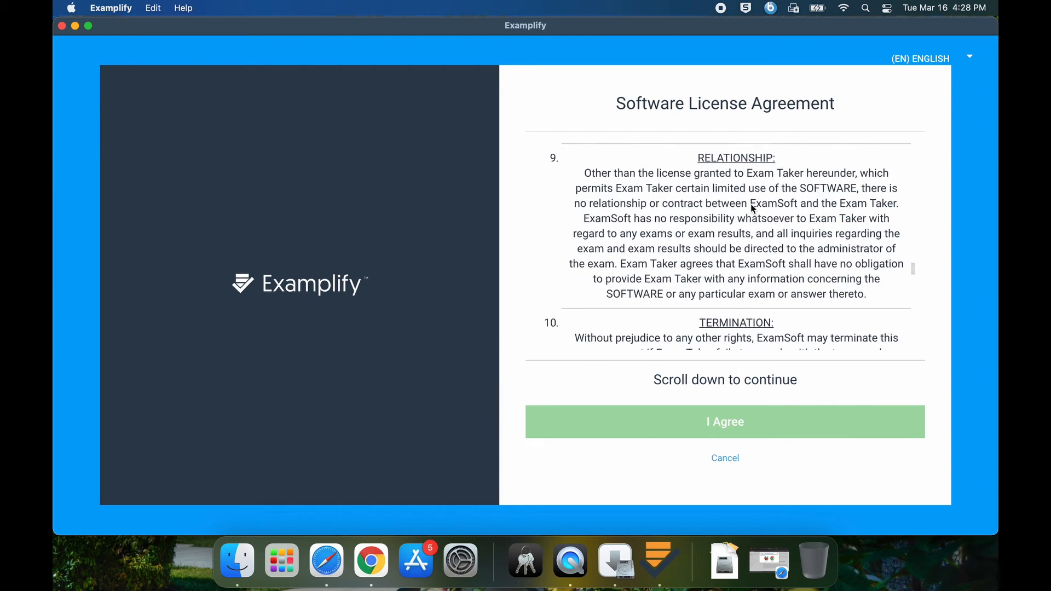
click(724, 422)
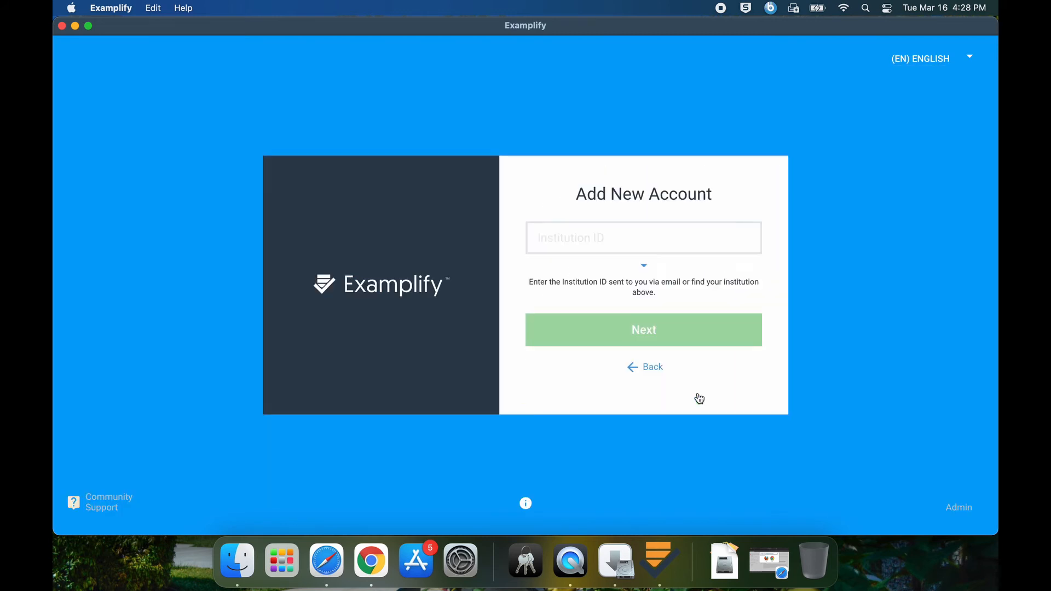
Enter institution ID sculaw, select Santa Clara University School of Law (sculaw), and continue.
click(643, 237)
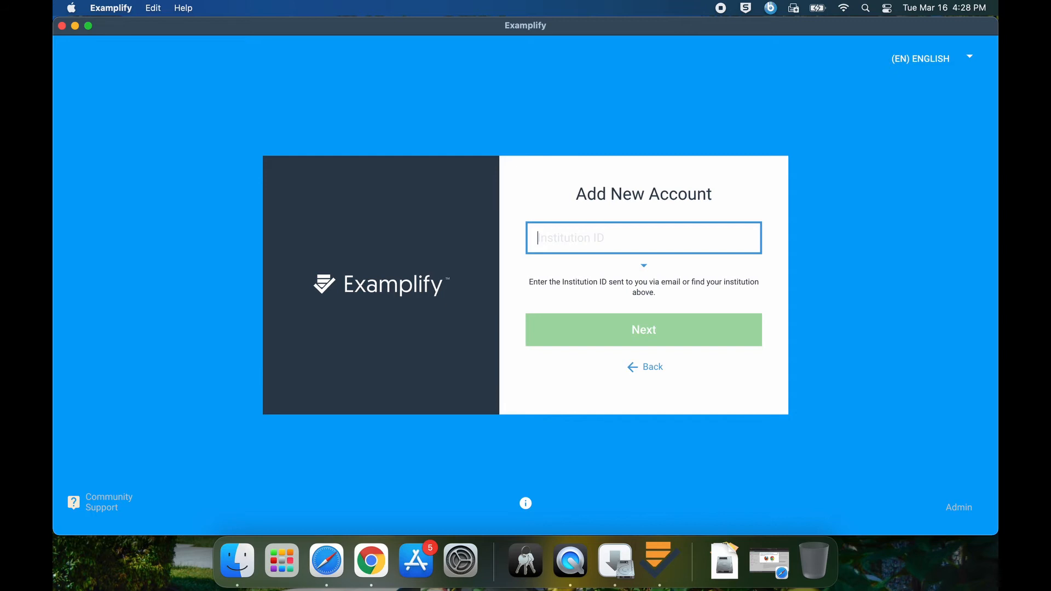
text(sculaw)
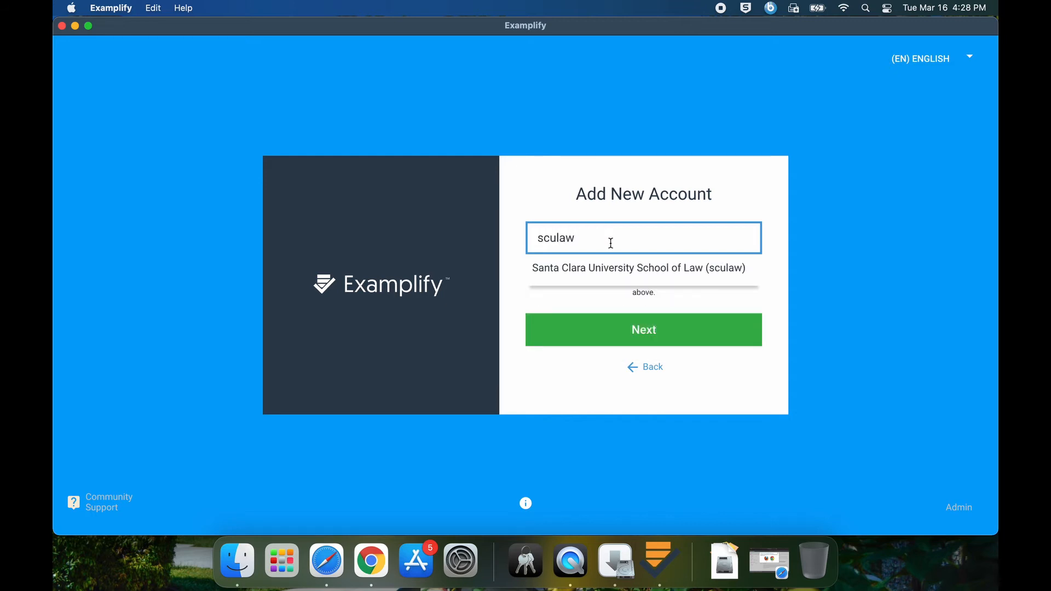
click(637, 268)
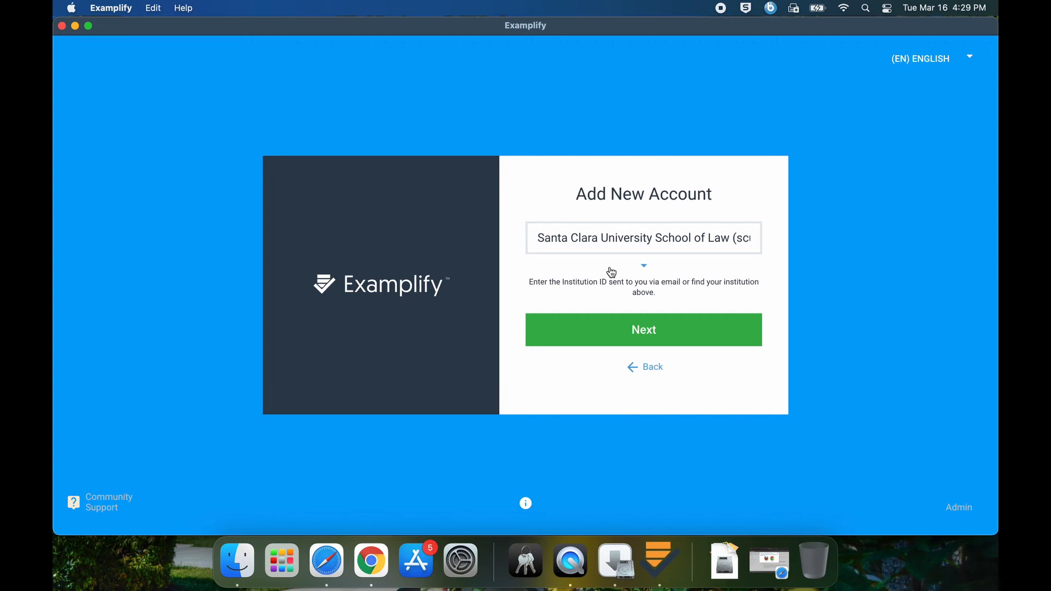
mouse_move(642, 340)
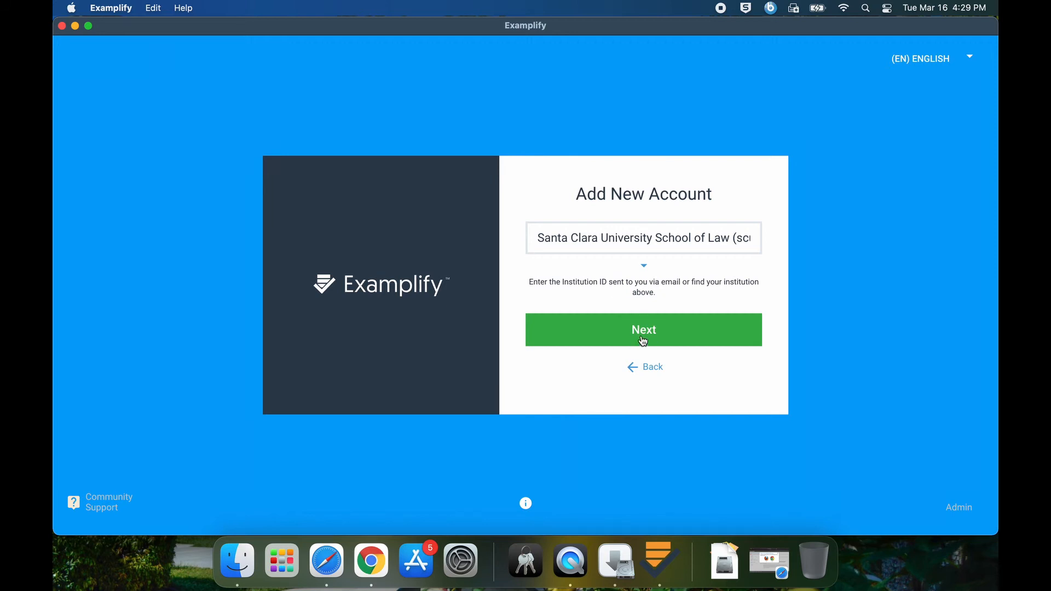
click(643, 329)
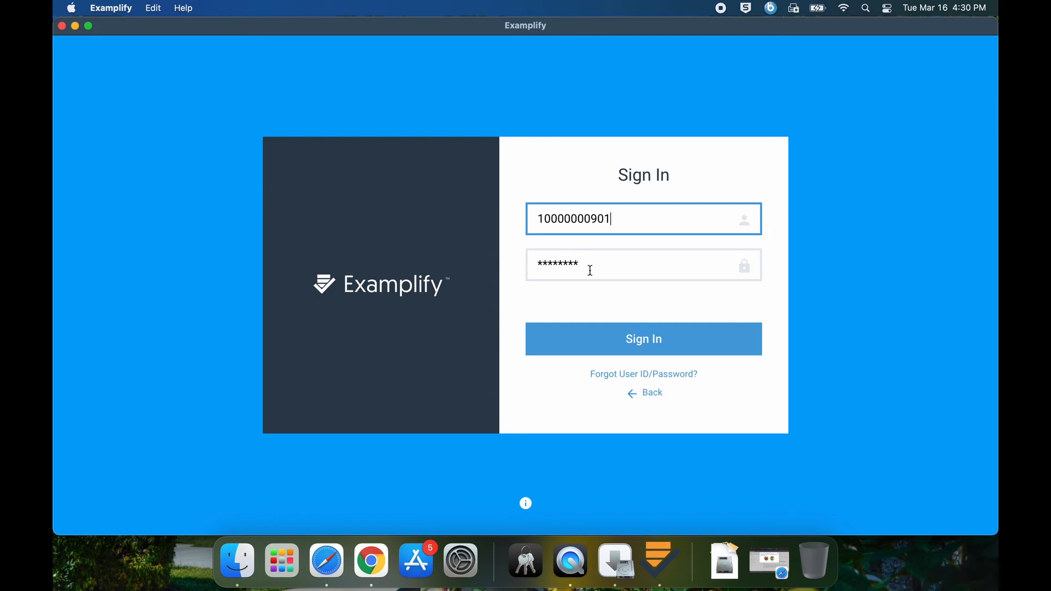
mouse_move(544, 260)
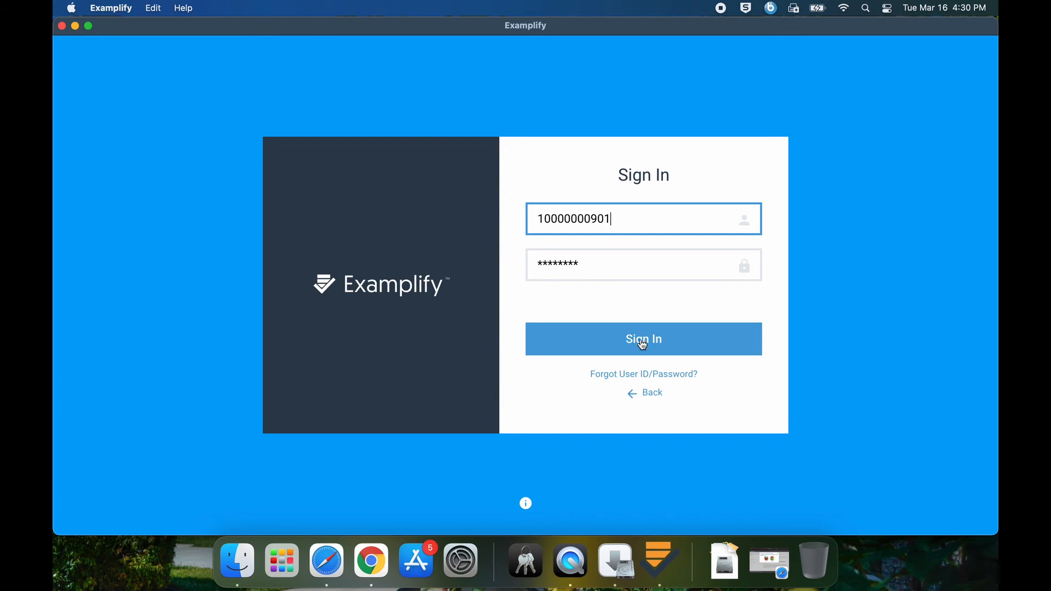
Submit the student ID and password to sign in to the school account.
click(642, 338)
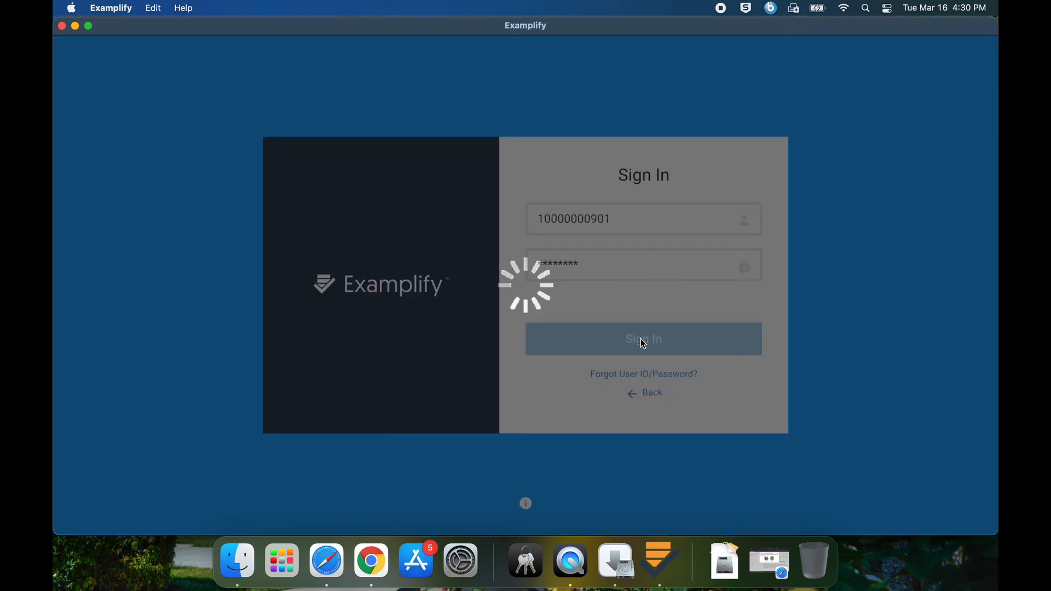
click(642, 338)
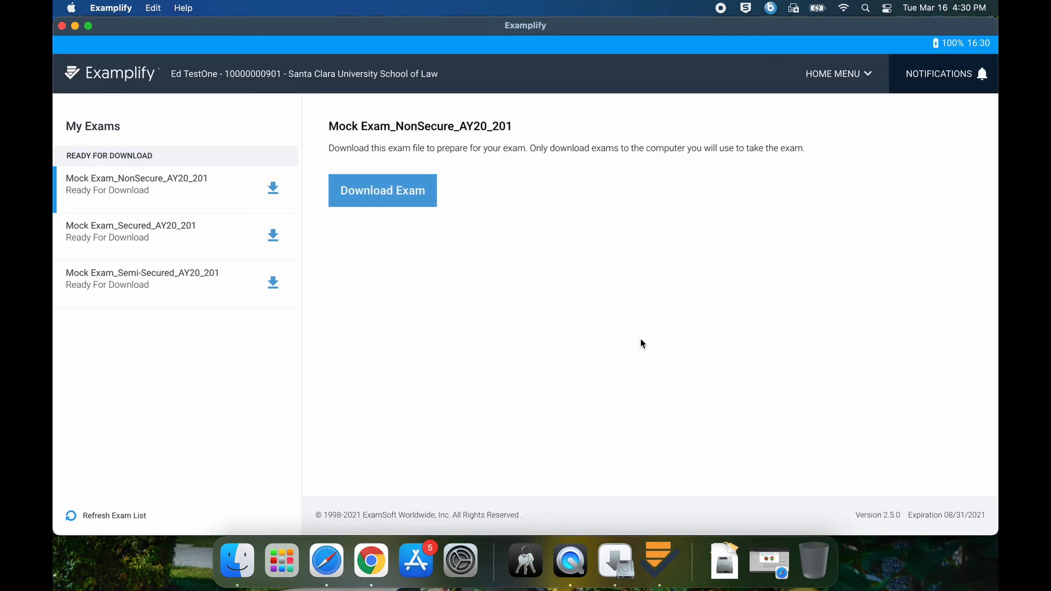
mouse_move(607, 333)
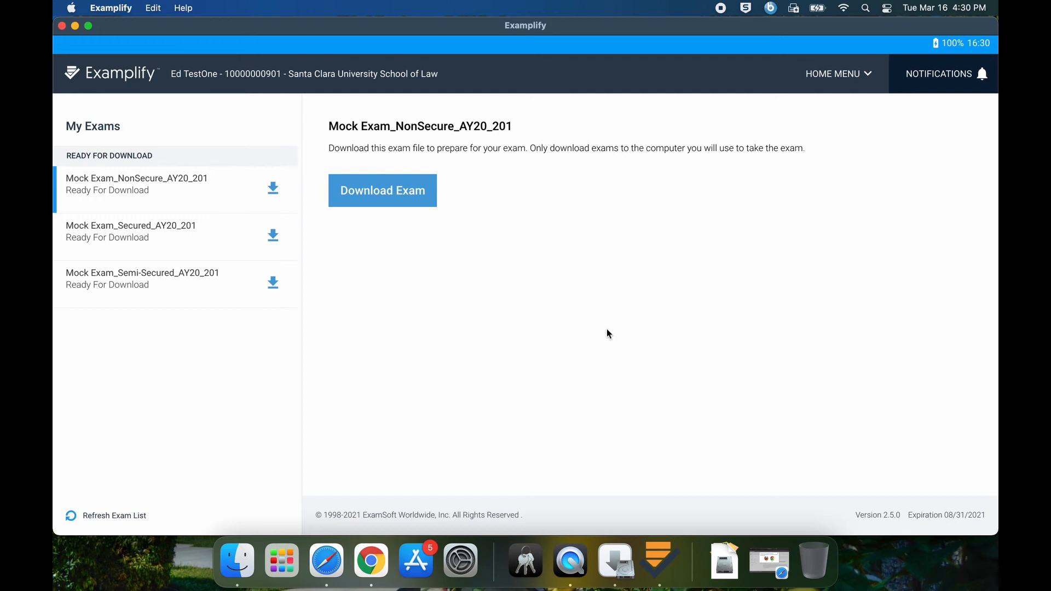
mouse_move(454, 284)
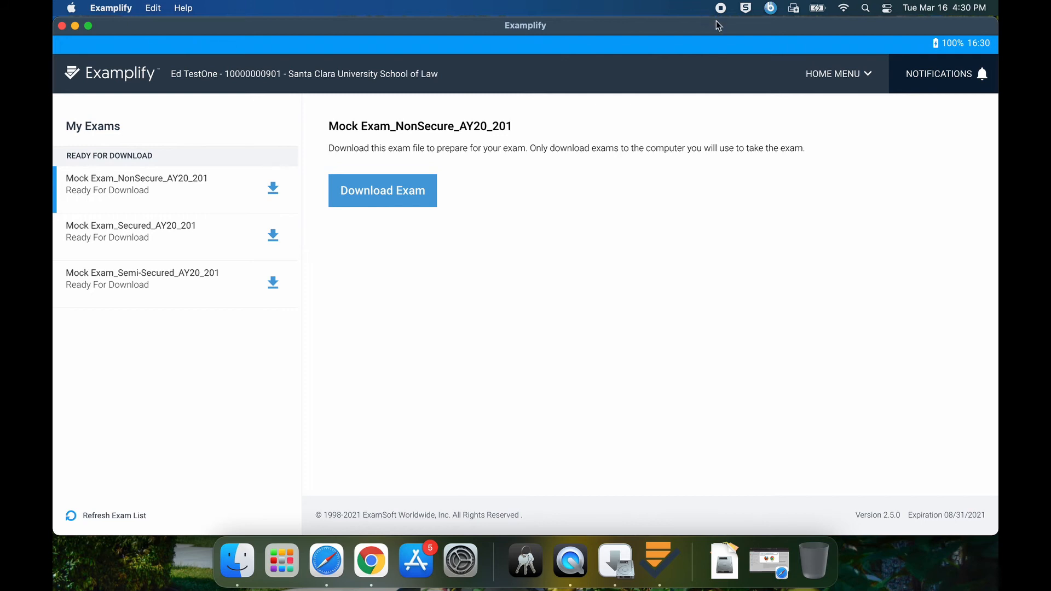
click(833, 73)
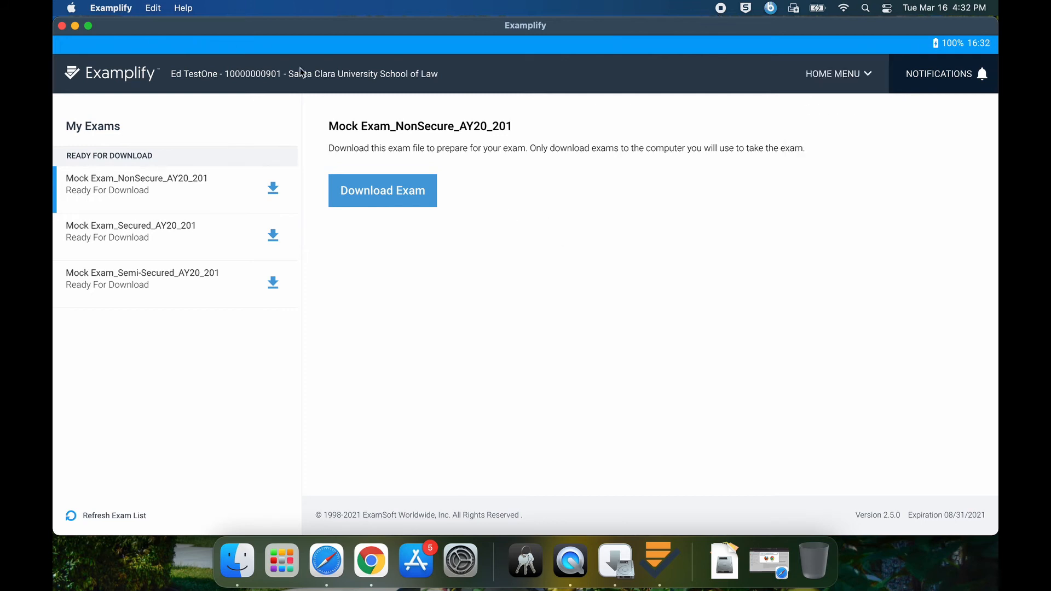
mouse_move(235, 87)
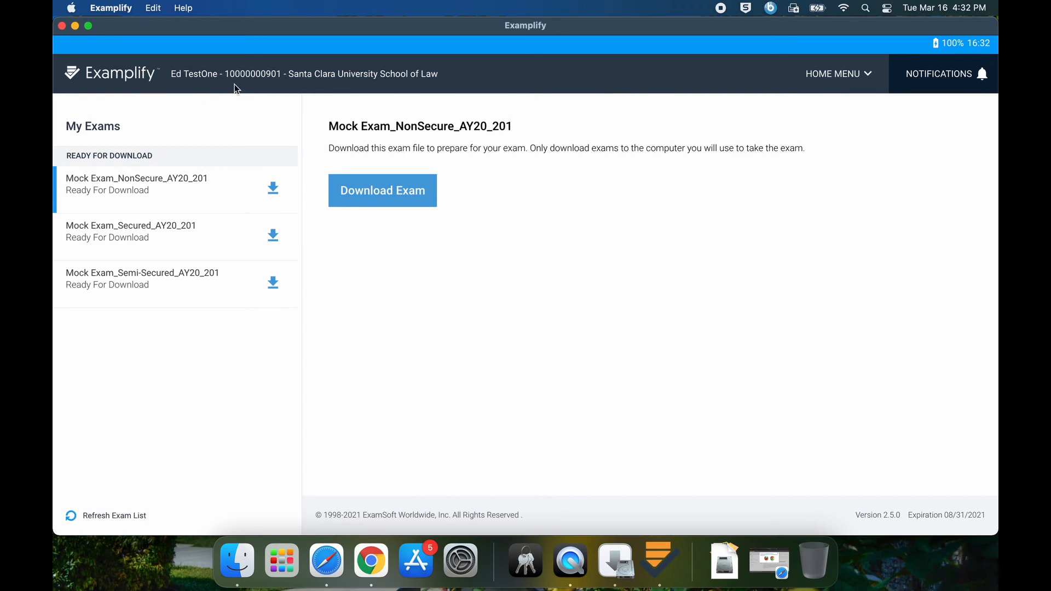
mouse_move(227, 101)
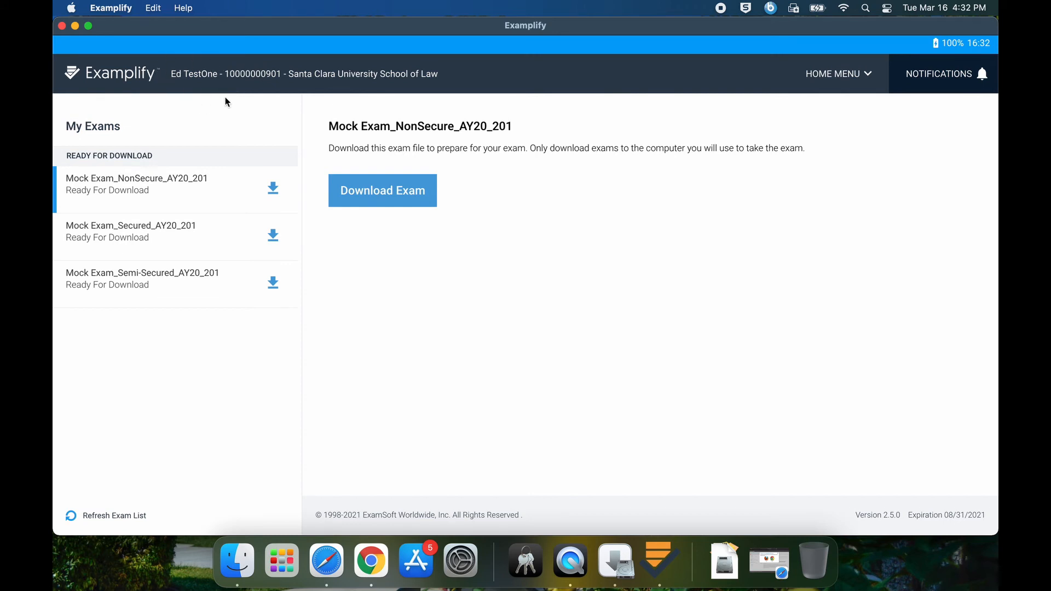
mouse_move(260, 53)
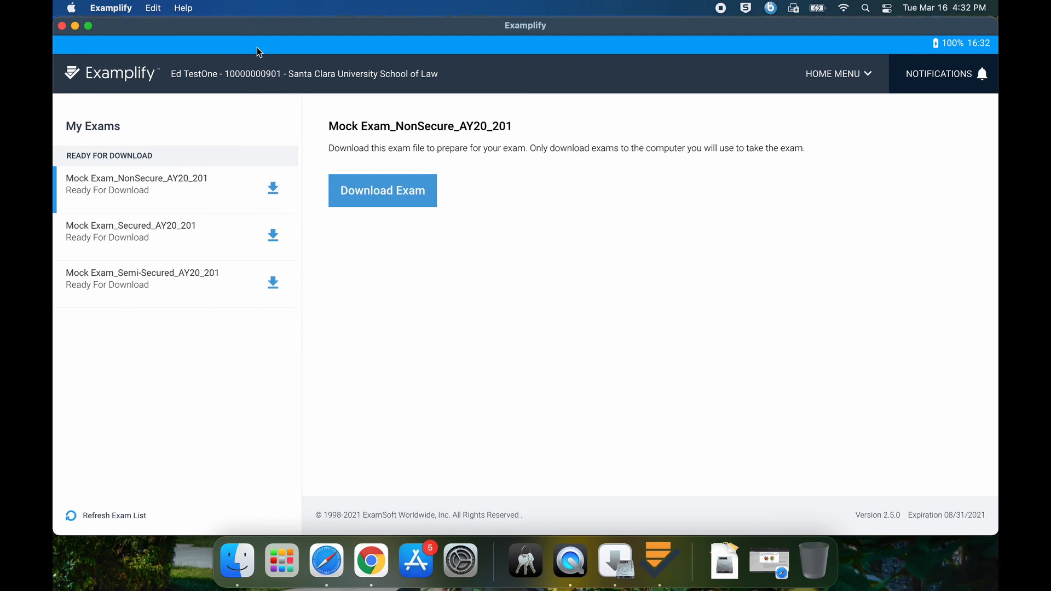
mouse_move(430, 67)
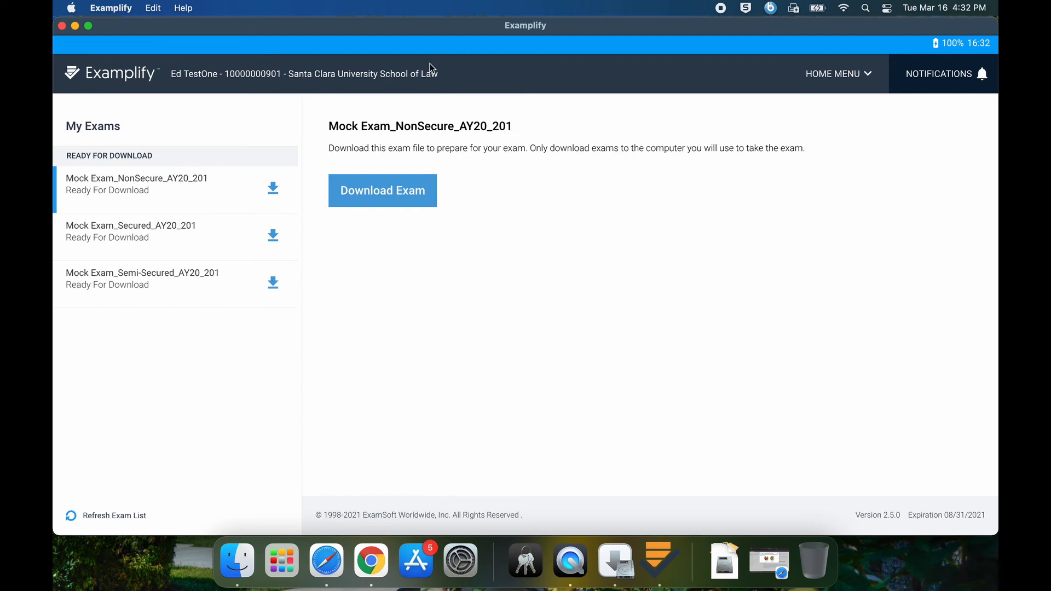
mouse_move(863, 530)
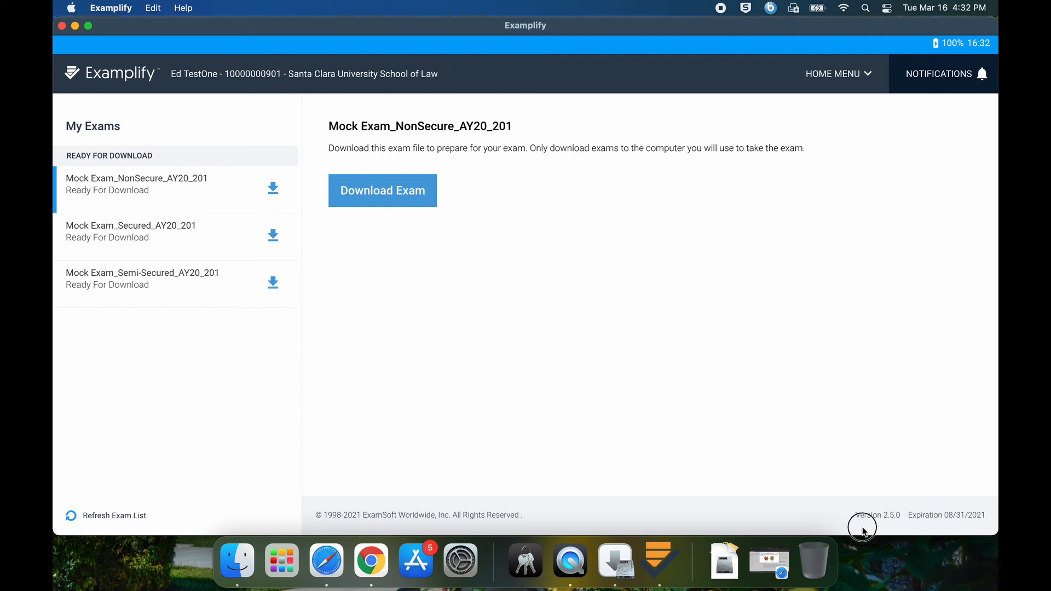
mouse_move(865, 529)
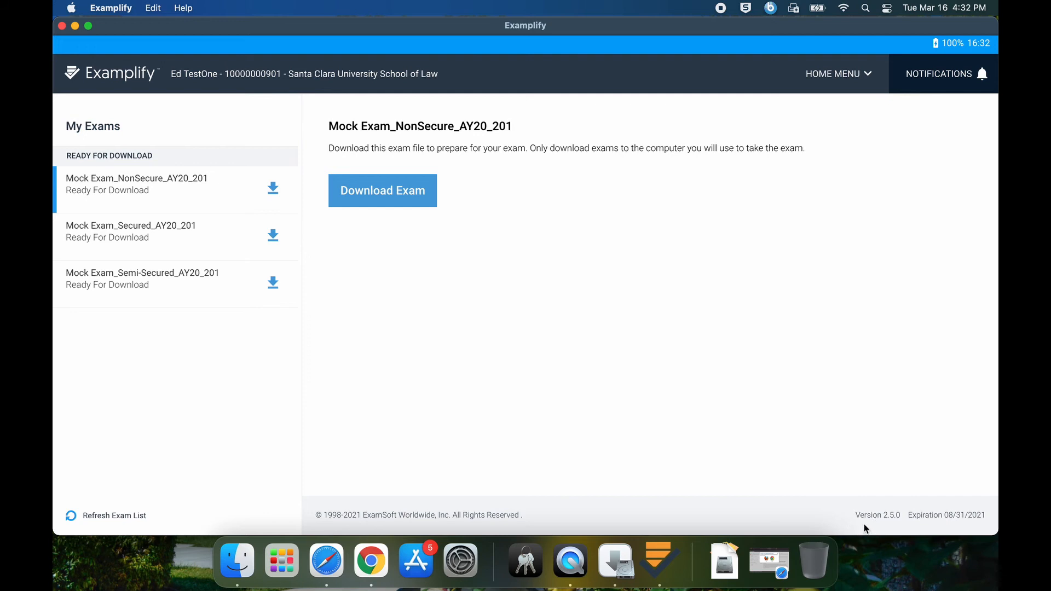
mouse_move(156, 377)
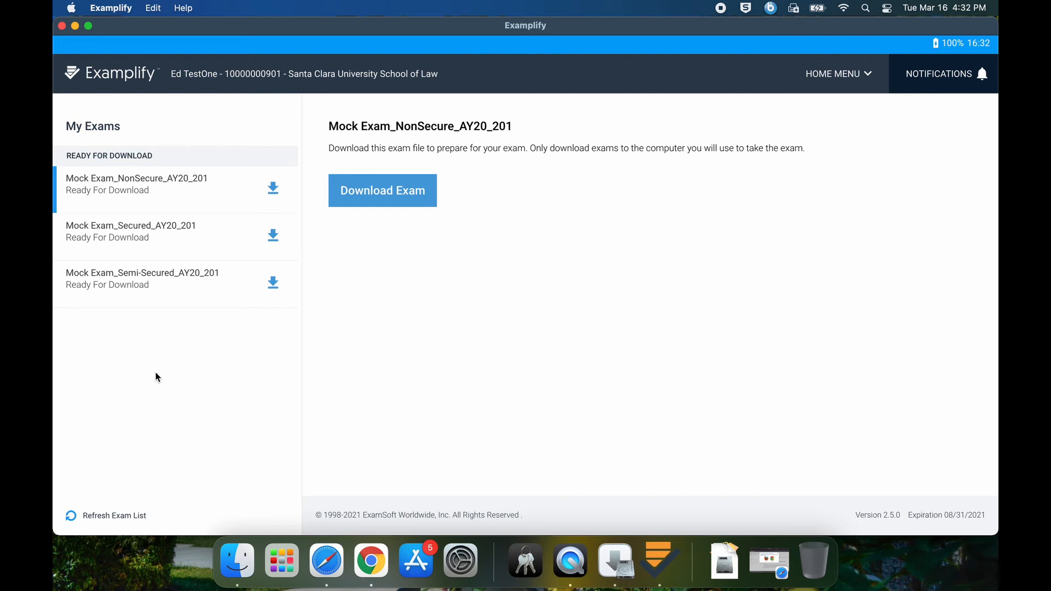
mouse_move(179, 362)
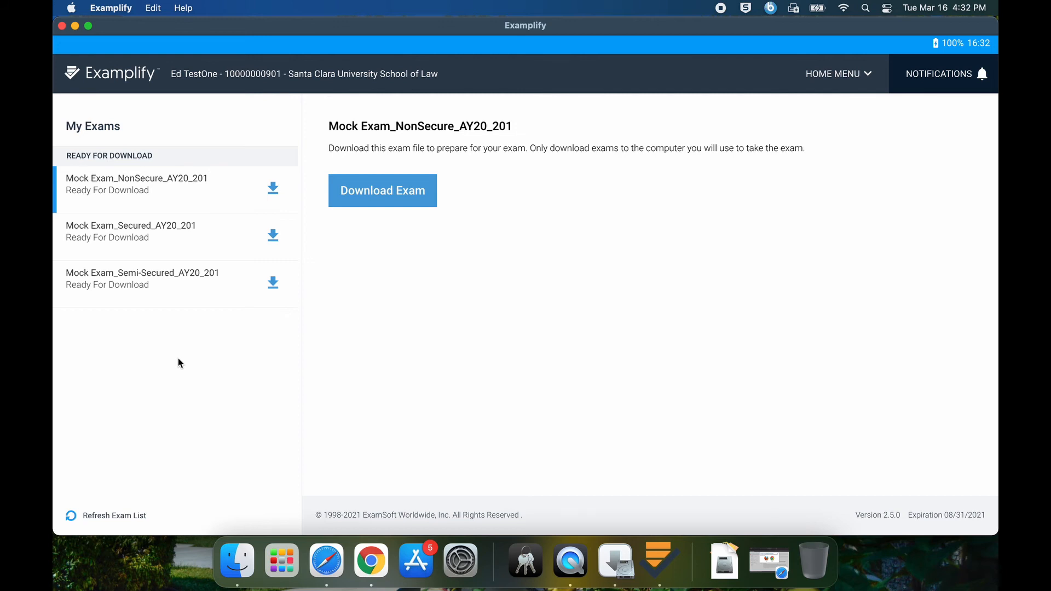
mouse_move(165, 193)
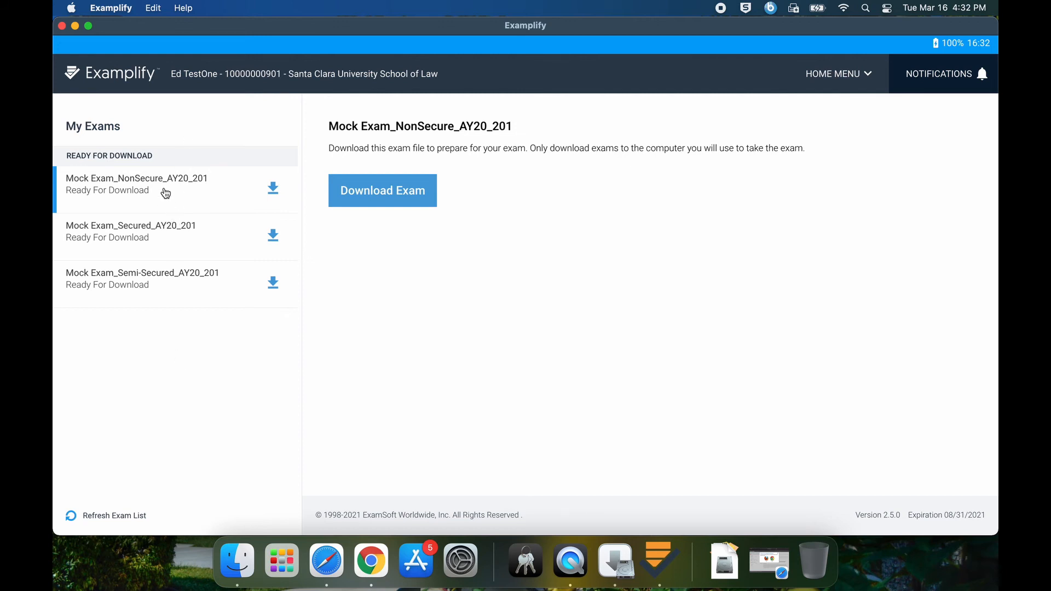
mouse_move(160, 201)
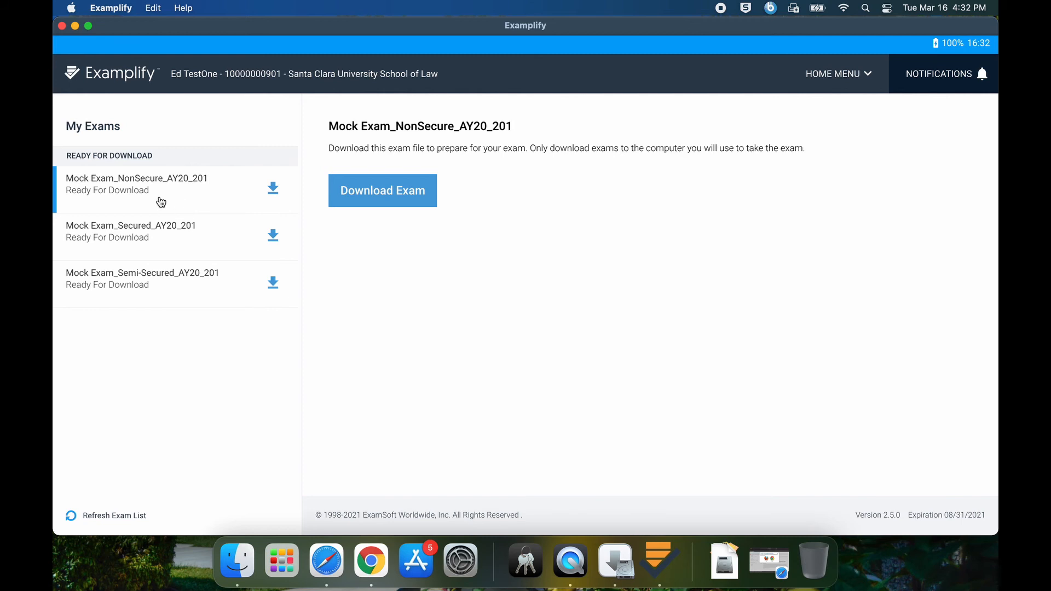
mouse_move(383, 201)
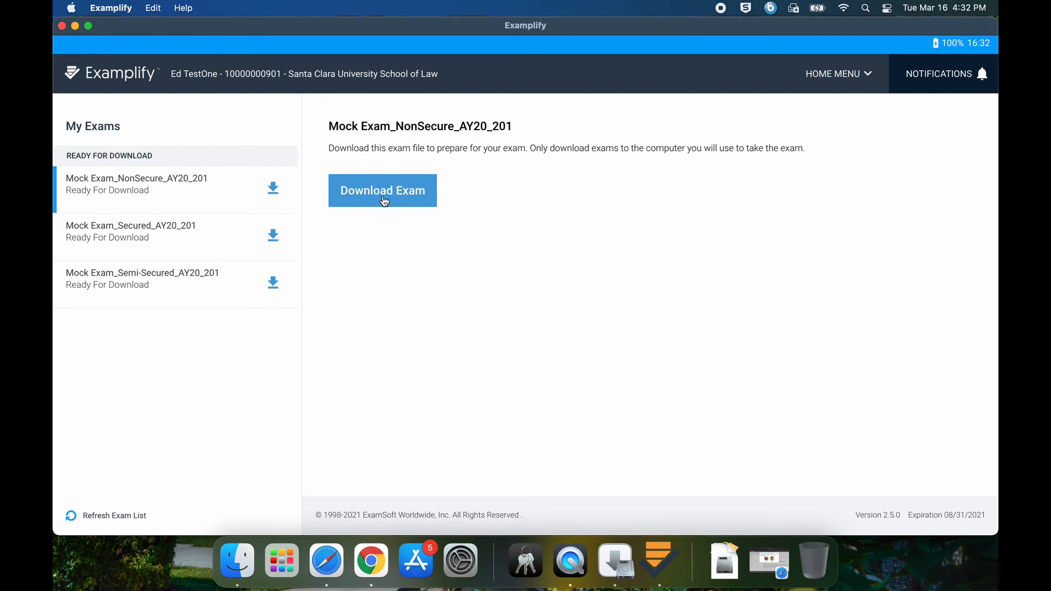
Download the NonSecure and Secured mock exams, then open Mock Exam_Semi-Secured_AY20_201.
click(382, 190)
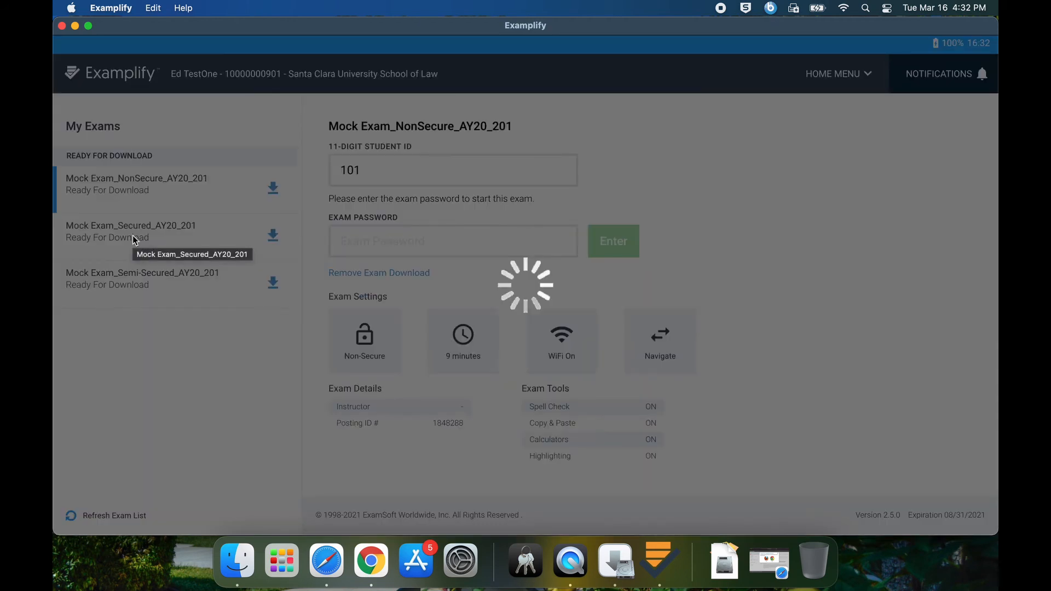
click(272, 187)
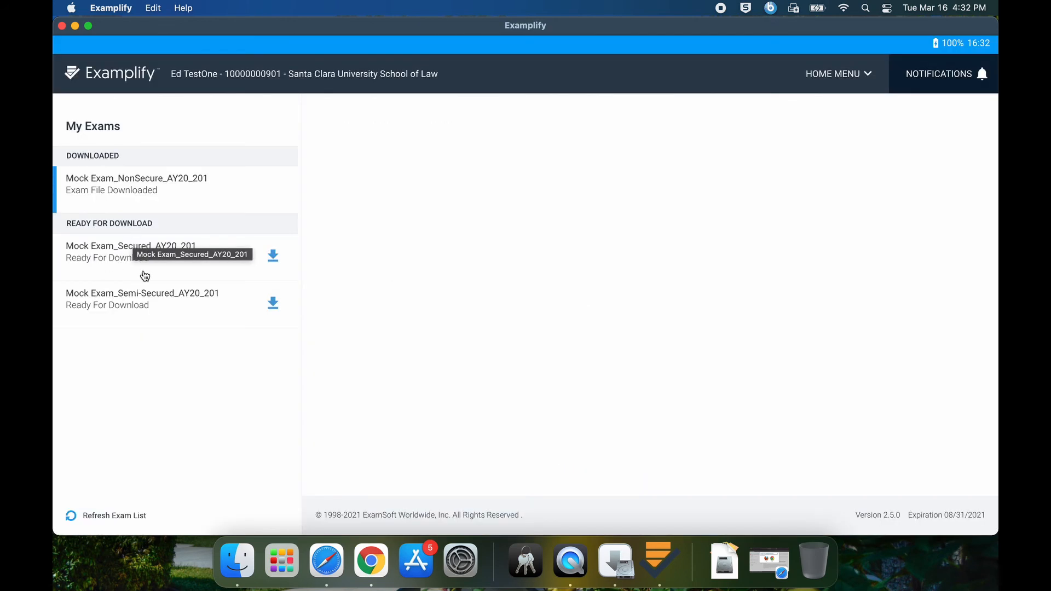
click(131, 251)
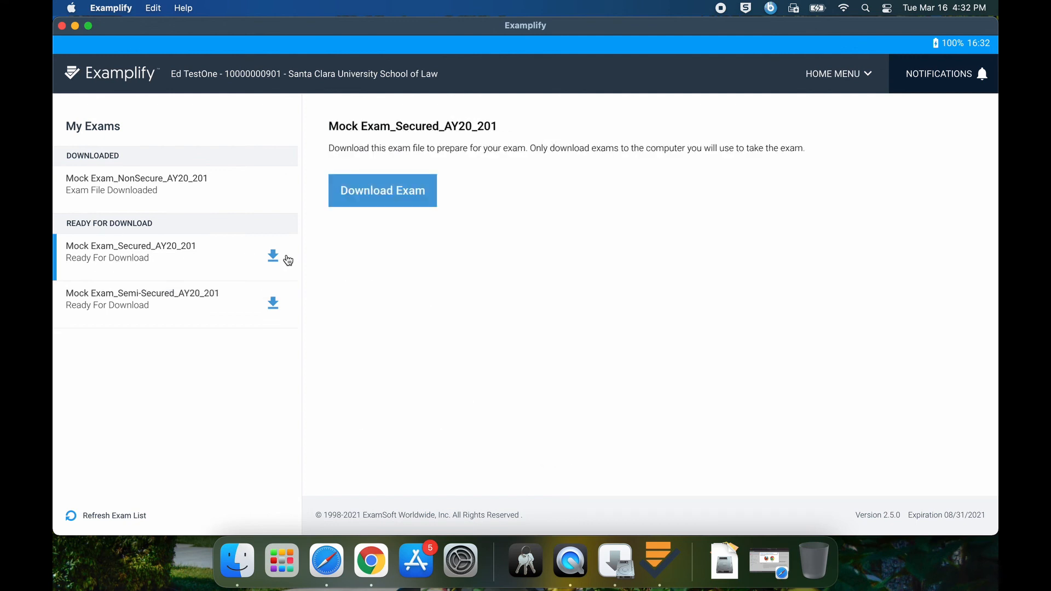
click(382, 190)
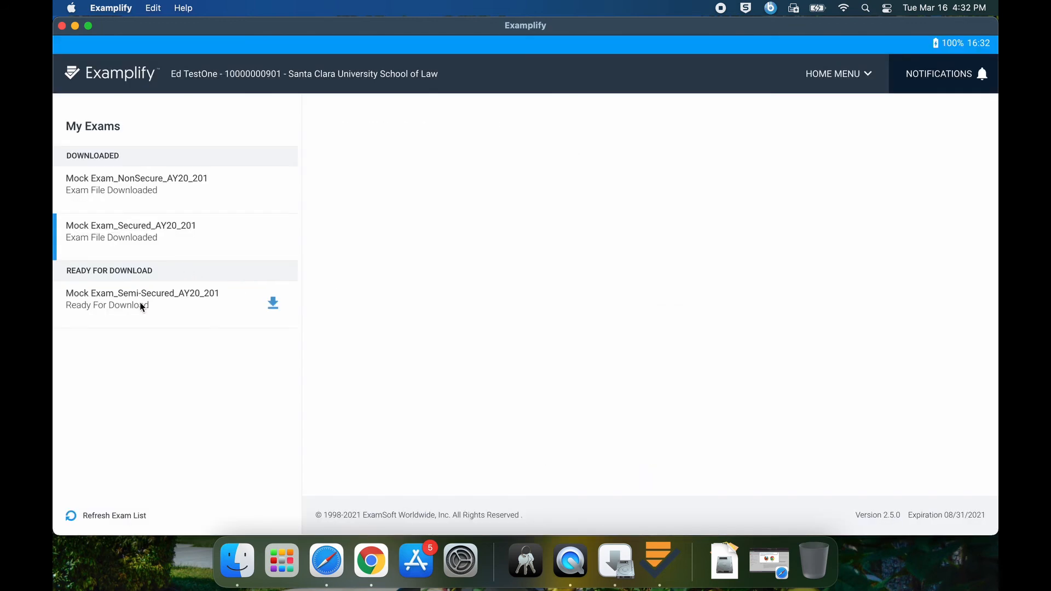
click(272, 302)
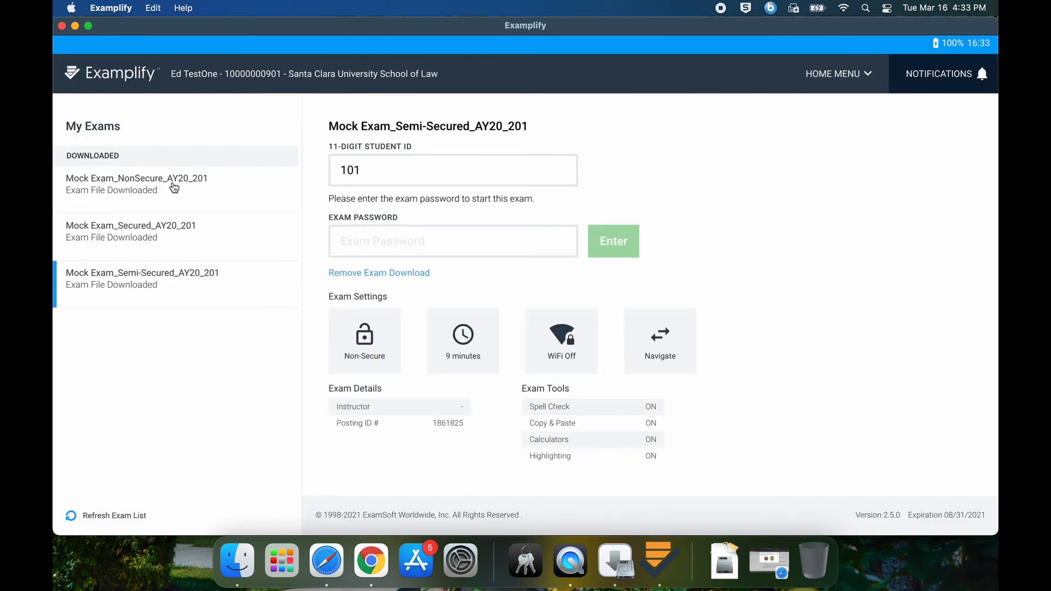
click(137, 184)
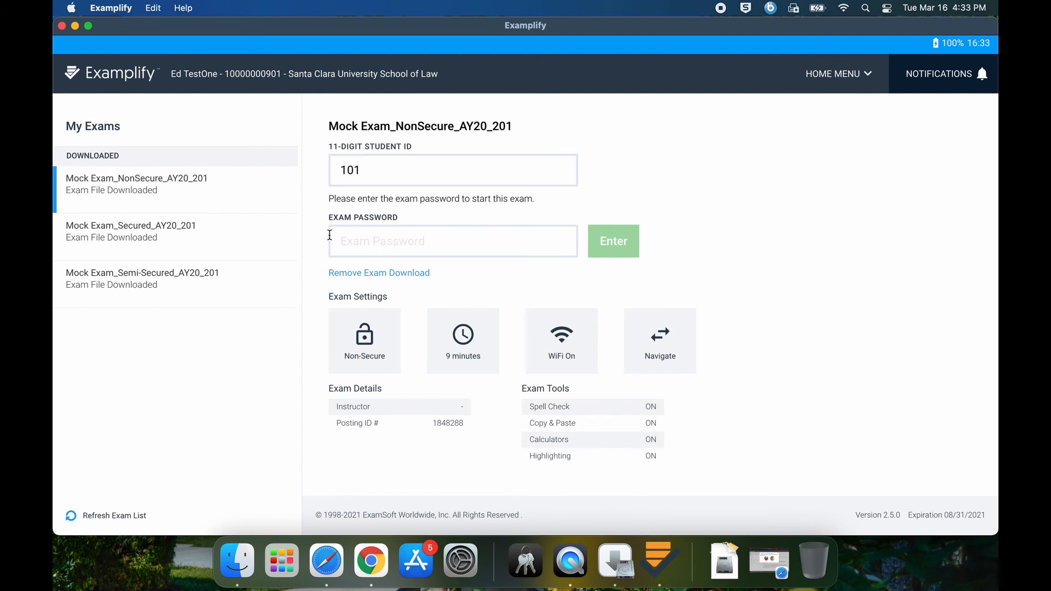
mouse_move(383, 173)
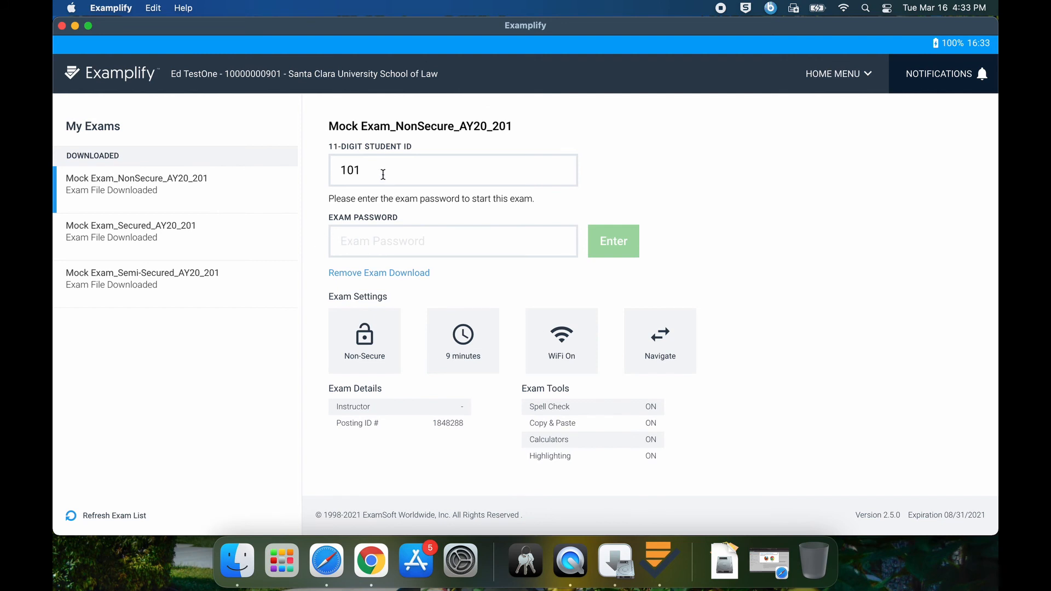
mouse_move(332, 195)
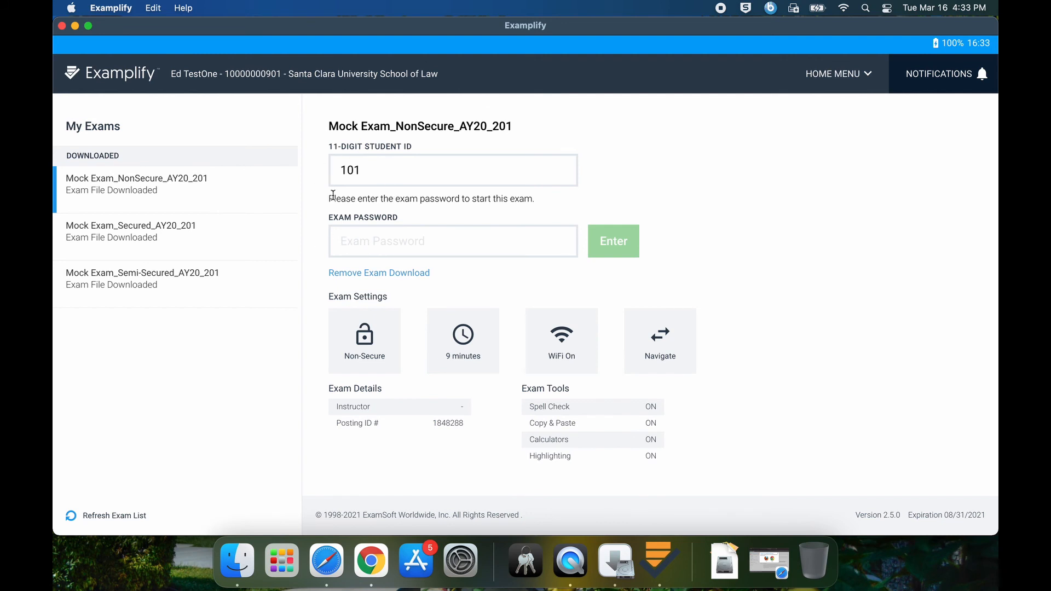
mouse_move(383, 158)
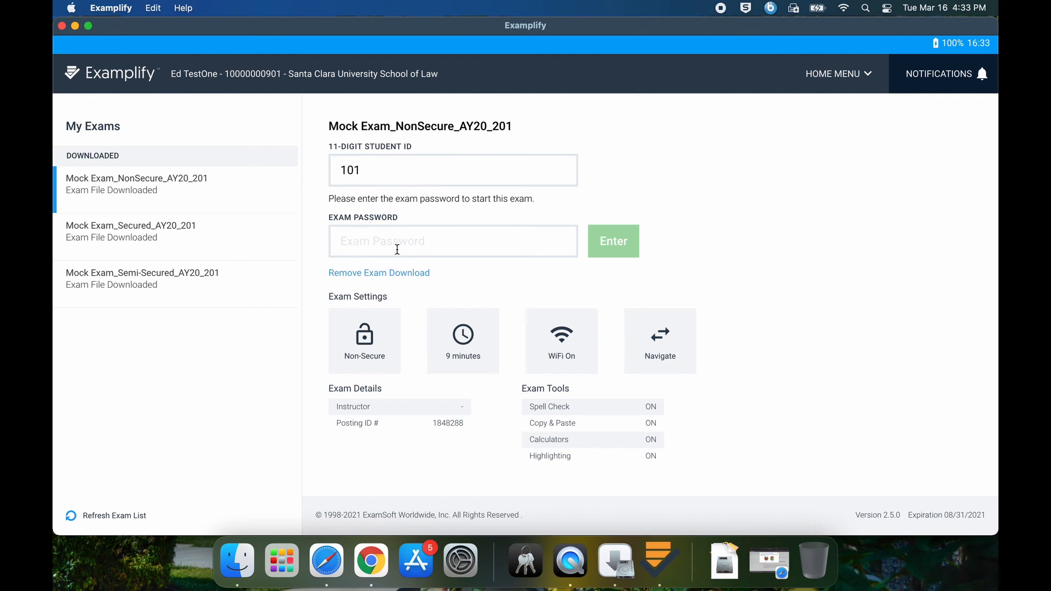
click(453, 241)
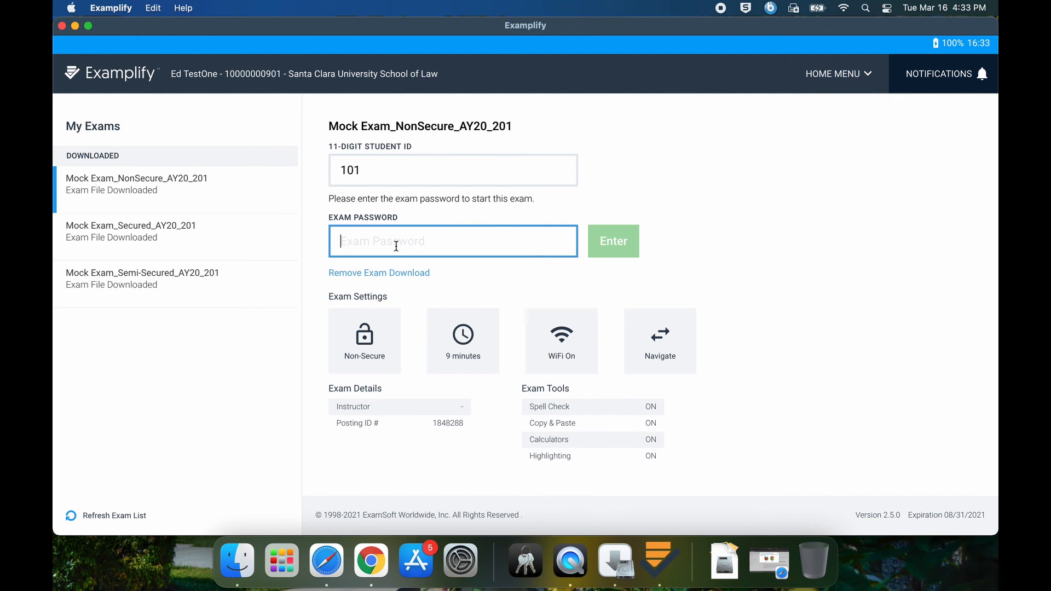
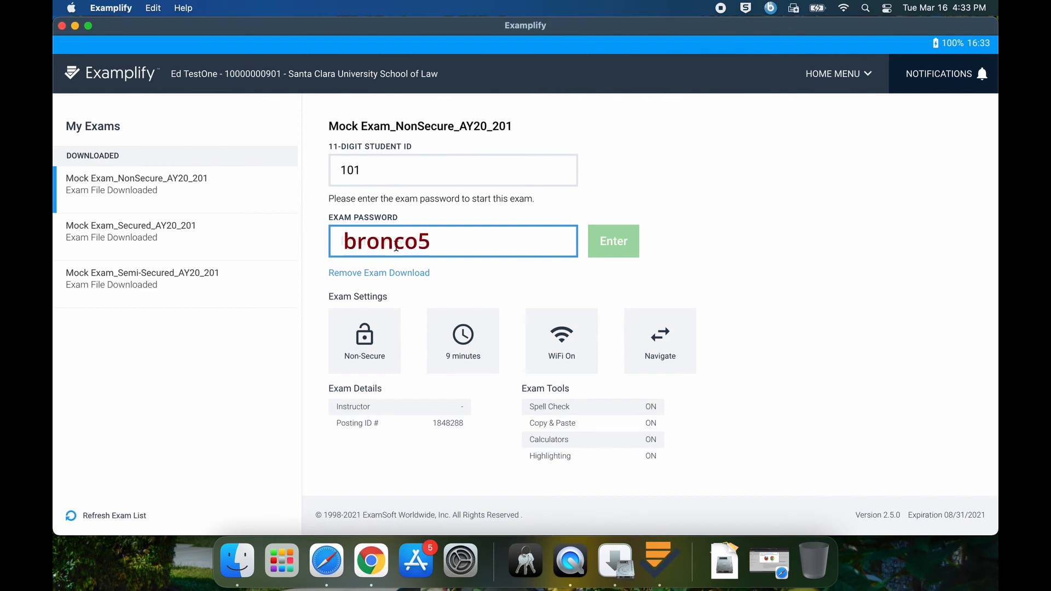
click(349, 241)
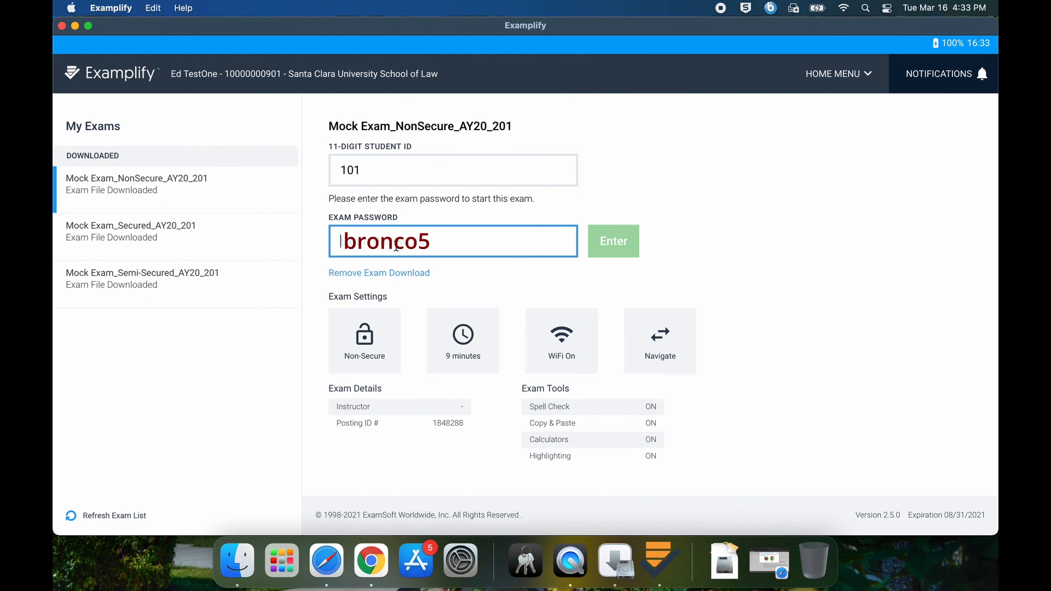
mouse_move(569, 558)
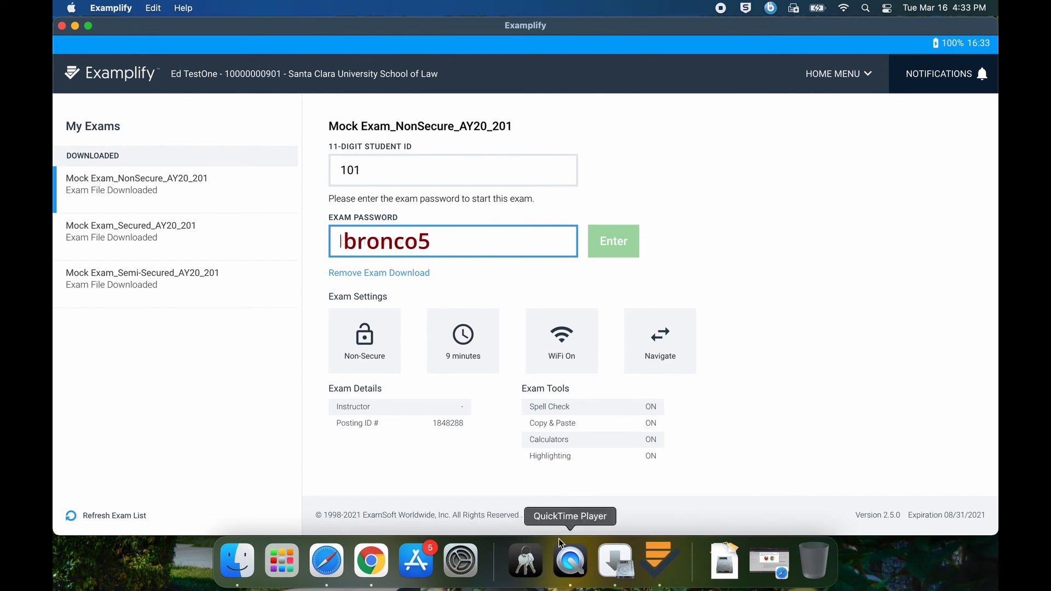
mouse_move(720, 12)
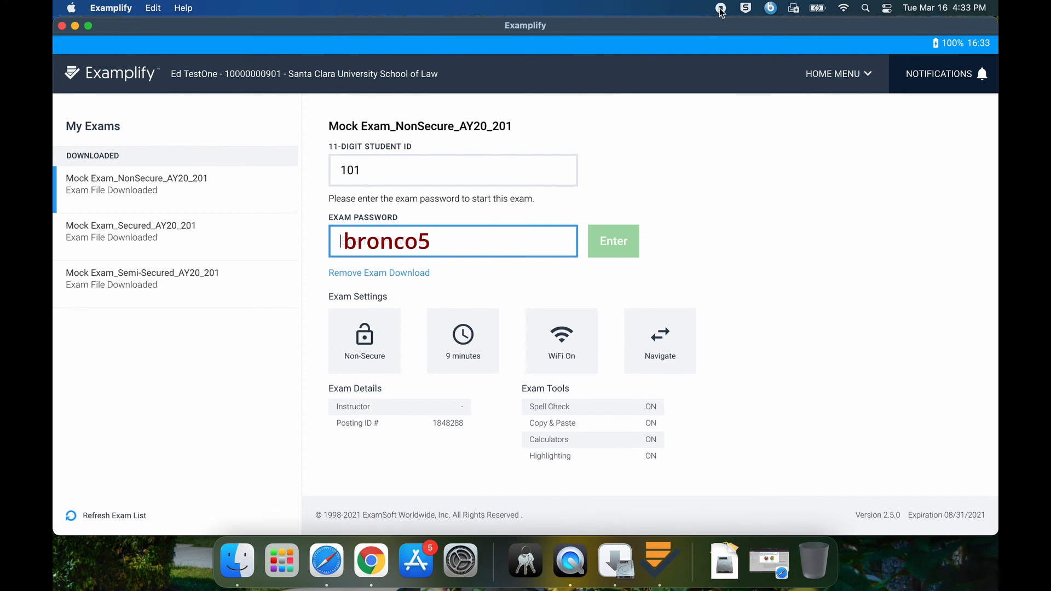
Select Mock Exam_Secured_AY20_201 and refresh the exam list.
click(131, 230)
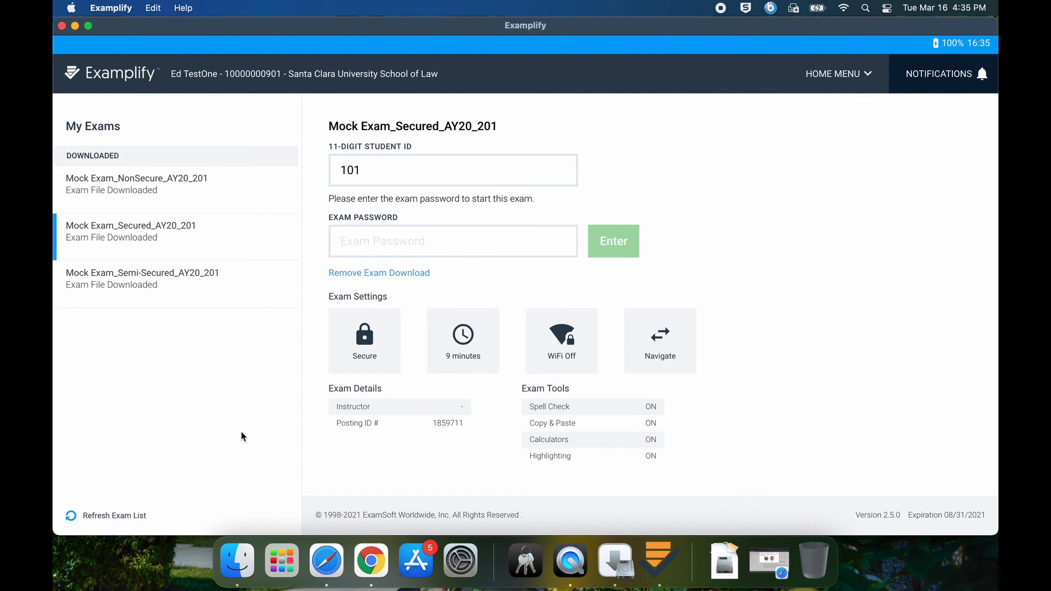
mouse_move(251, 436)
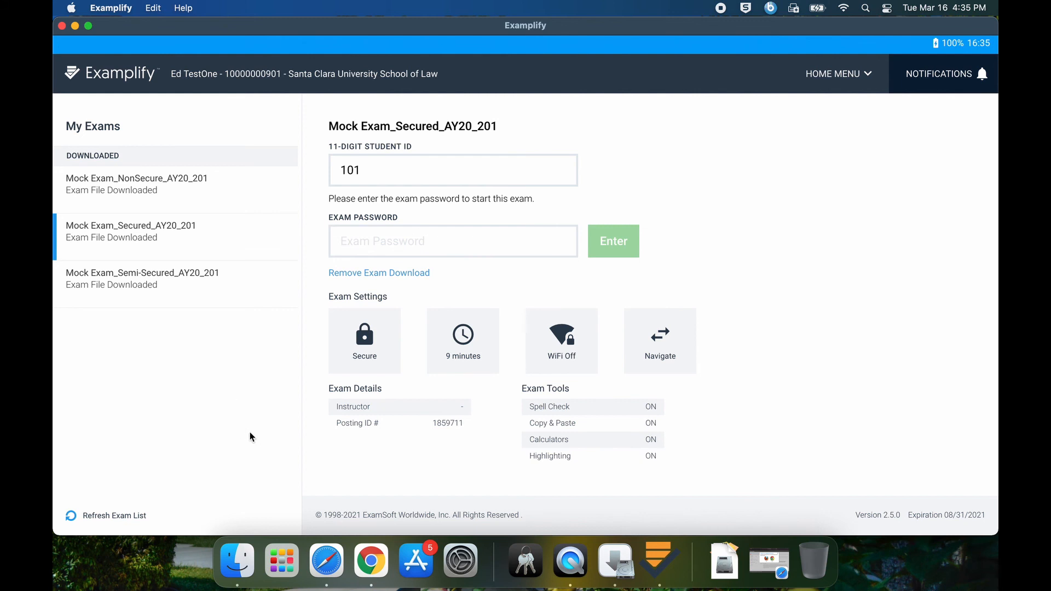
mouse_move(233, 401)
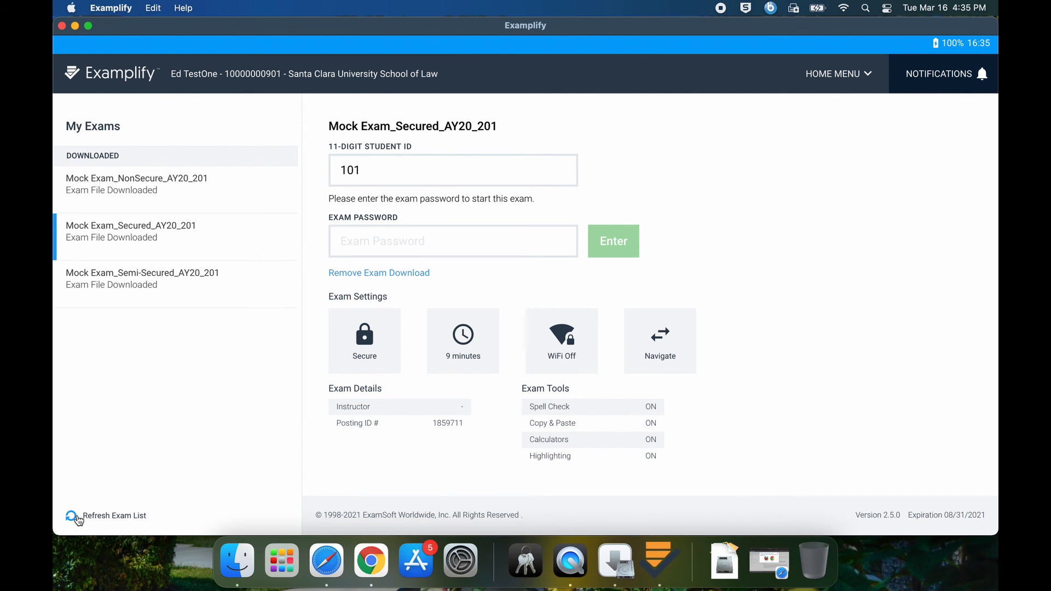
click(74, 515)
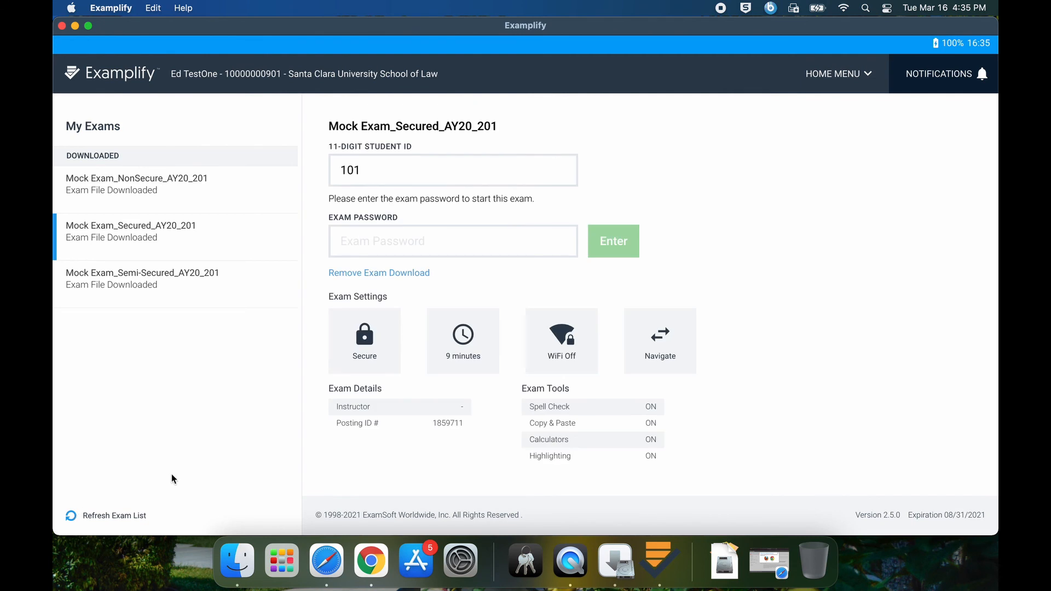
mouse_move(179, 408)
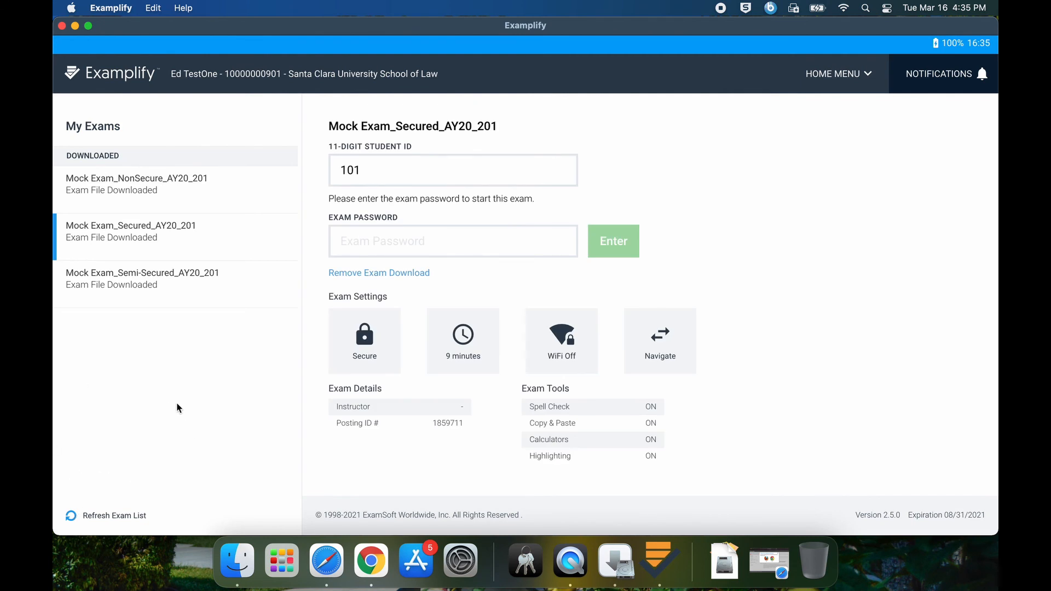
mouse_move(104, 449)
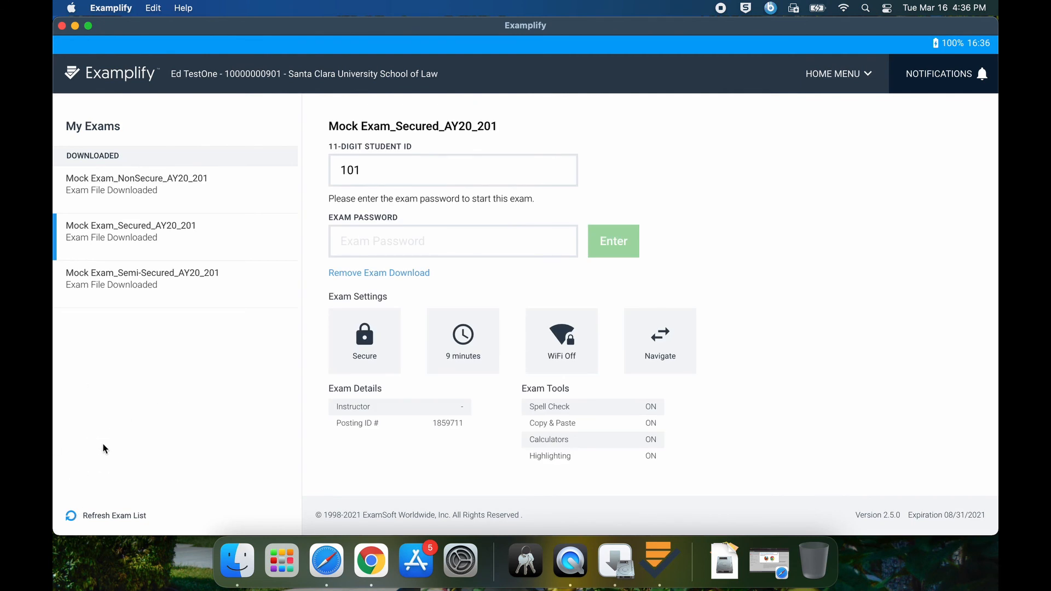
mouse_move(269, 329)
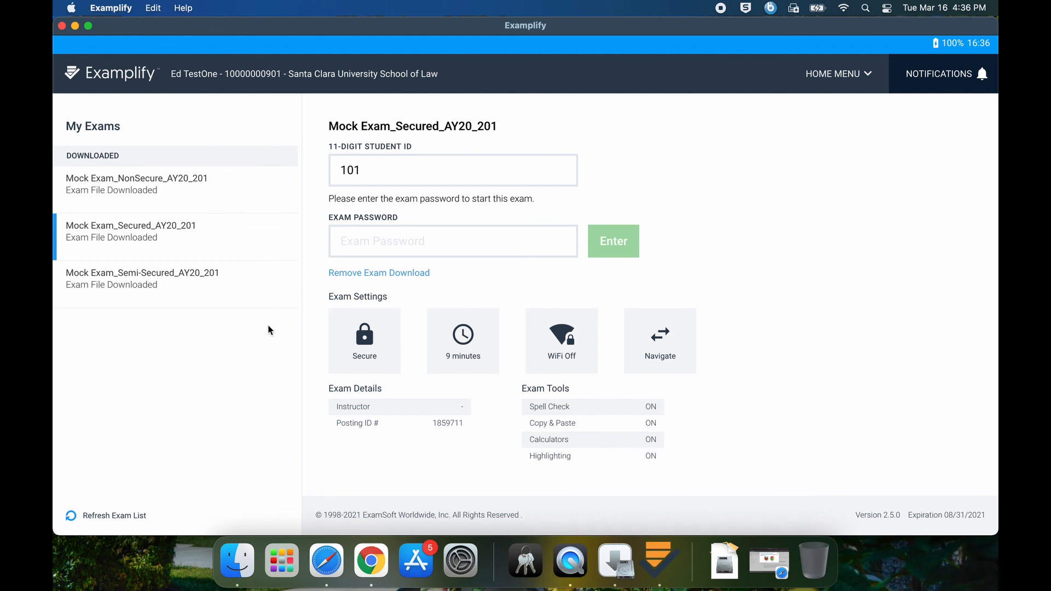
mouse_move(251, 328)
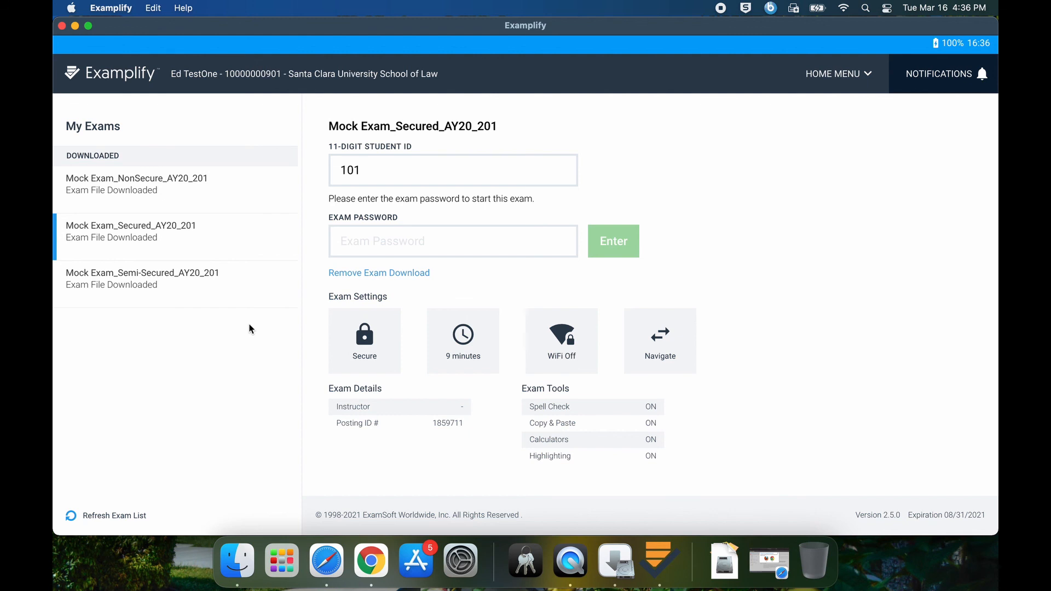
mouse_move(291, 302)
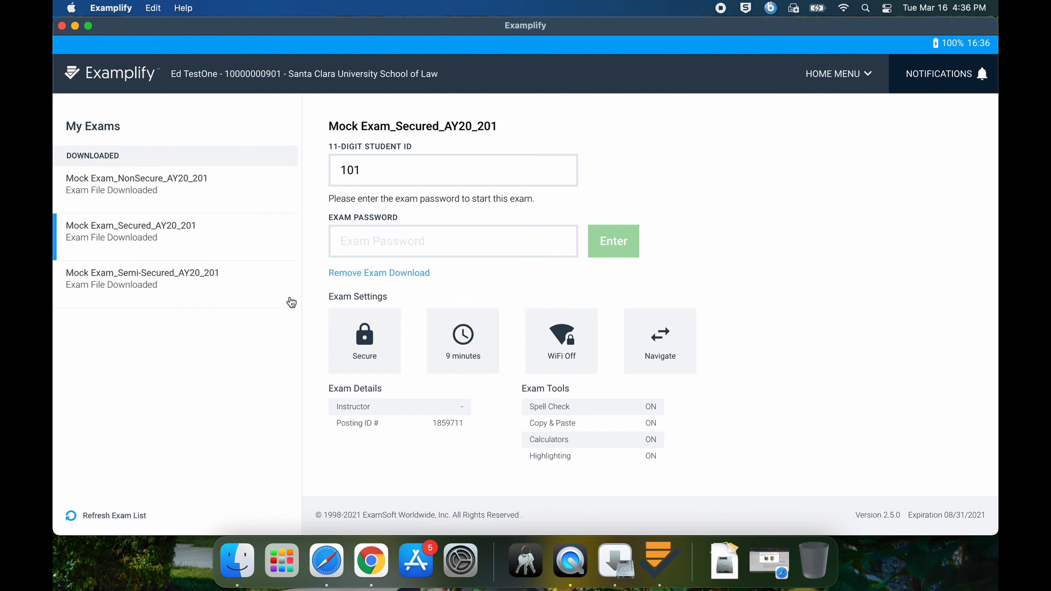
mouse_move(275, 329)
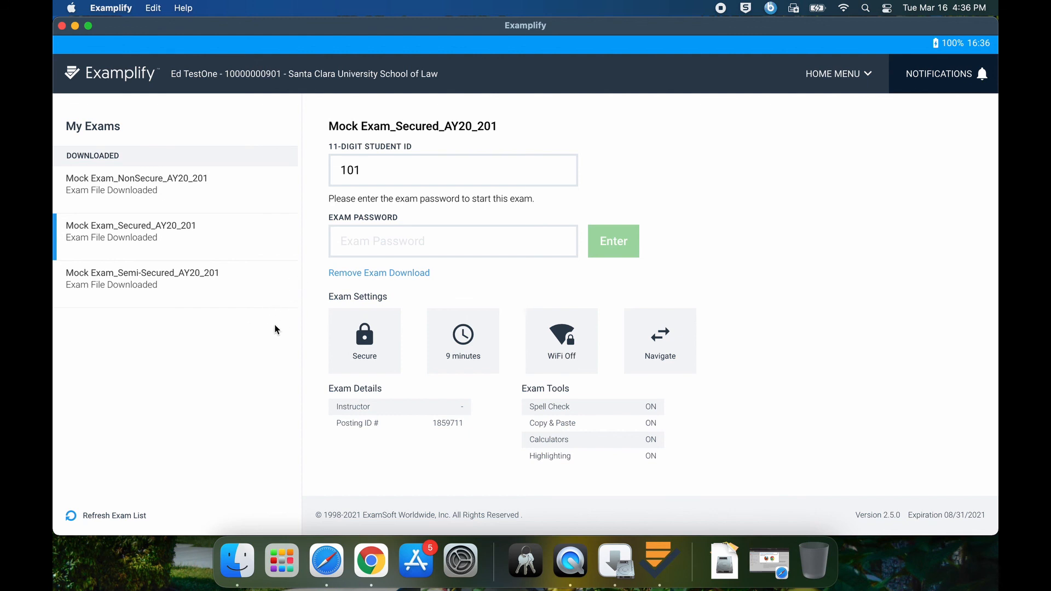
mouse_move(225, 347)
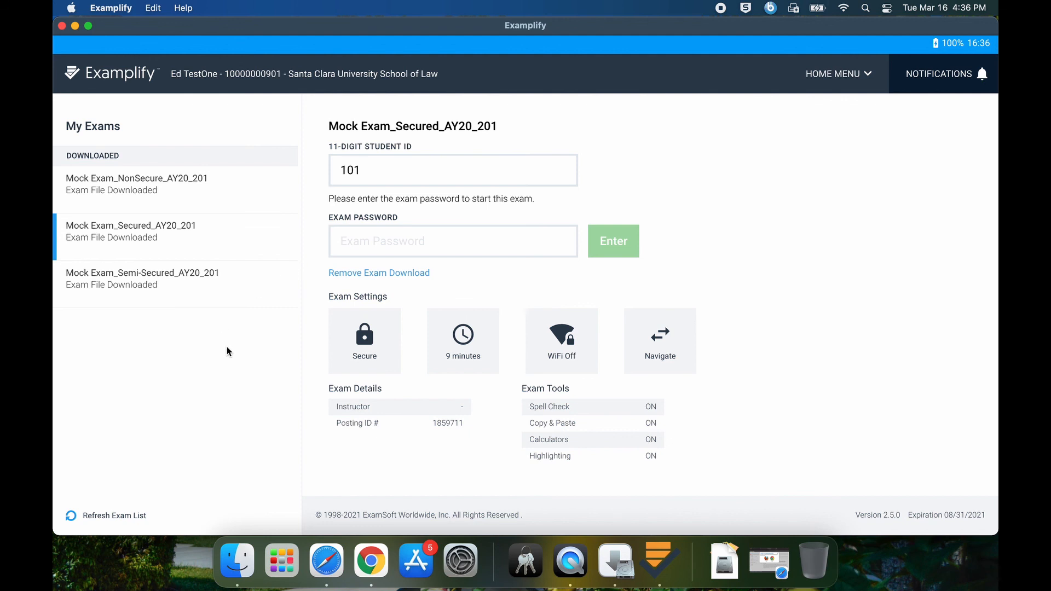
mouse_move(177, 364)
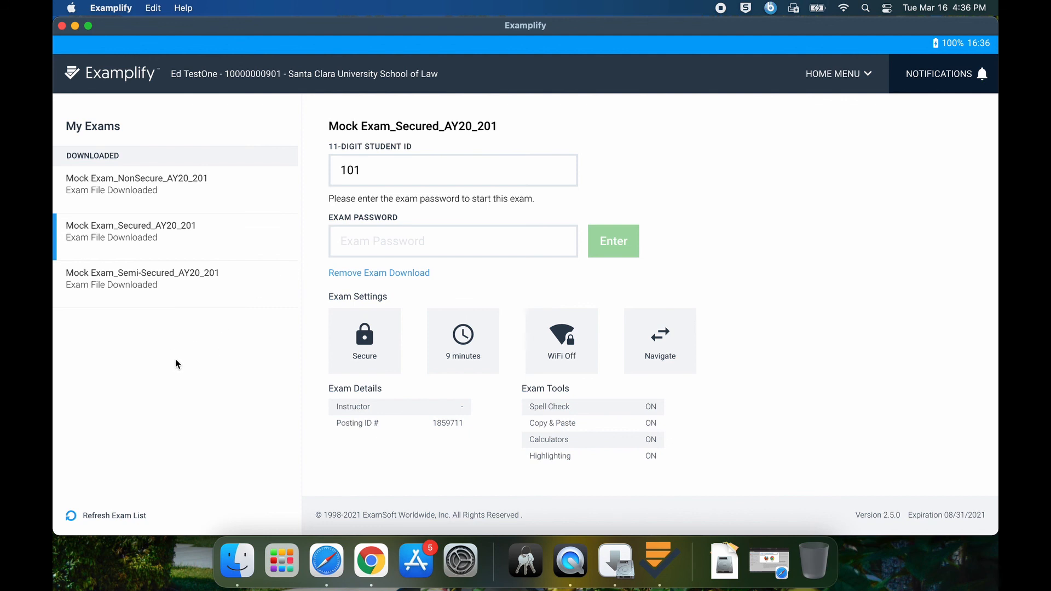
mouse_move(268, 385)
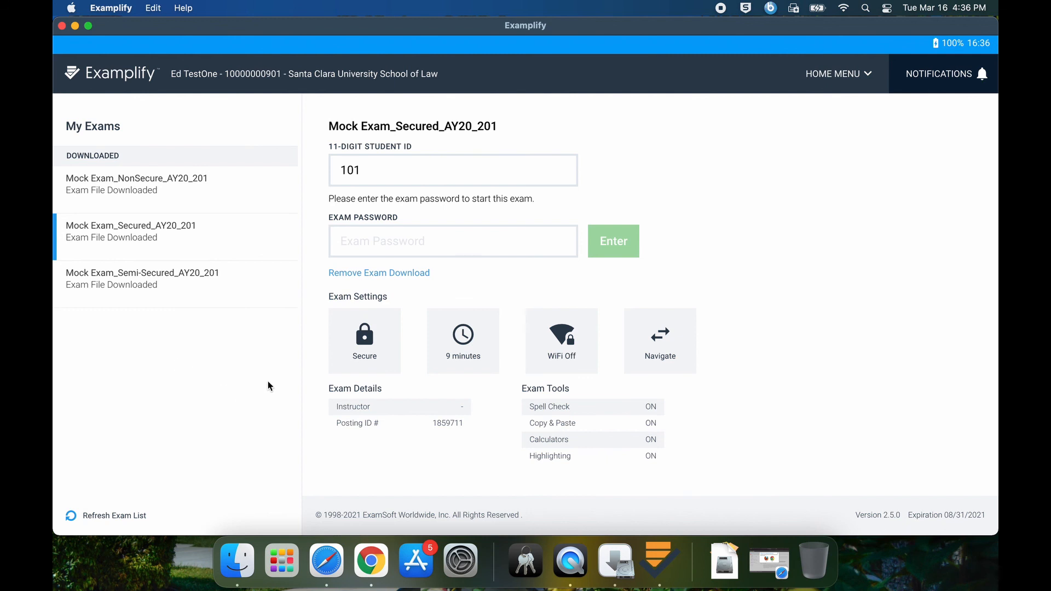
mouse_move(259, 337)
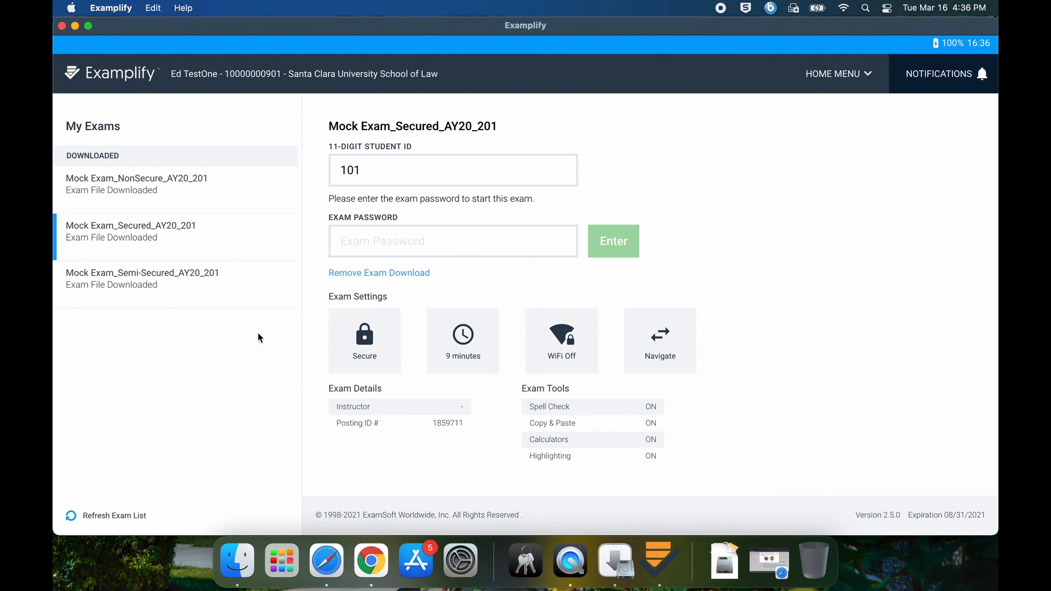
mouse_move(259, 372)
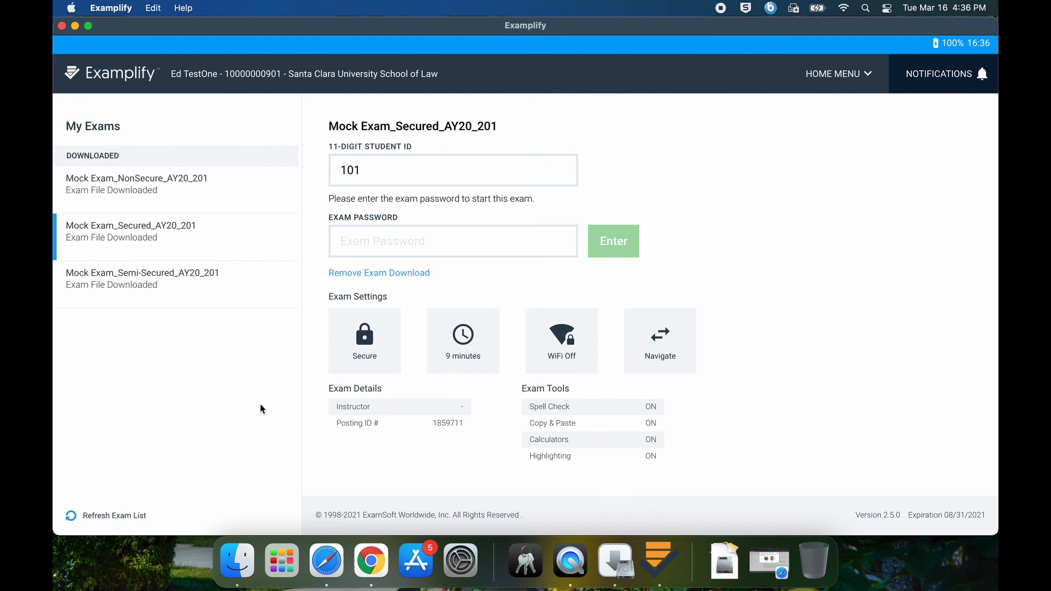
mouse_move(266, 410)
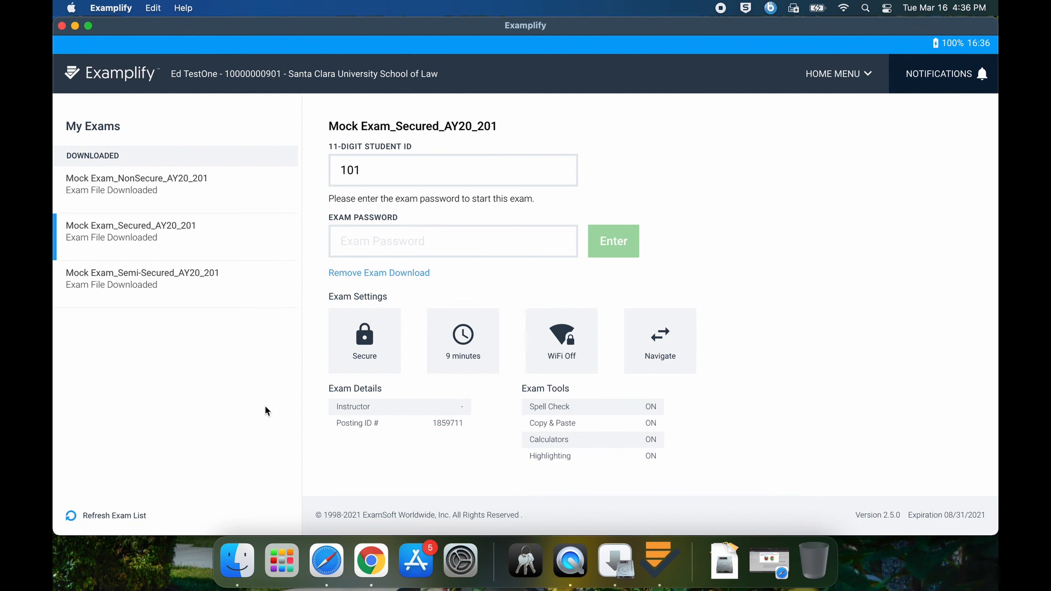
mouse_move(425, 222)
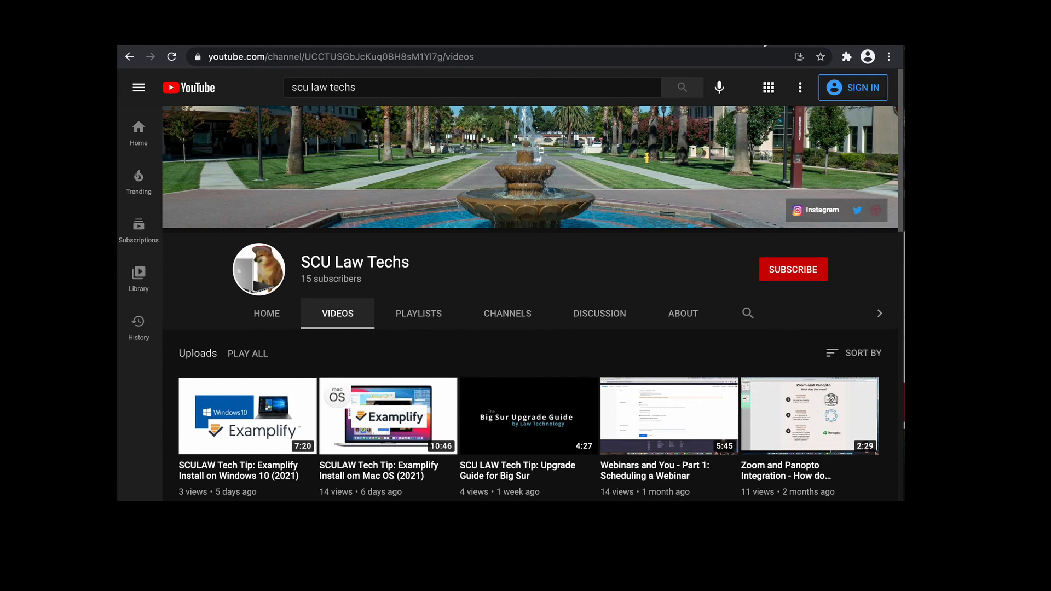
Follow the channel banner's Instagram link to the sculawtechs profile.
click(815, 210)
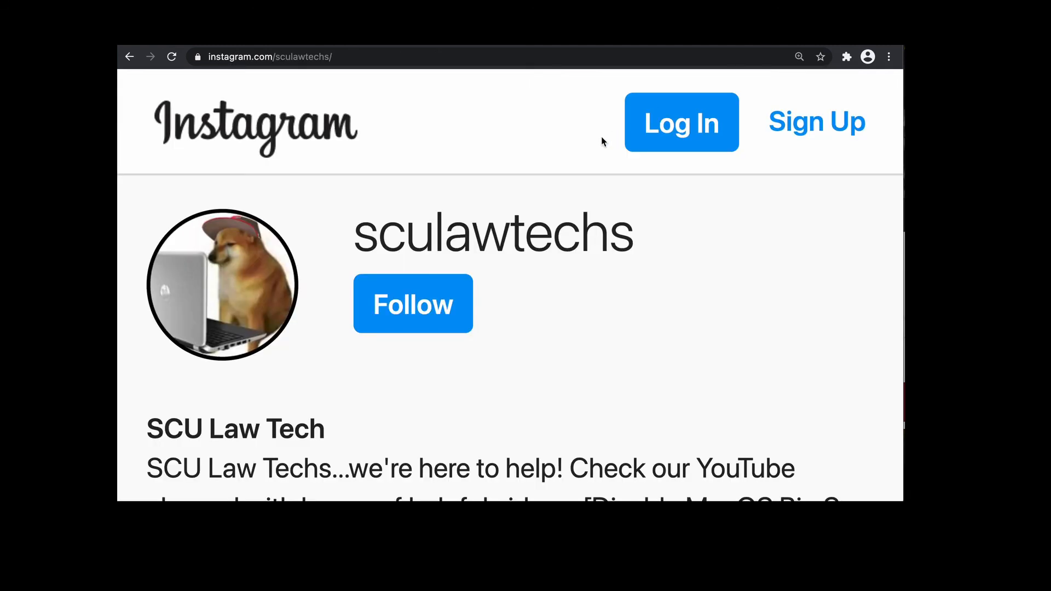